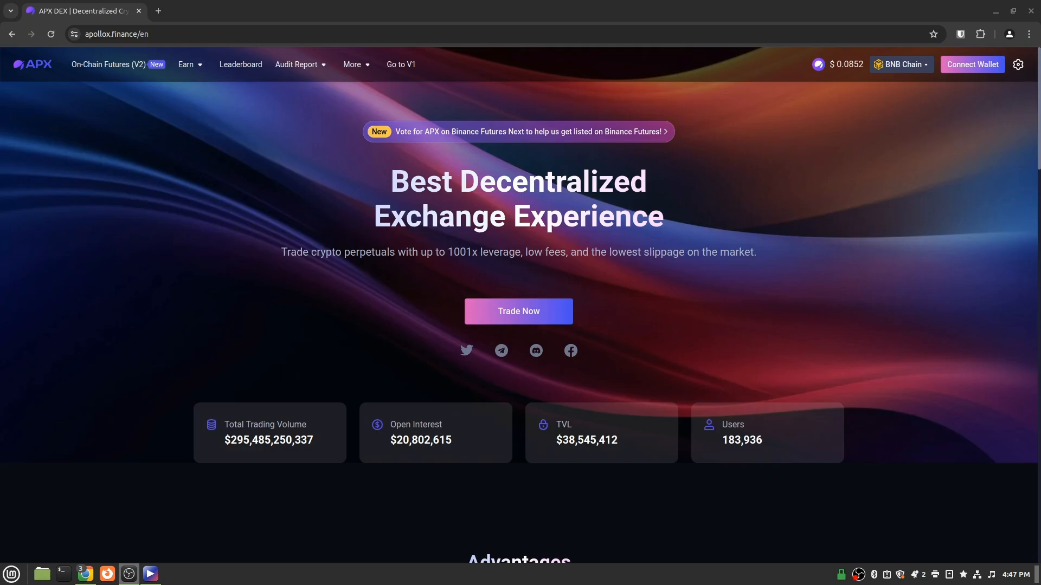
pyautogui.moveTo(688, 342)
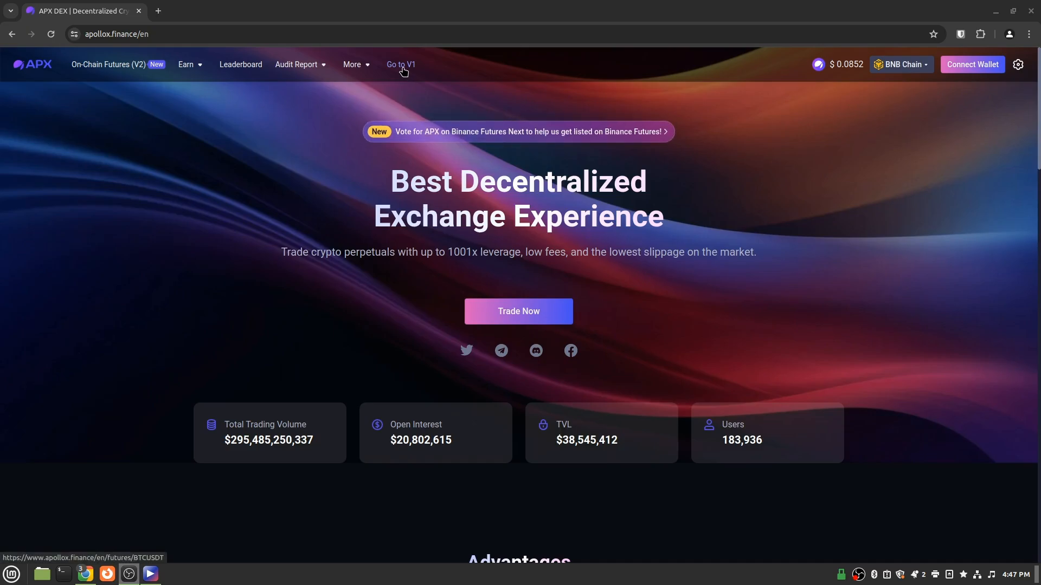
# Go to V1 from the ApolloX home page to reach the BTCUSDT perpetual futures page.
pyautogui.click(517, 311)
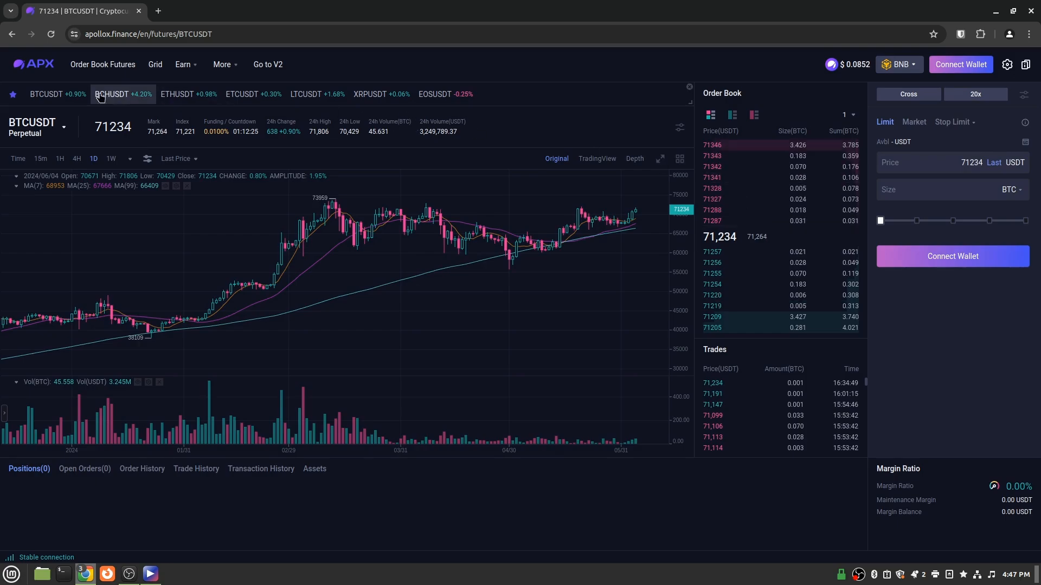
pyautogui.click(64, 125)
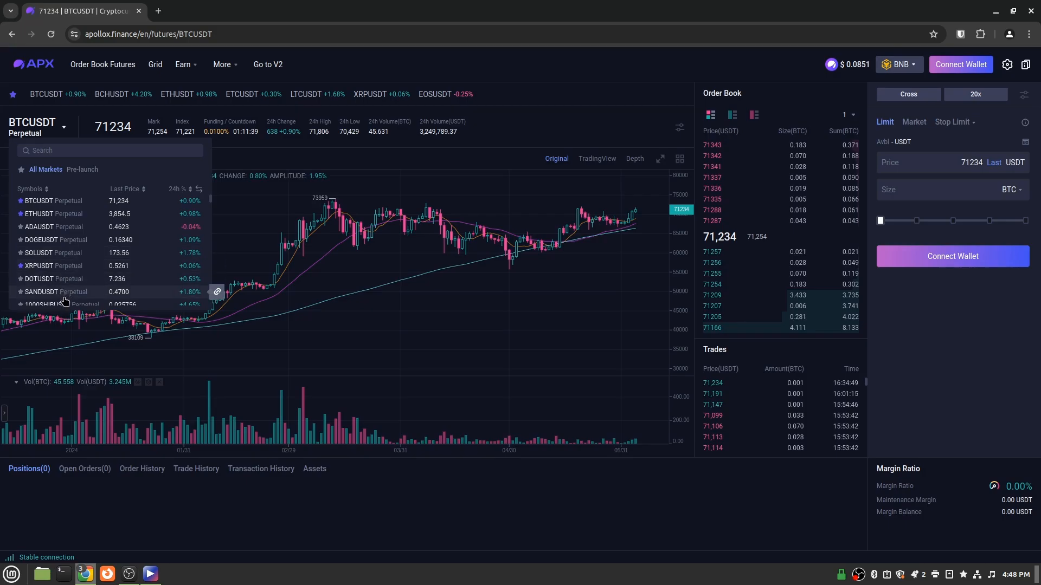
pyautogui.moveTo(73, 216)
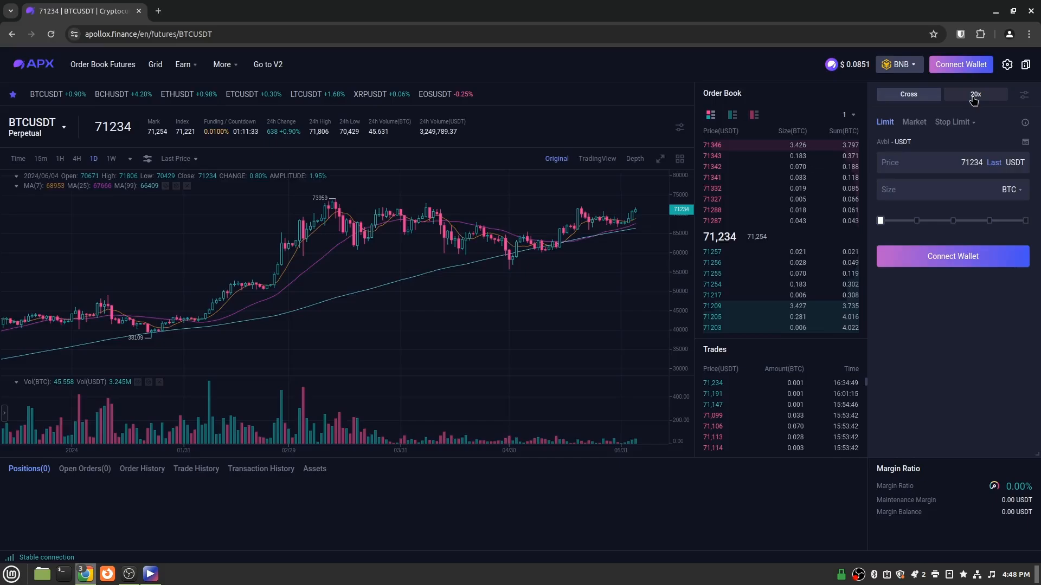
pyautogui.click(975, 93)
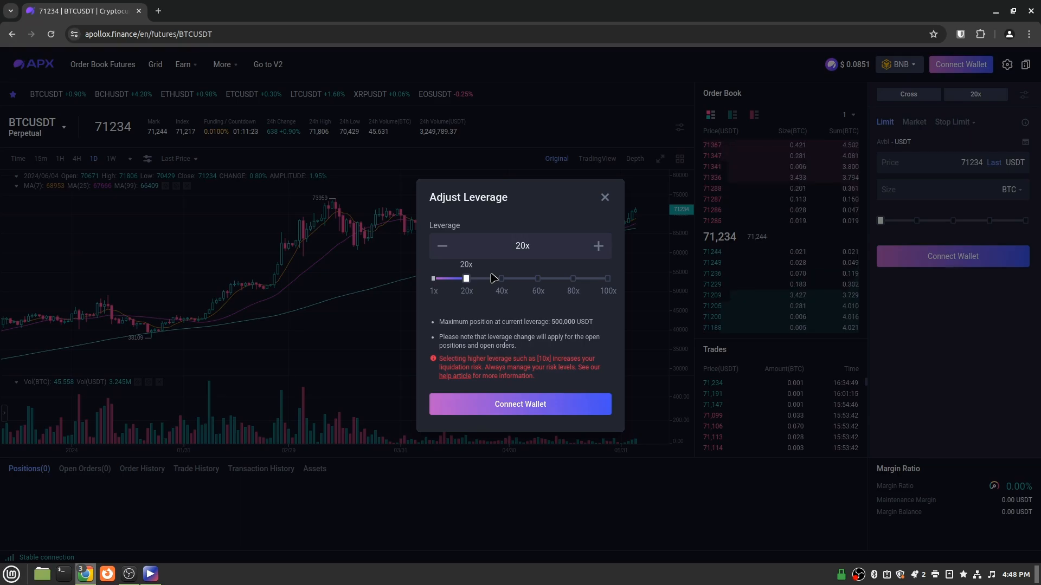
pyautogui.moveTo(465, 278); pyautogui.dragTo(456, 278)
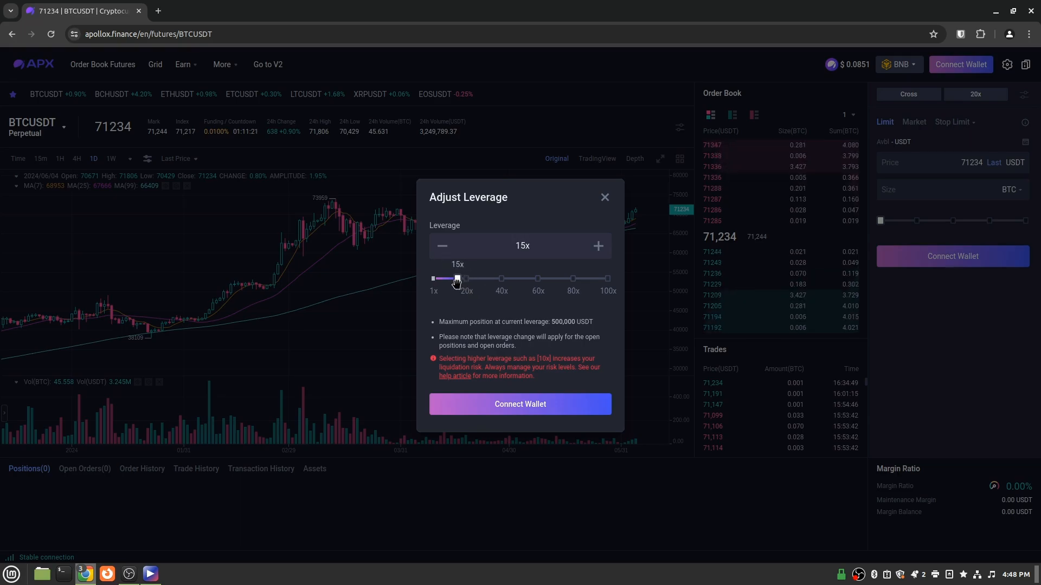
pyautogui.moveTo(456, 278); pyautogui.dragTo(434, 278)
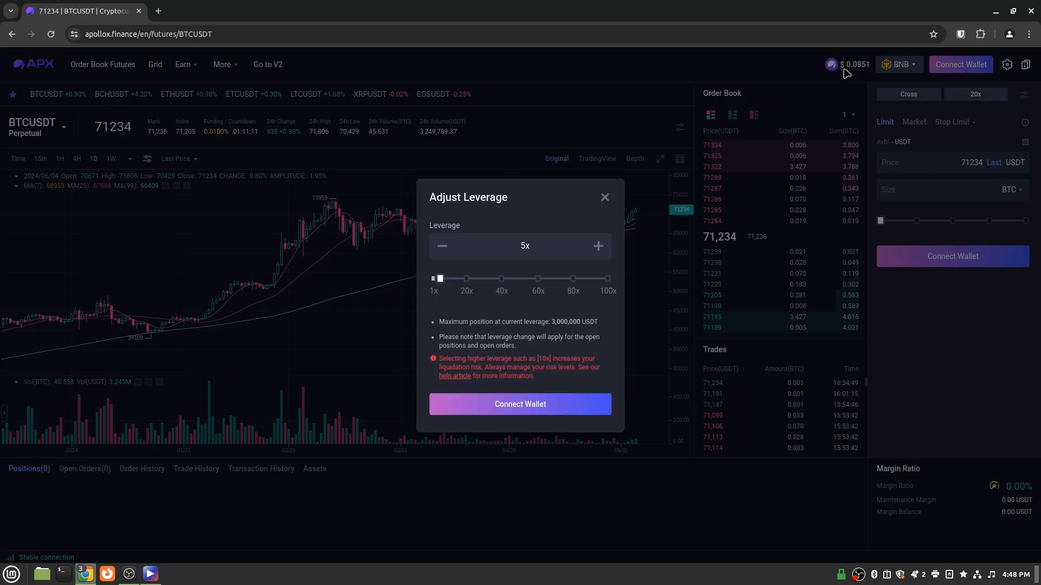
pyautogui.click(603, 197)
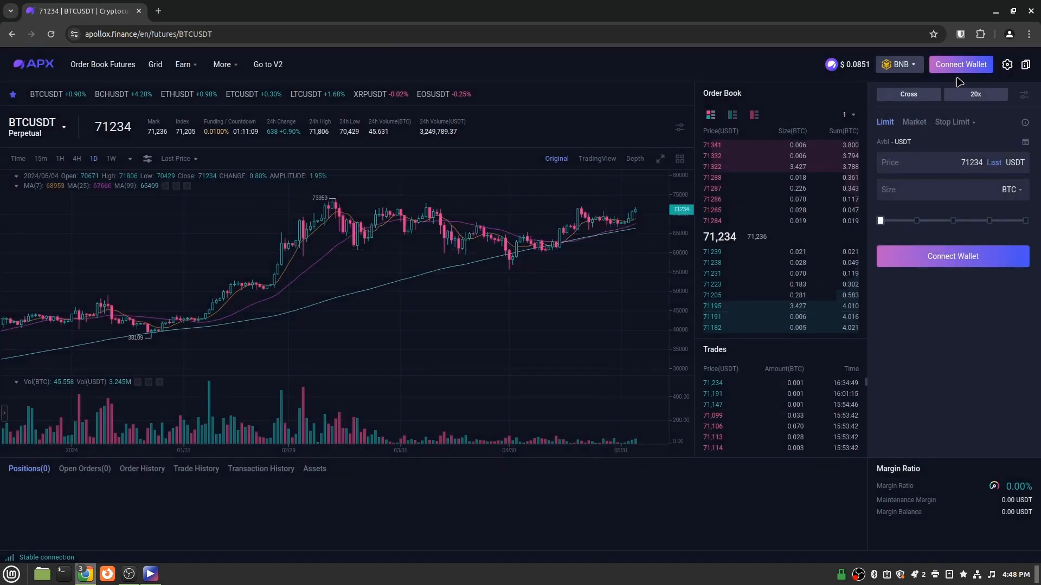
# Change the header network from BNB Chain to Ethereum, leaving leverage at 20x.
pyautogui.click(898, 64)
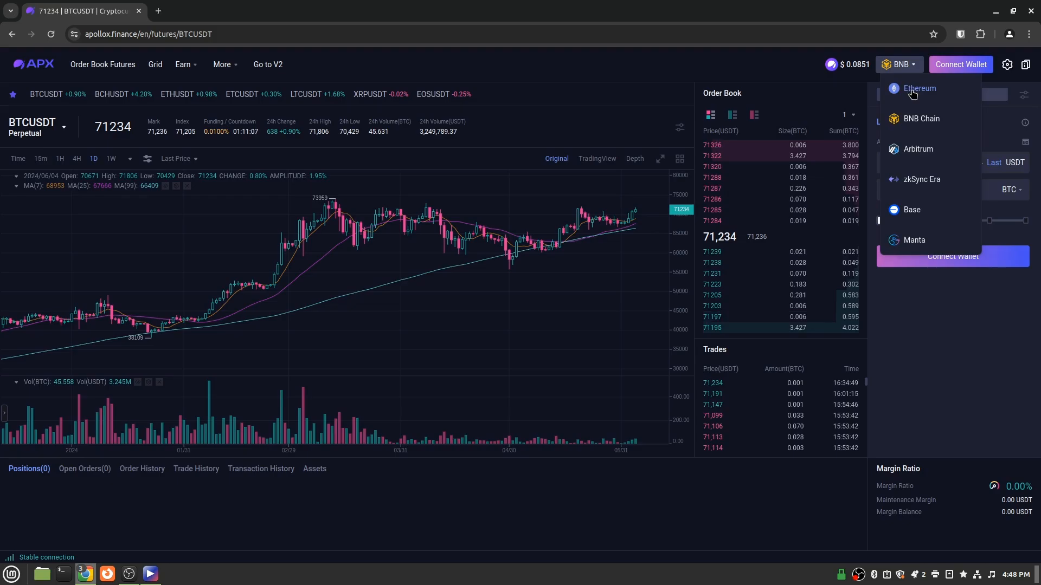
pyautogui.click(919, 88)
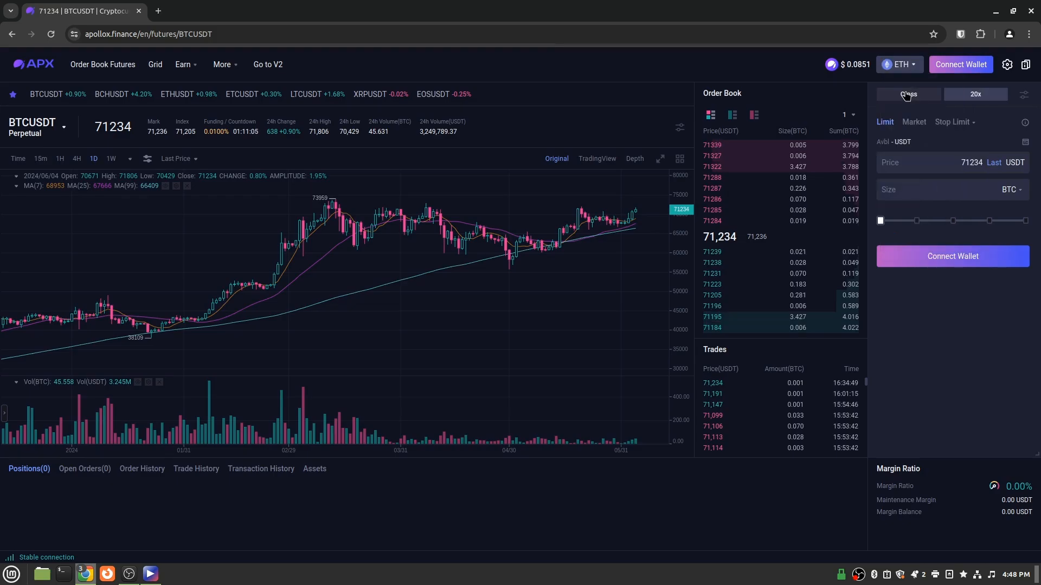
pyautogui.moveTo(907, 94)
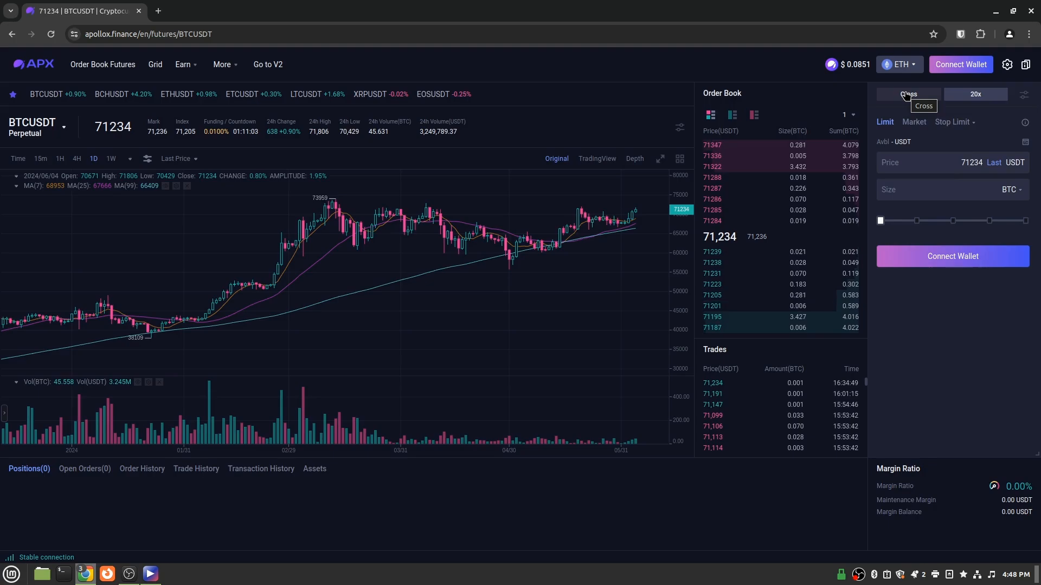
pyautogui.click(898, 64)
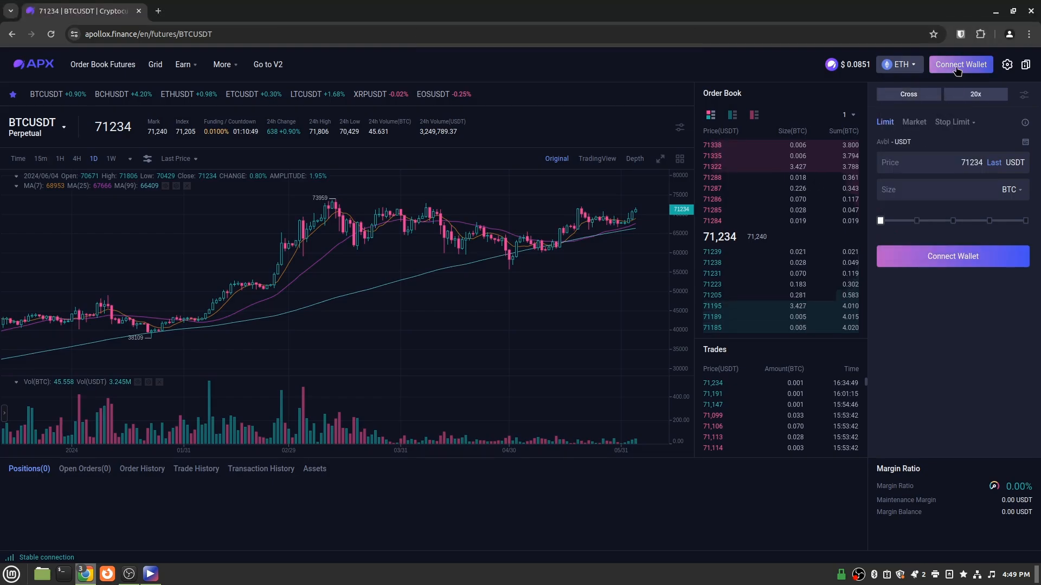
# Bring up the Connect Wallet options over the BTCUSDT trading page.
pyautogui.click(960, 64)
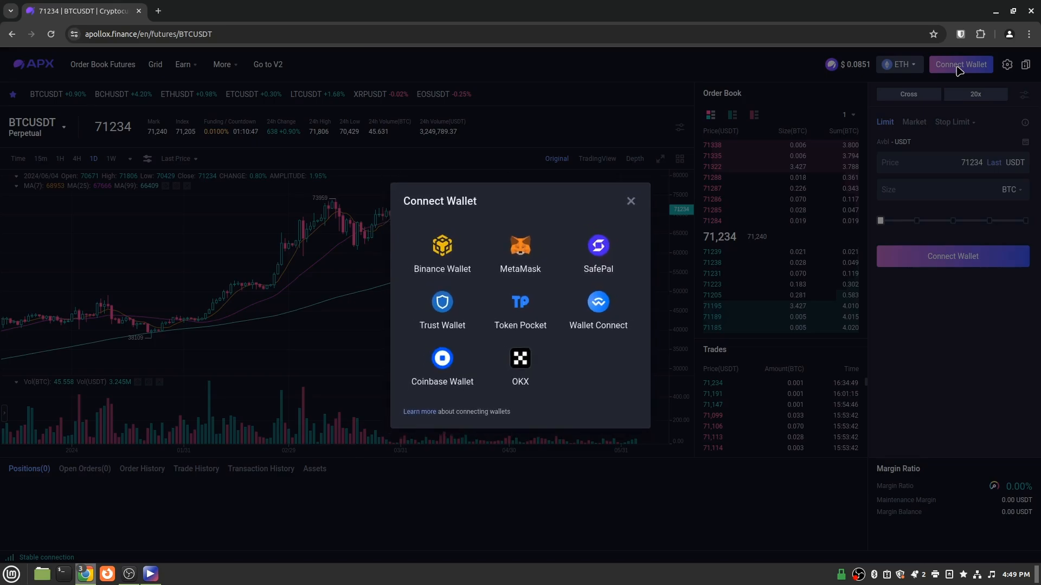
pyautogui.moveTo(519, 254)
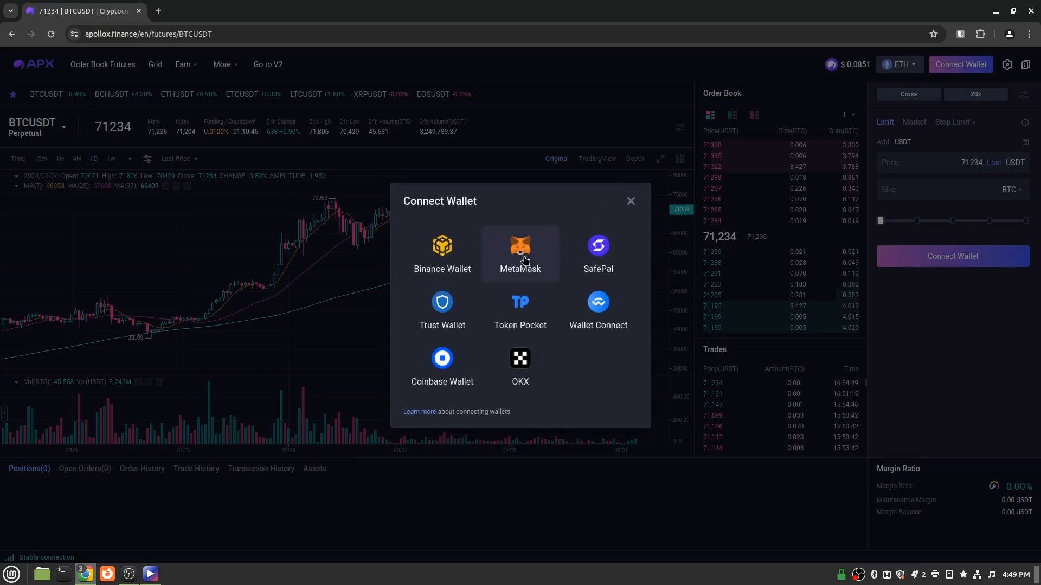
pyautogui.moveTo(520, 311)
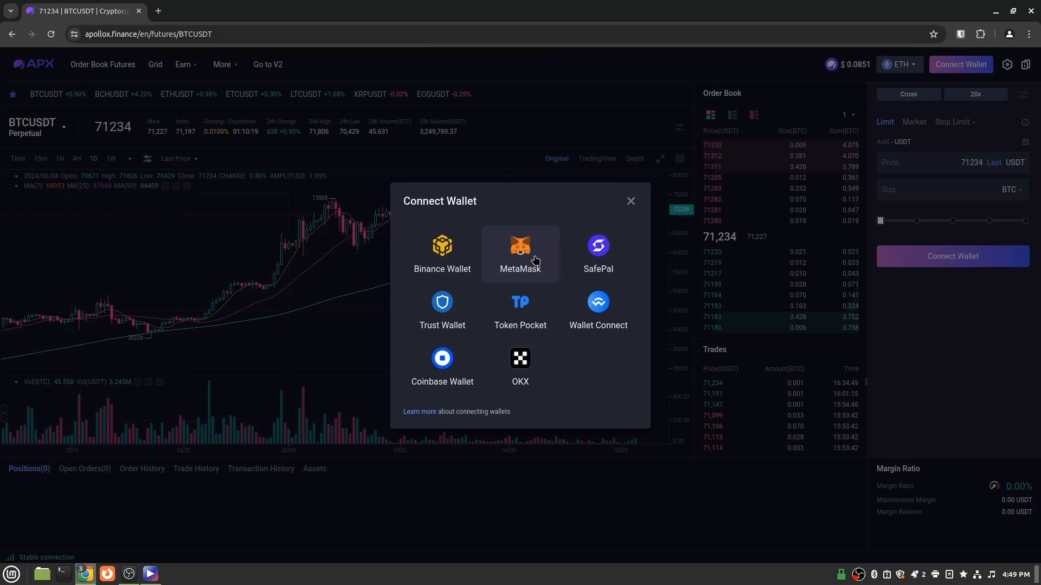
# Pick MetaMask as the wallet and follow metamask.io's 'Download for Chrome' link.
pyautogui.click(520, 254)
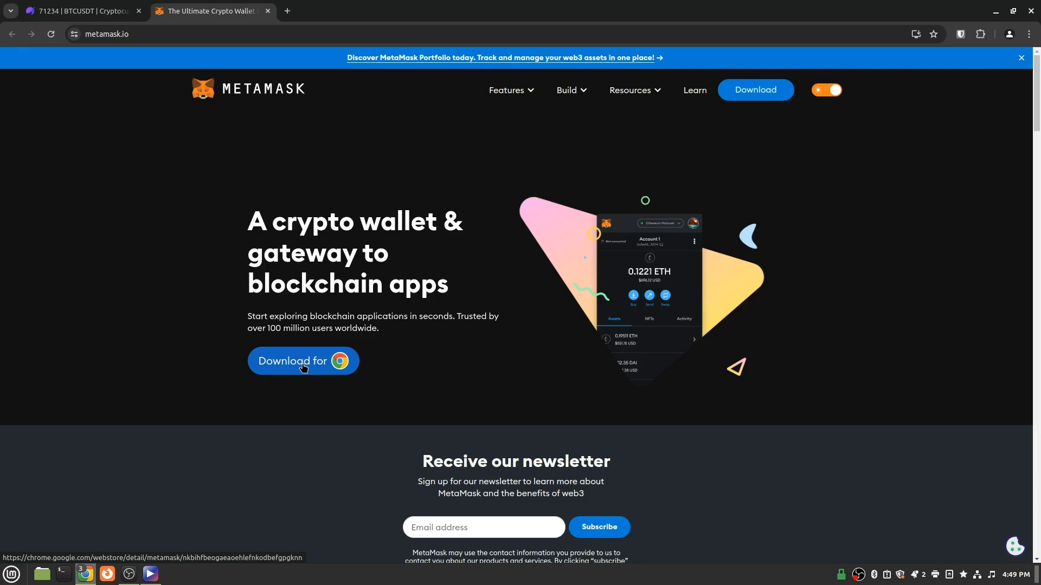
pyautogui.click(302, 361)
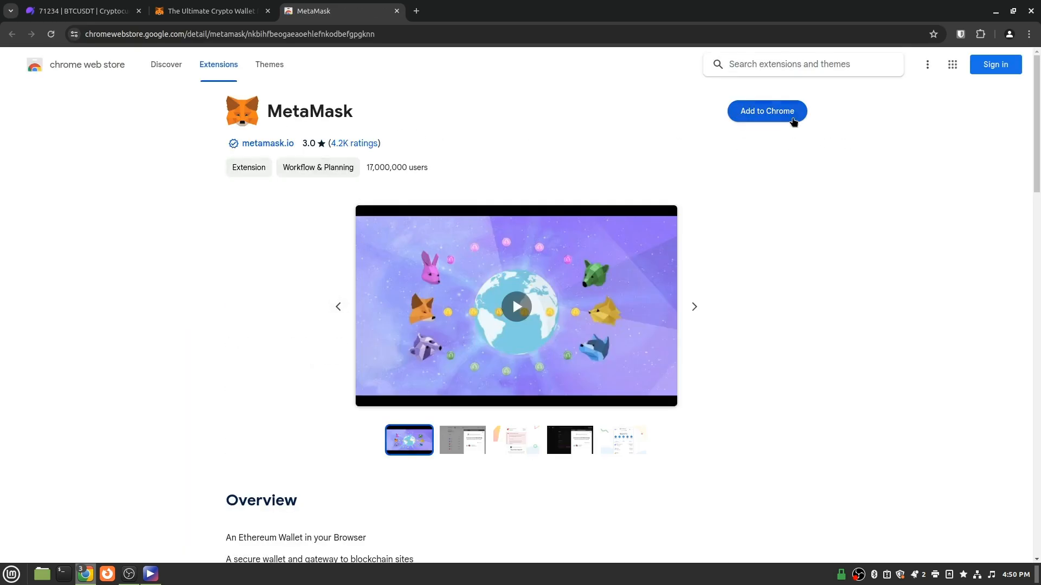
# Add the MetaMask extension to Chrome and dismiss the 'has been added' notice.
pyautogui.click(765, 111)
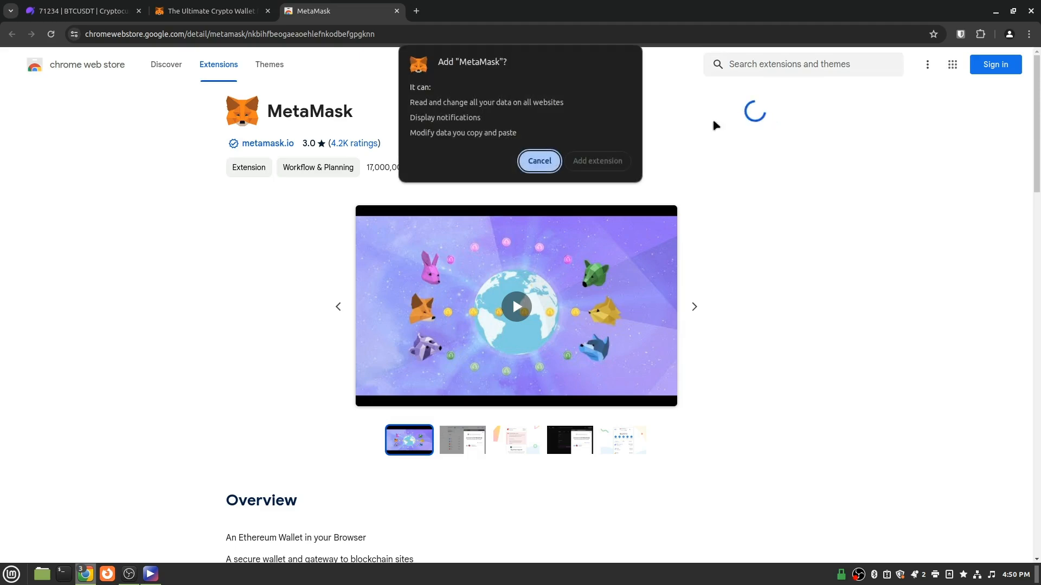
pyautogui.click(538, 160)
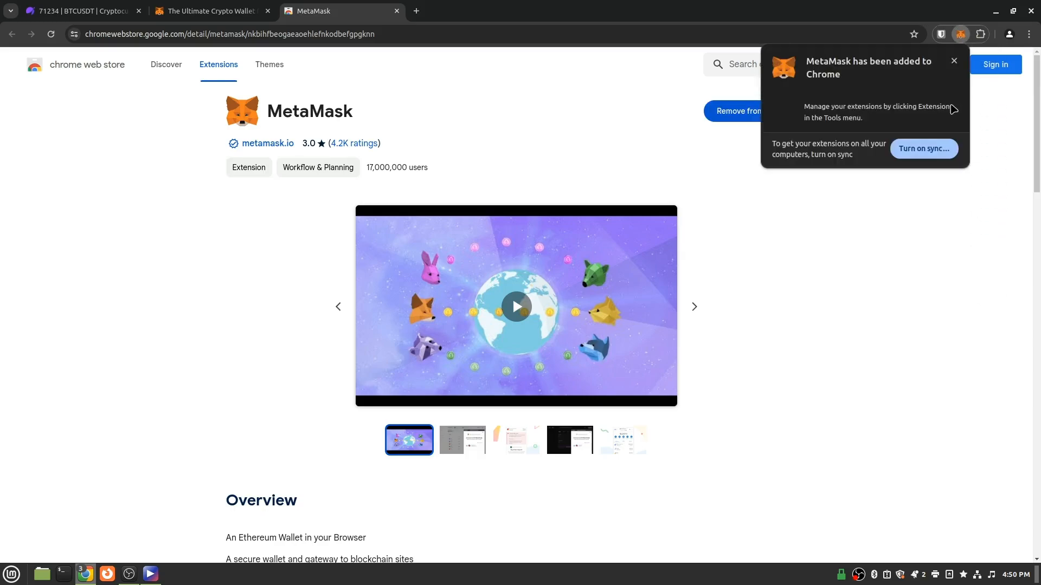
pyautogui.click(959, 34)
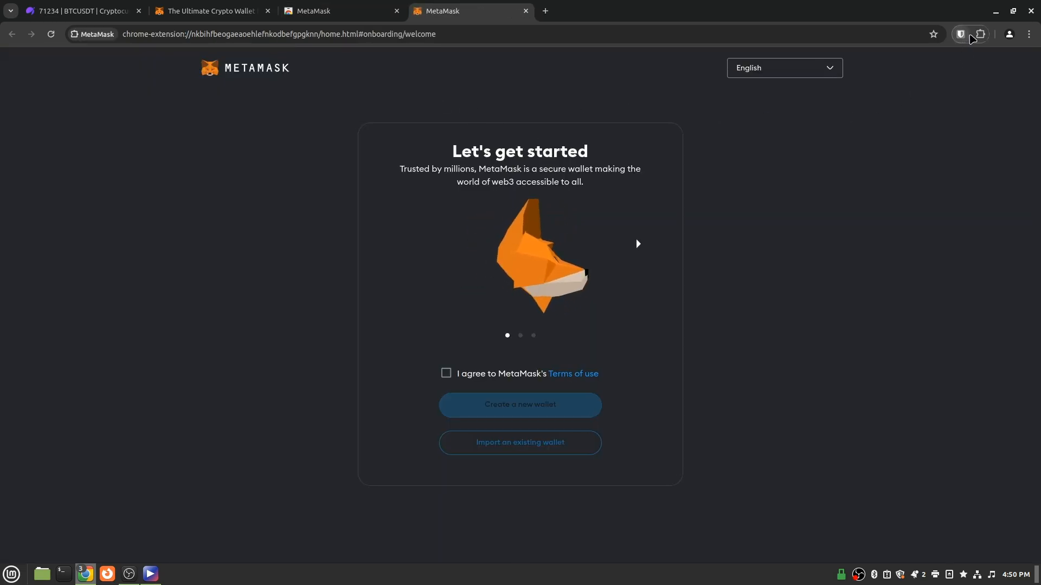
# Pin MetaMask to the toolbar, accept its Terms of use, and choose 'Create a new wallet'.
pyautogui.click(979, 33)
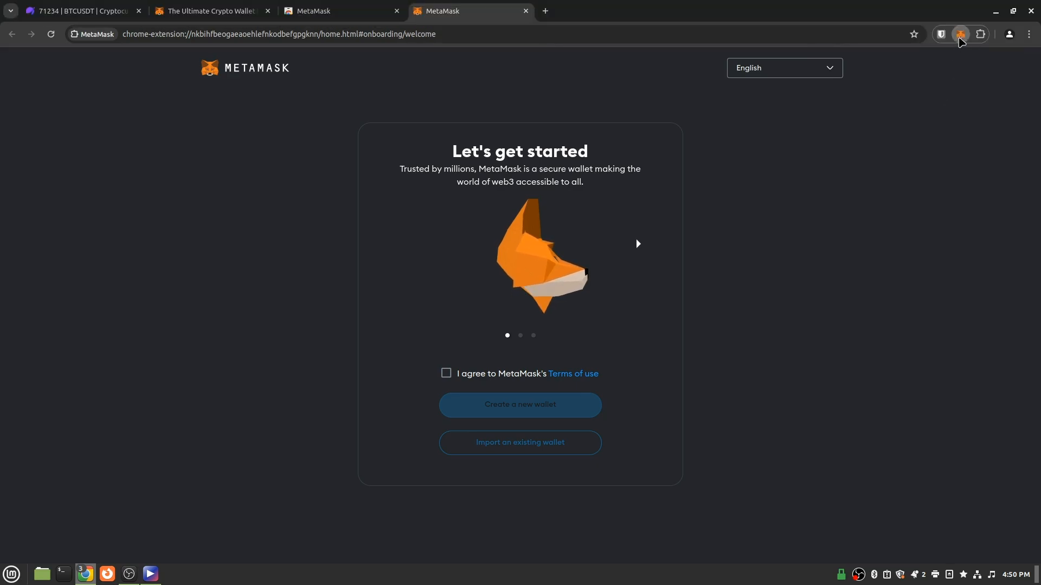
pyautogui.click(960, 34)
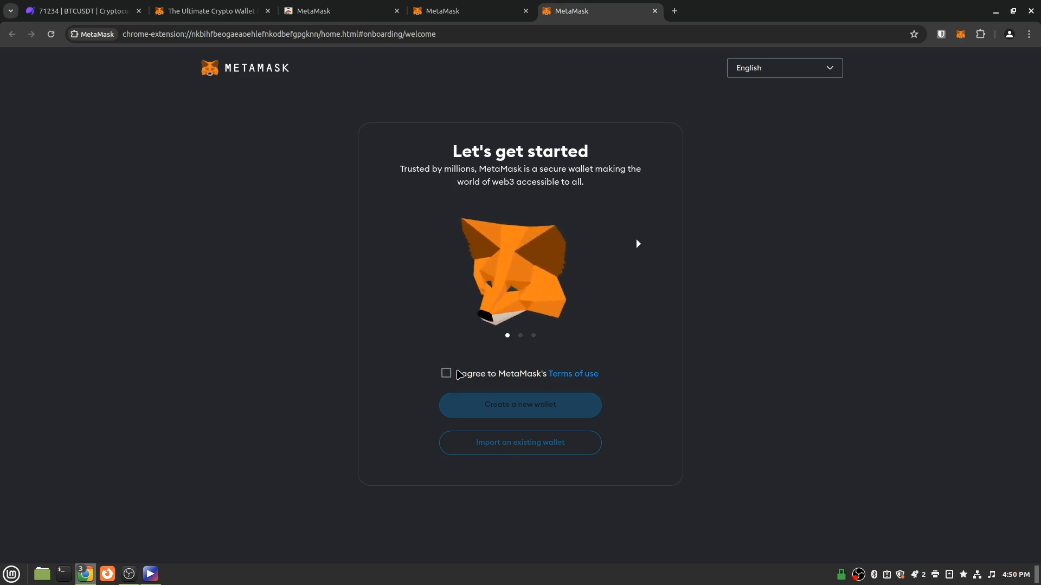
pyautogui.click(445, 373)
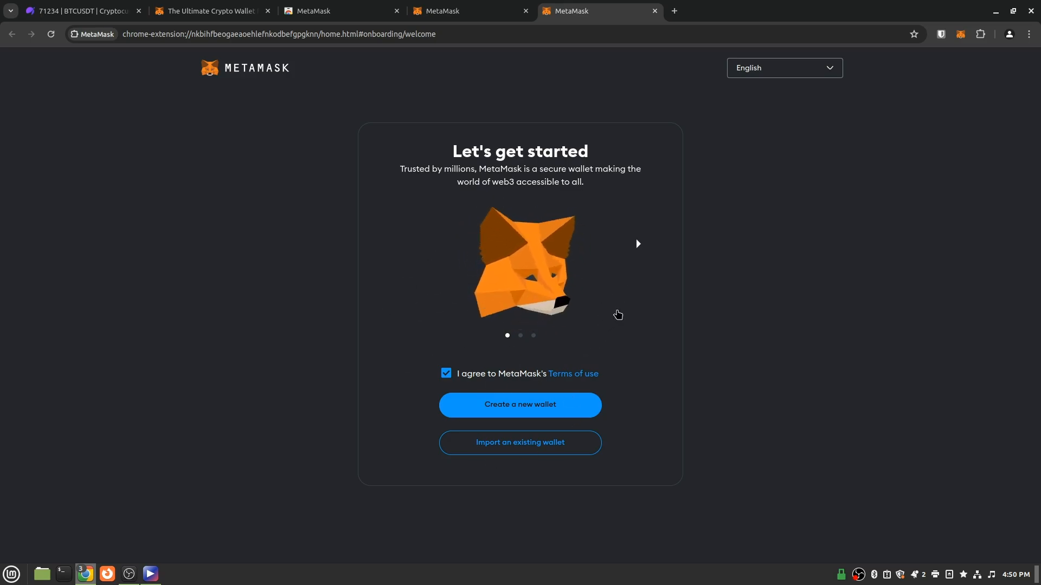
pyautogui.moveTo(644, 319)
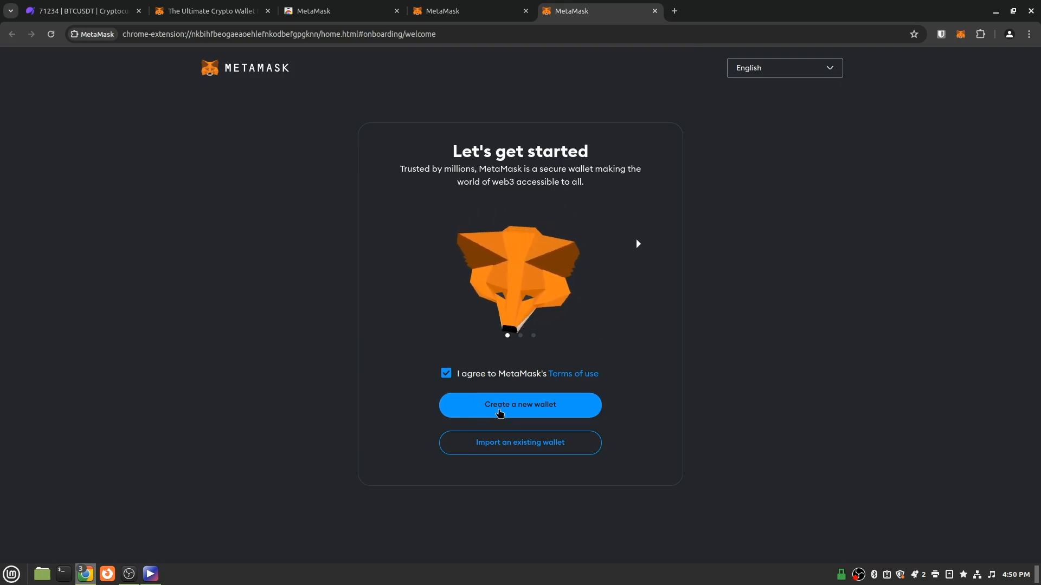
pyautogui.click(519, 405)
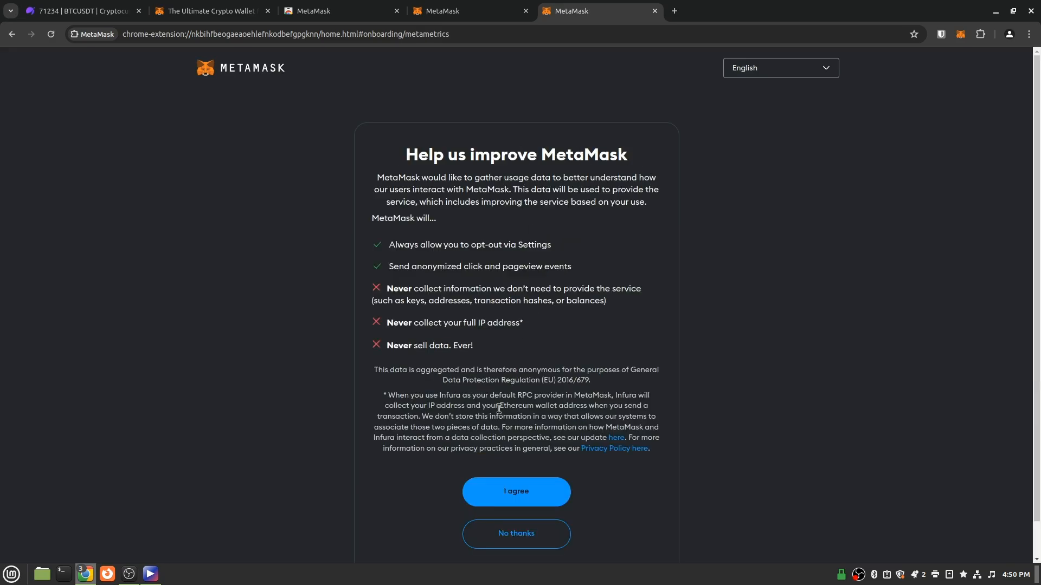
# Agree to usage-data sharing, enter the wallet password twice, and accept the cannot-recover warning.
pyautogui.click(515, 491)
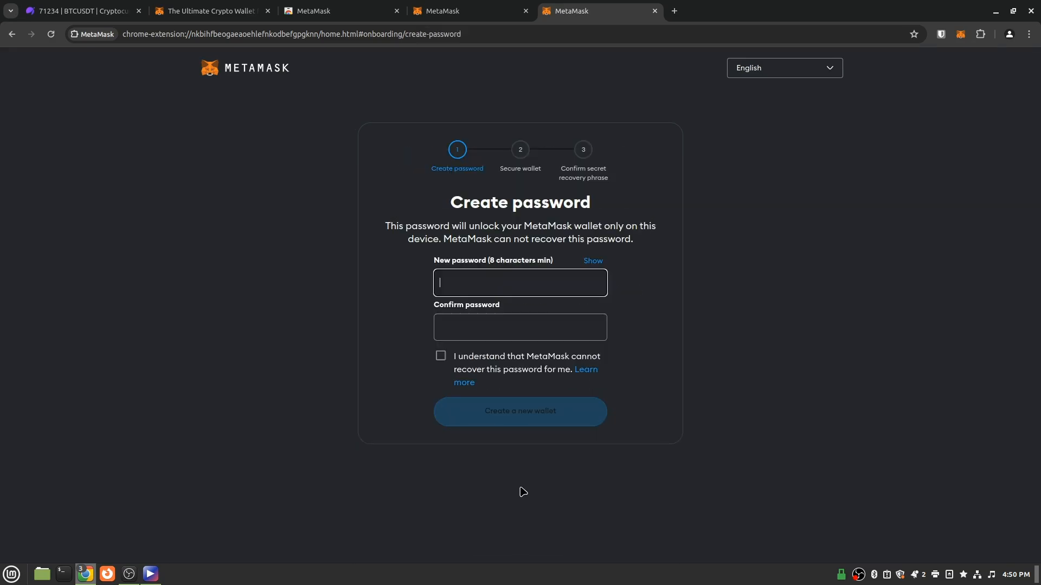
pyautogui.write('•••')
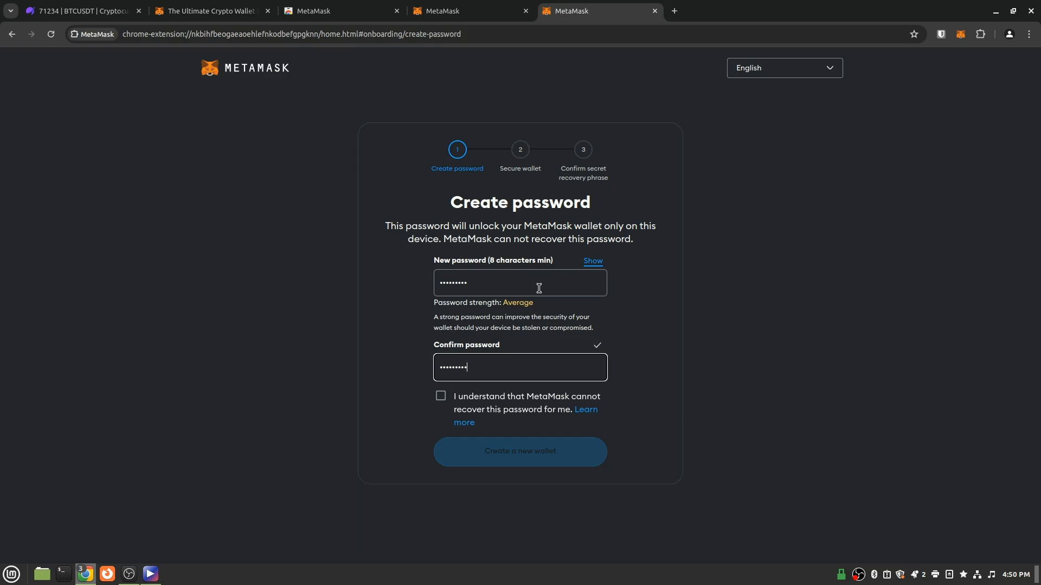
pyautogui.click(440, 395)
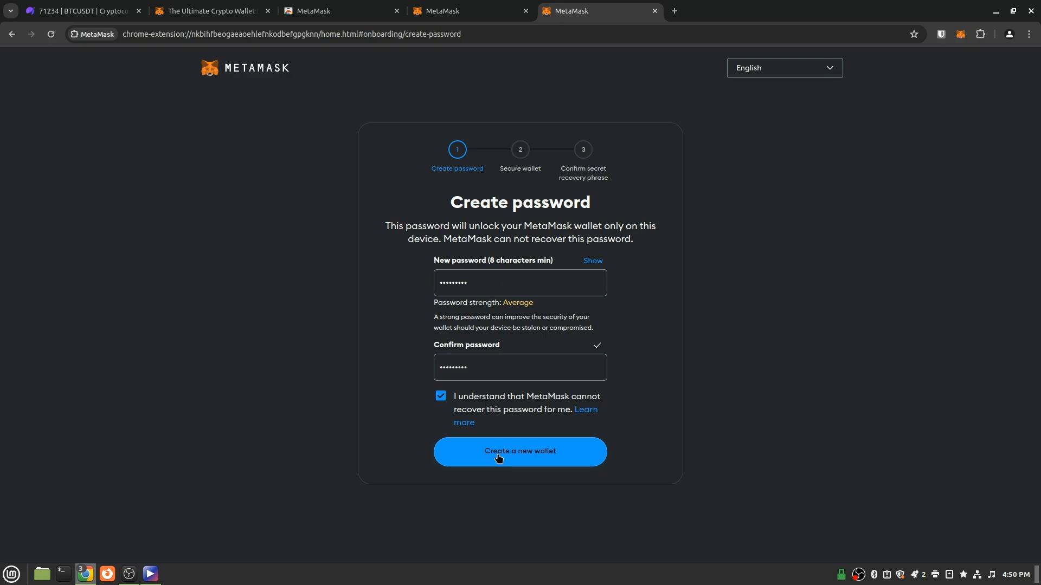
# Create the wallet, then skip recovery phrase backup via 'Remind me later' and the risk acknowledgement.
pyautogui.click(520, 451)
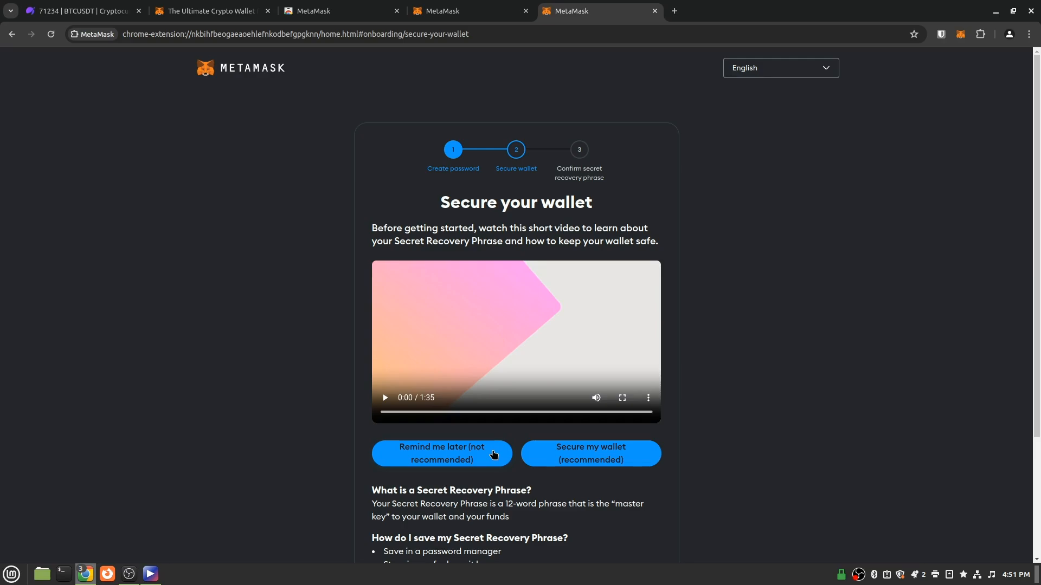
pyautogui.moveTo(610, 461)
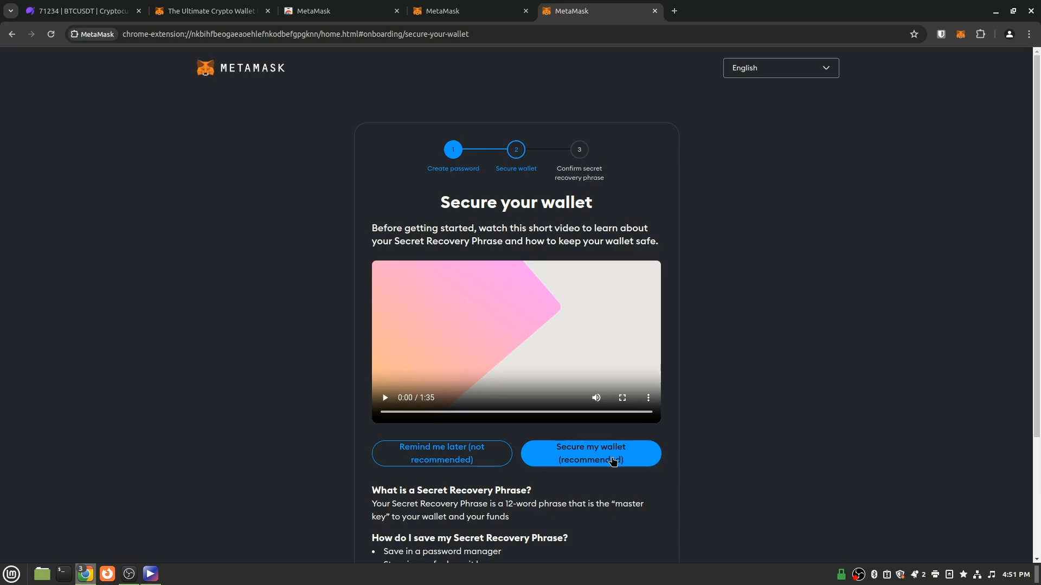
pyautogui.moveTo(587, 451)
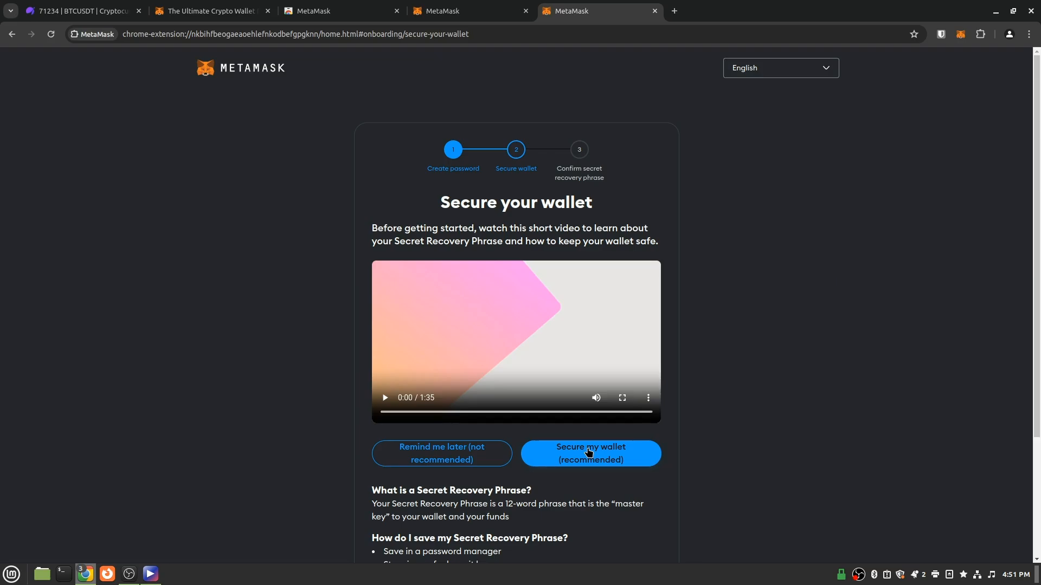
pyautogui.click(441, 454)
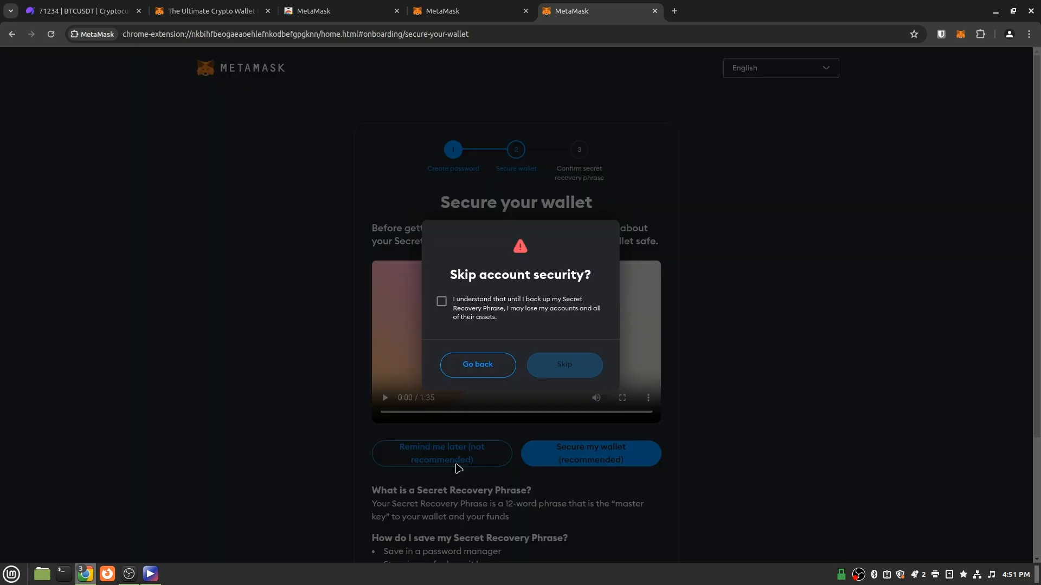
pyautogui.click(441, 302)
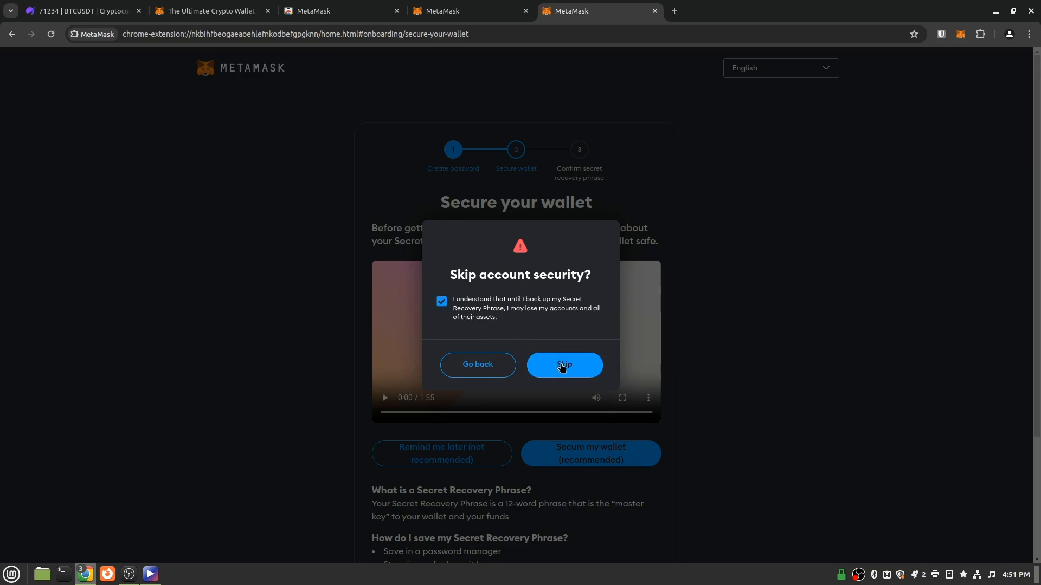
pyautogui.click(563, 365)
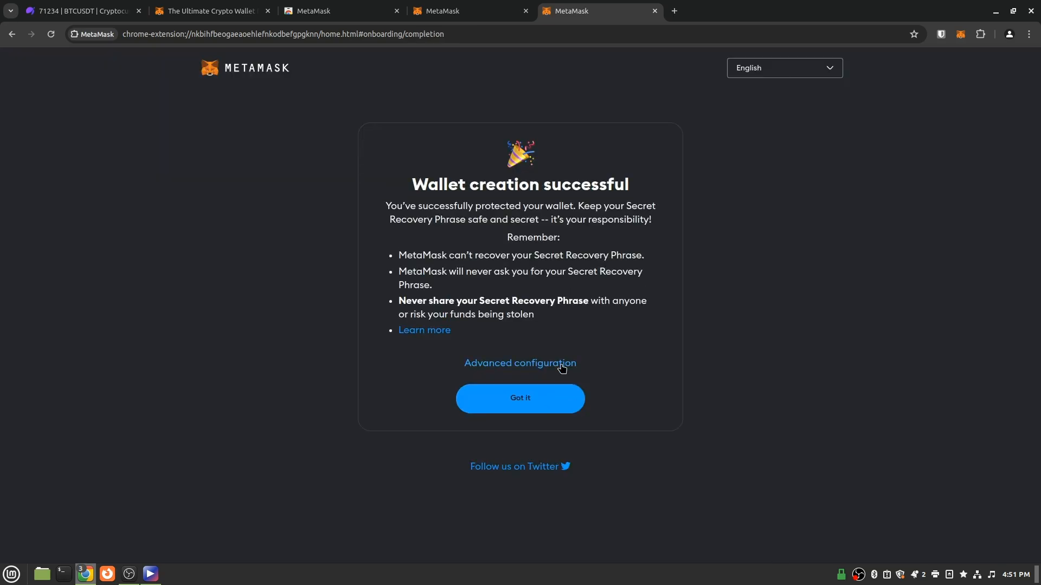
pyautogui.moveTo(545, 401)
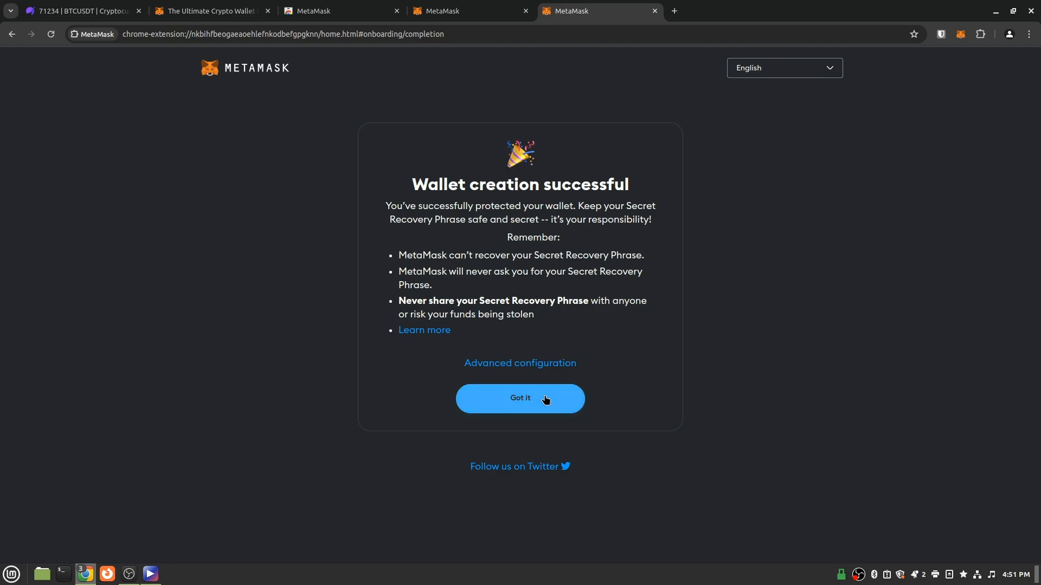
# Step through 'Got it', 'Next' and 'Done' to reach the Ethereum Mainnet wallet home.
pyautogui.click(519, 398)
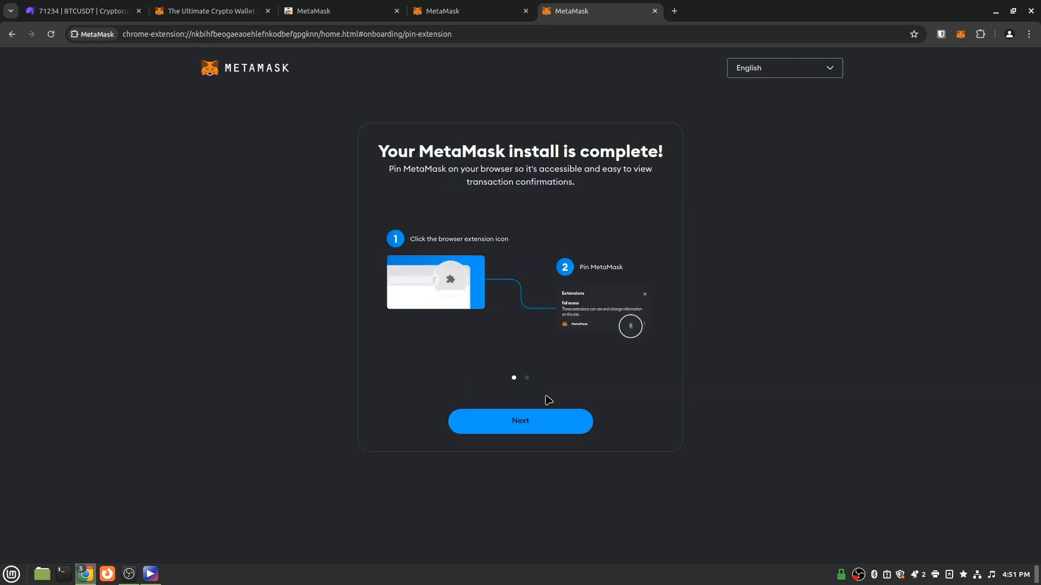
pyautogui.click(519, 420)
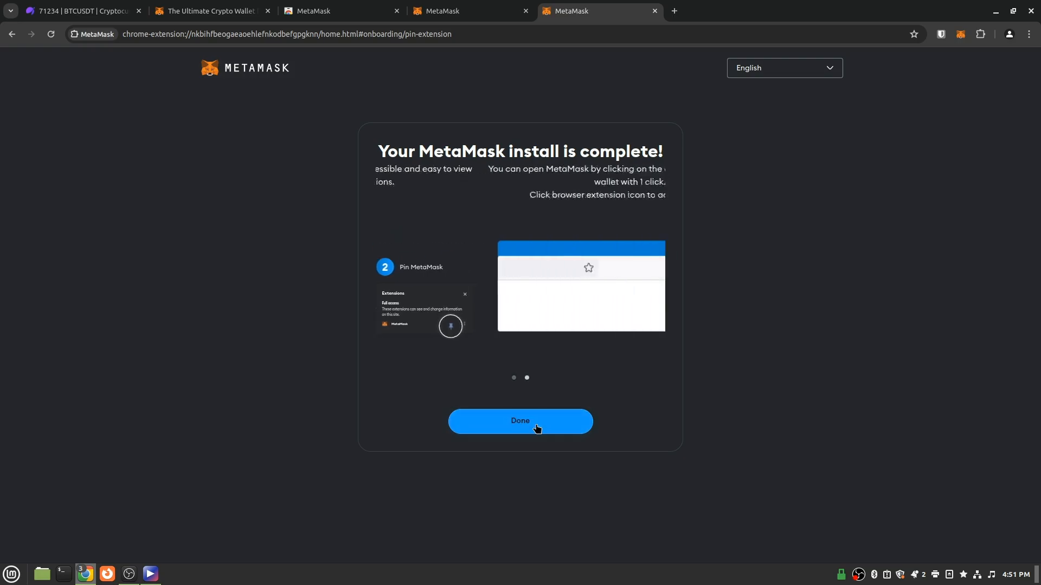
pyautogui.click(519, 421)
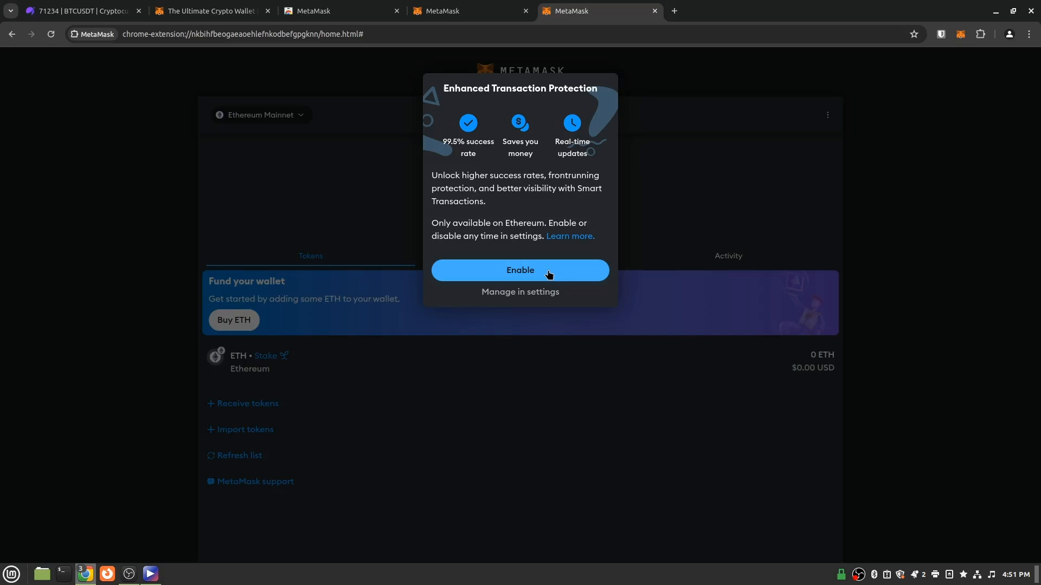
# Enable Enhanced Transaction Protection, copy the account address, and open Buy & Sell for $100 of ETH.
pyautogui.click(519, 270)
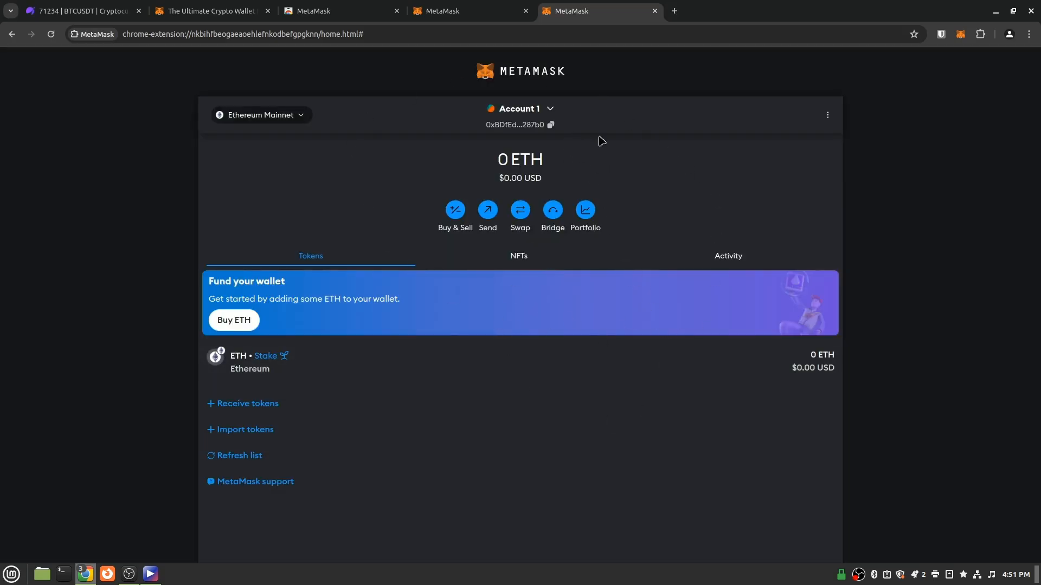
pyautogui.click(961, 33)
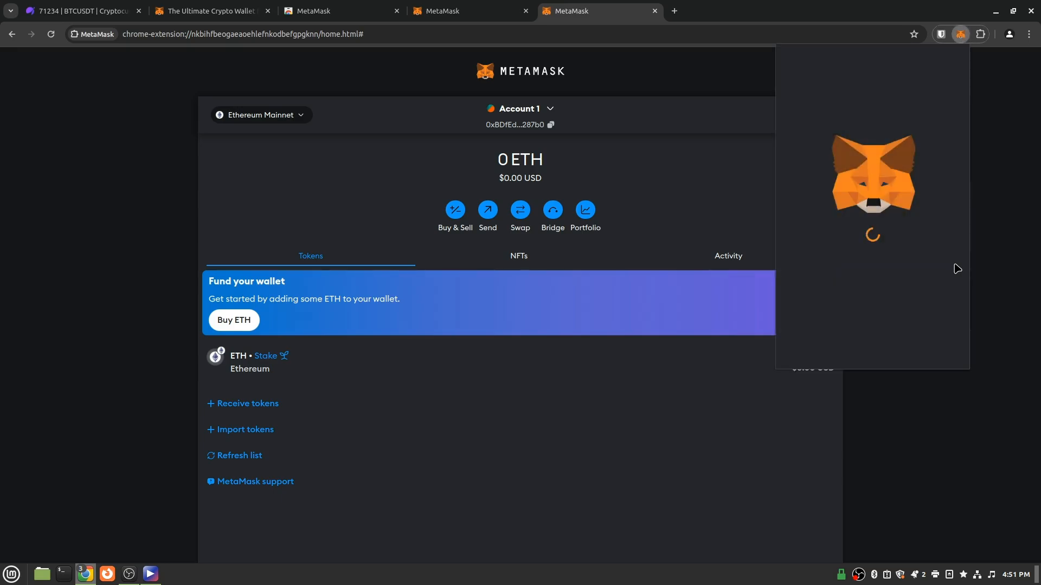
pyautogui.moveTo(879, 255)
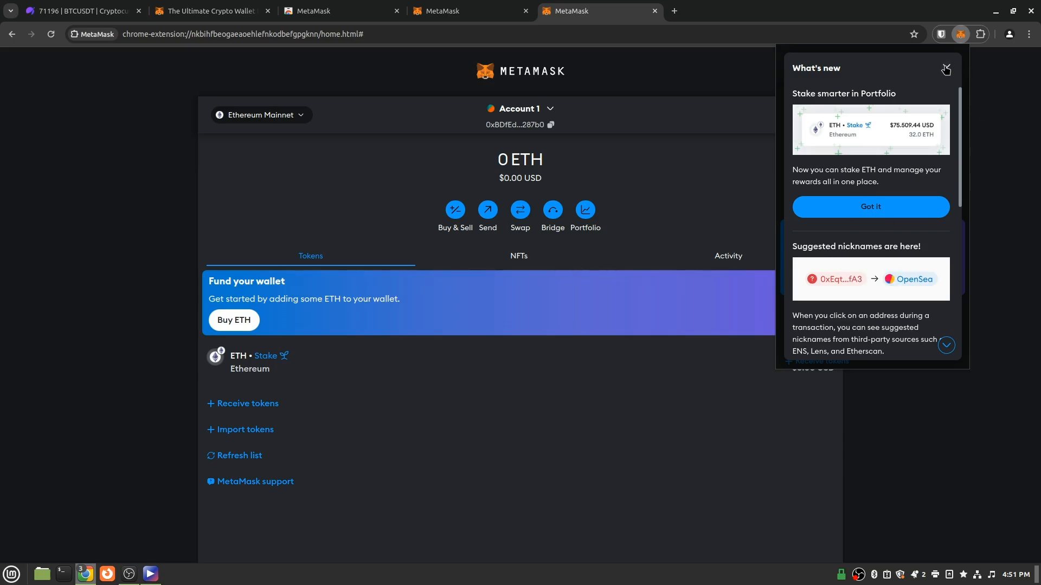
pyautogui.click(945, 69)
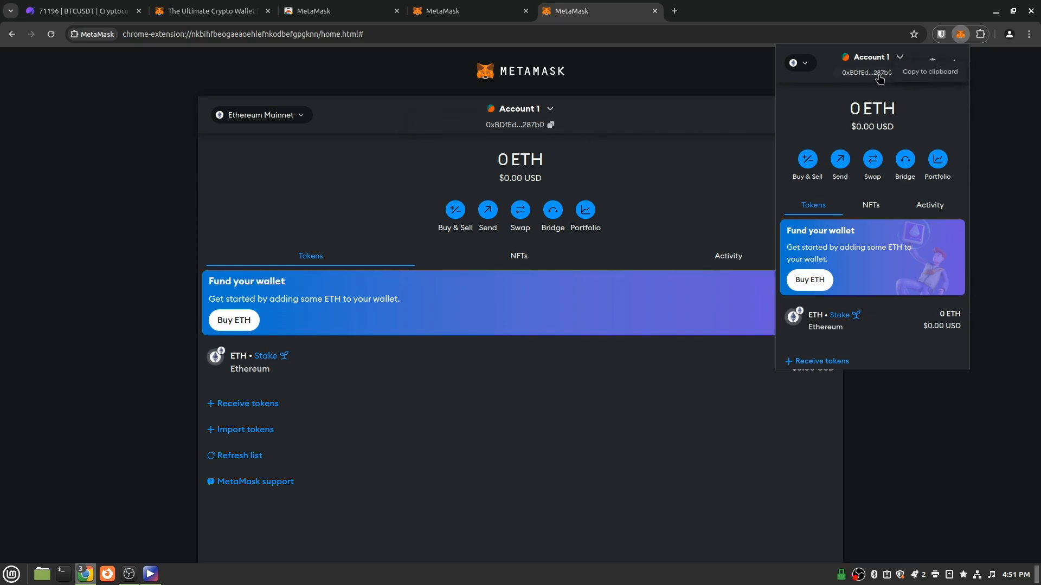
pyautogui.click(865, 72)
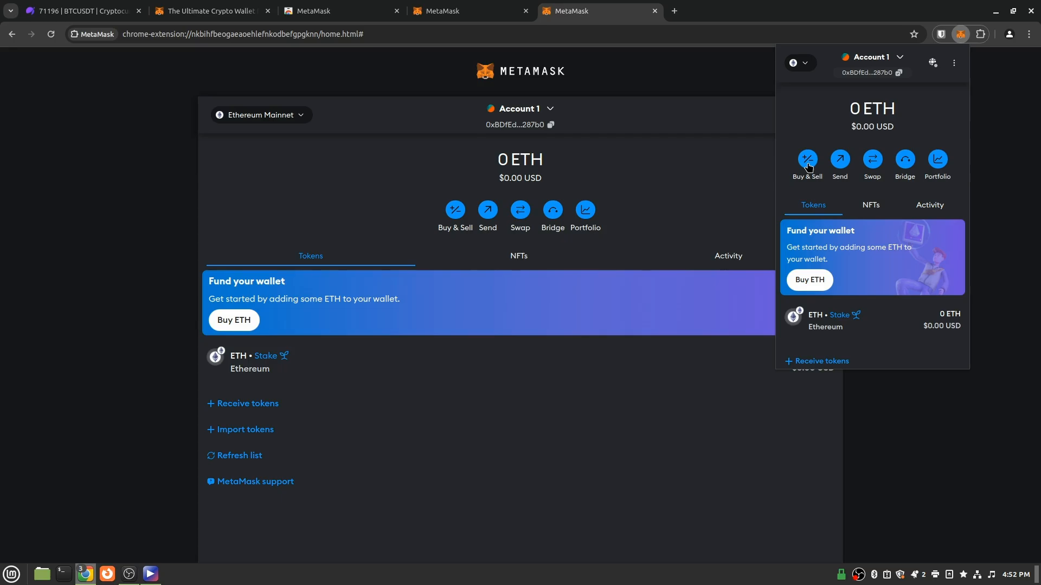
pyautogui.click(807, 160)
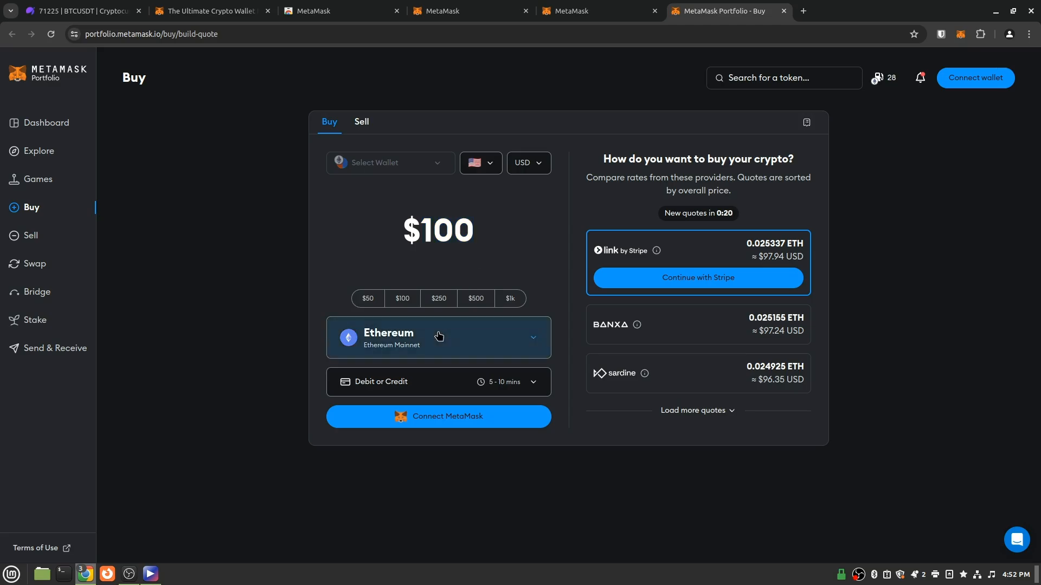
# Keep Ethereum as the $100 purchase token, check payment methods, and start connecting MetaMask.
pyautogui.click(438, 337)
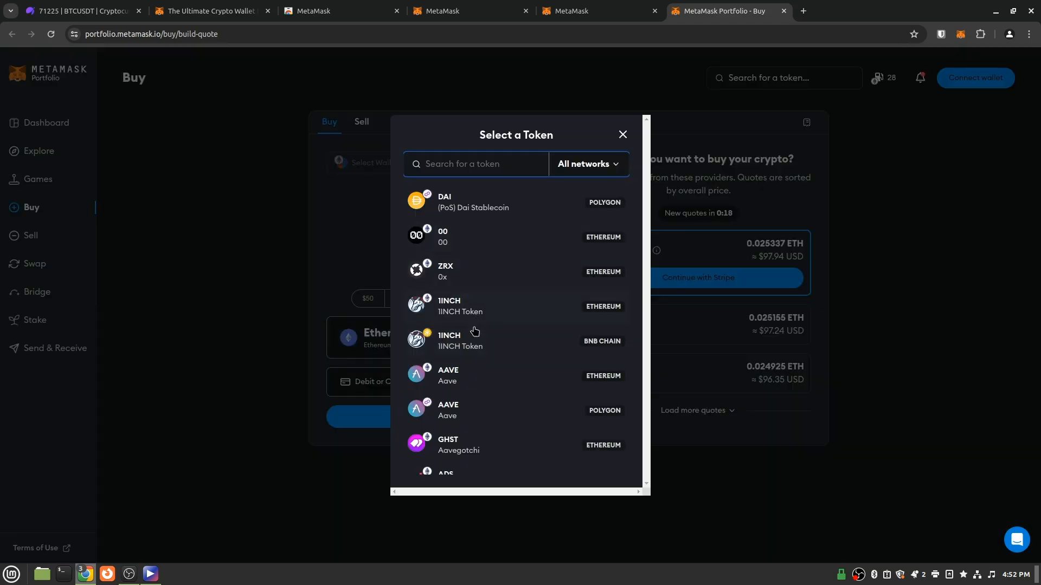
pyautogui.click(621, 134)
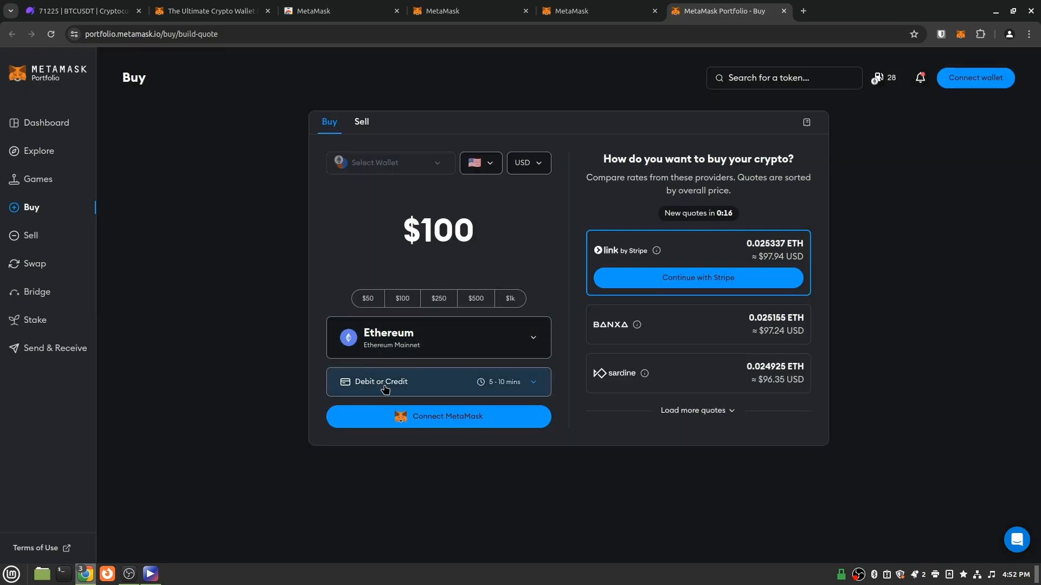
pyautogui.click(438, 382)
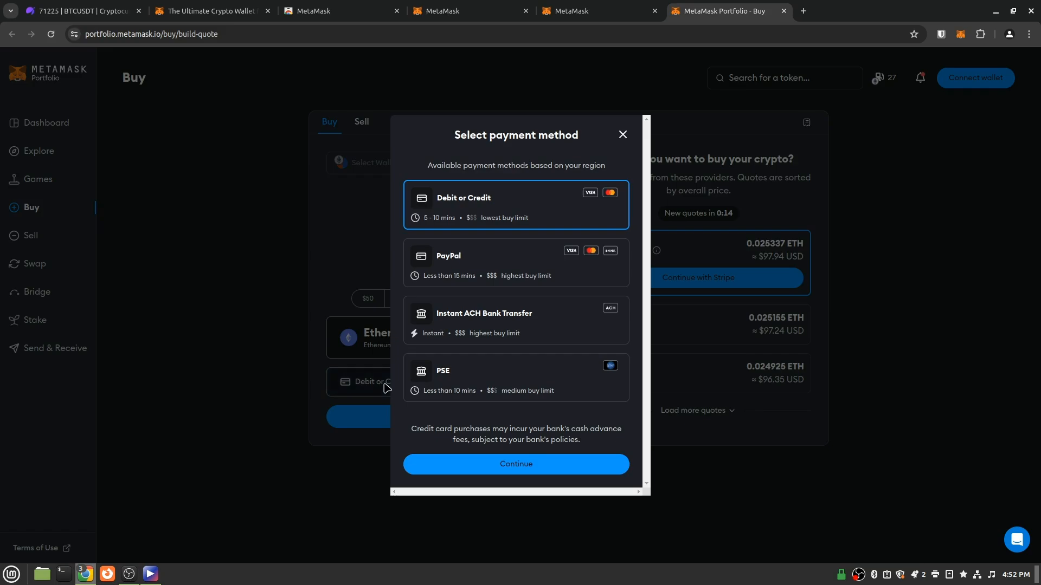
pyautogui.moveTo(467, 276)
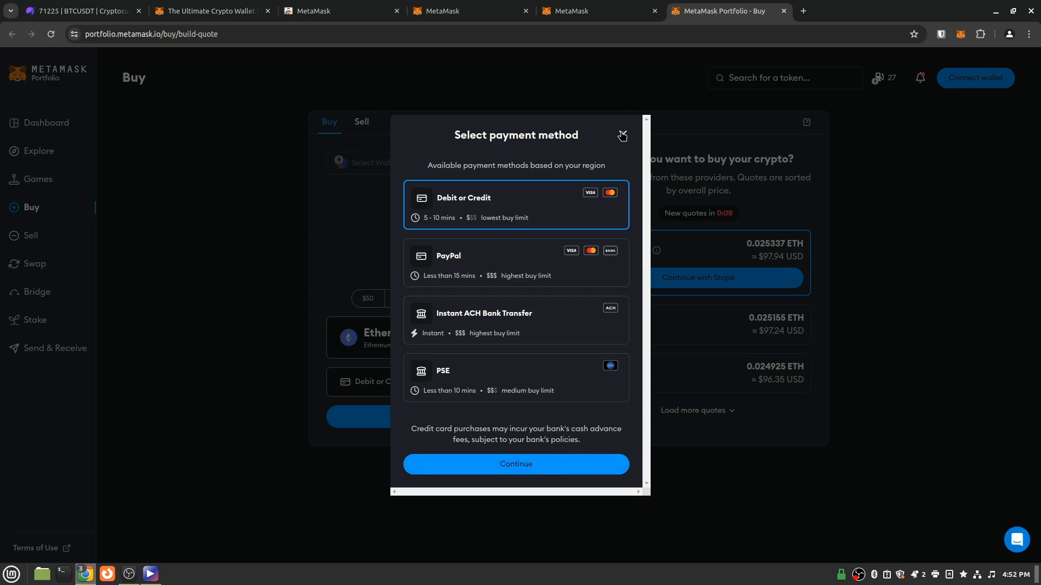
pyautogui.click(621, 136)
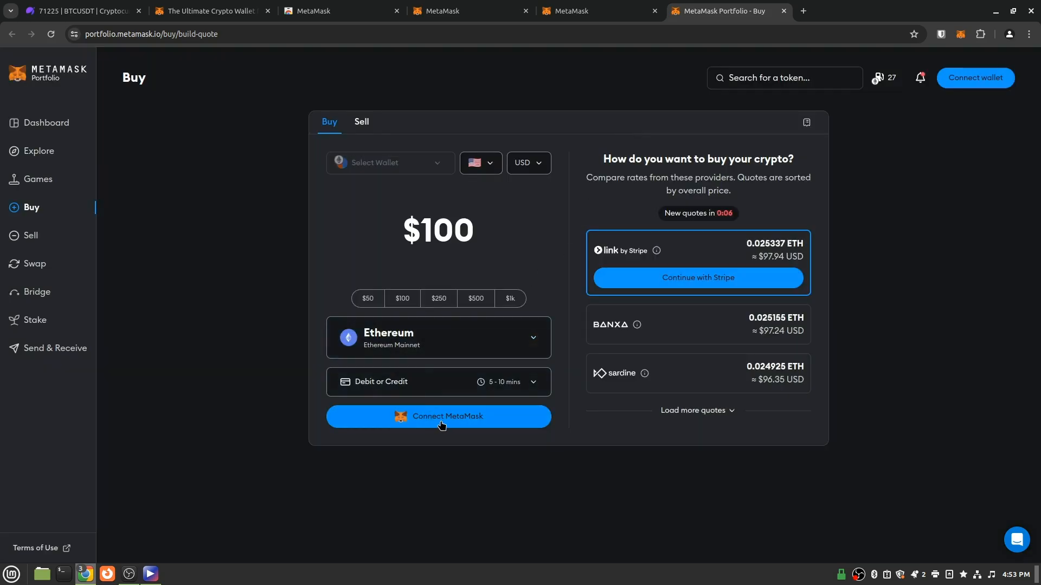
pyautogui.click(438, 382)
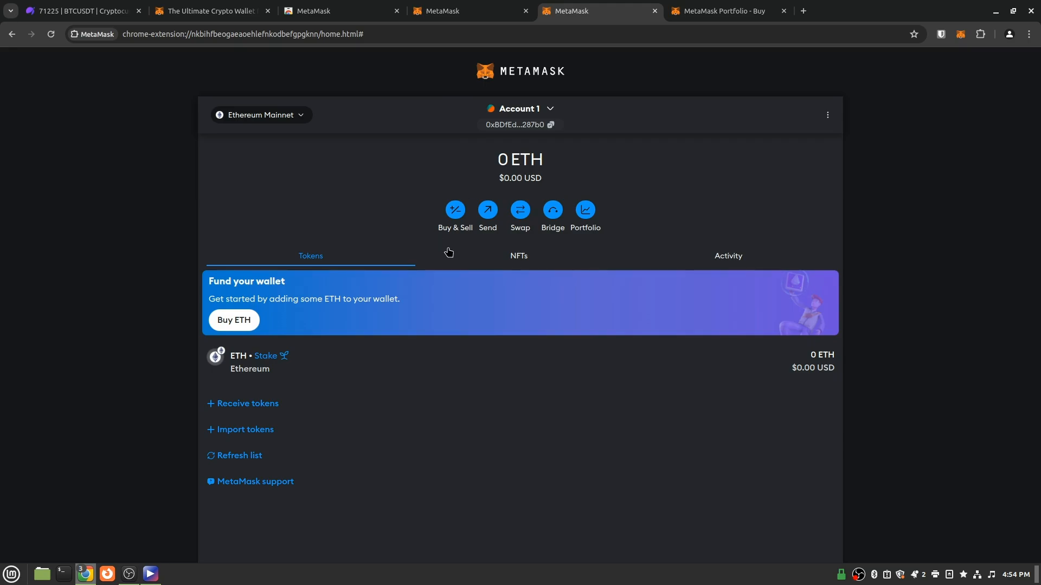
pyautogui.moveTo(472, 249)
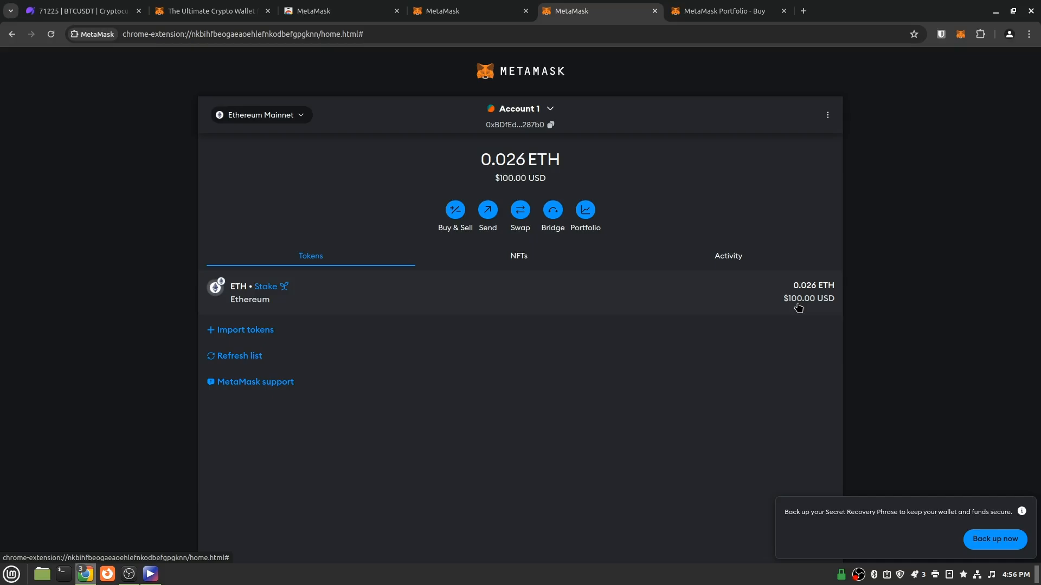
pyautogui.moveTo(820, 302)
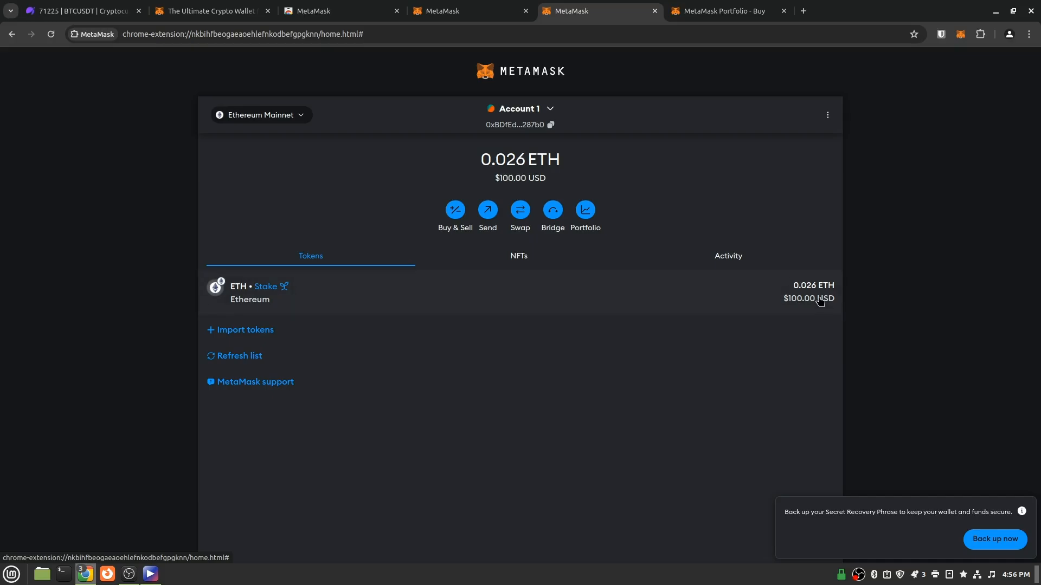
pyautogui.moveTo(863, 201)
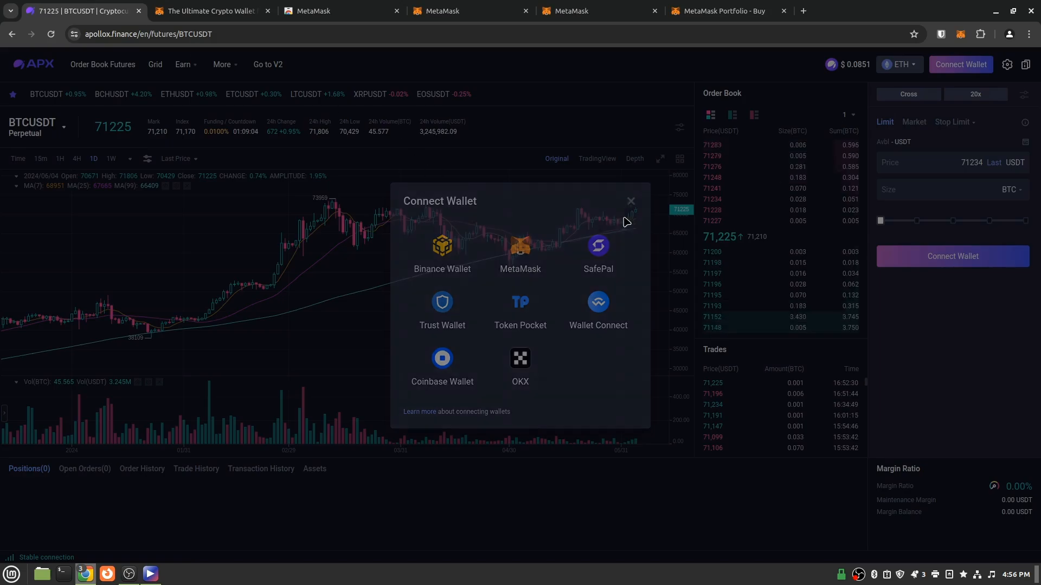
# Close ApolloX's Connect Wallet dialog without connecting, after seeing 0.026 ETH in MetaMask.
pyautogui.click(630, 201)
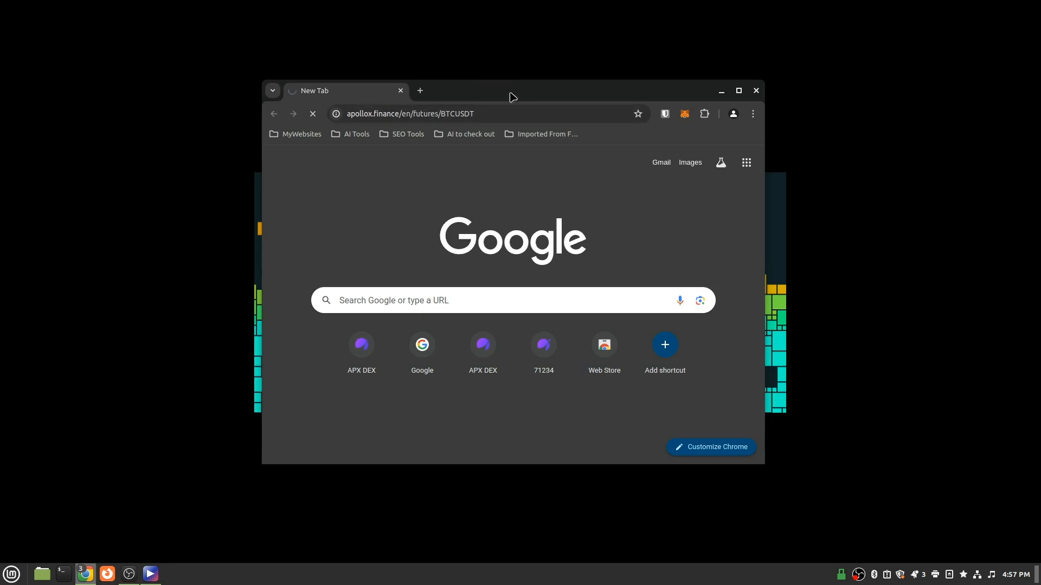
# Maximize the new ApolloX BTCUSDT futures window and show its BNB network choices.
pyautogui.click(737, 91)
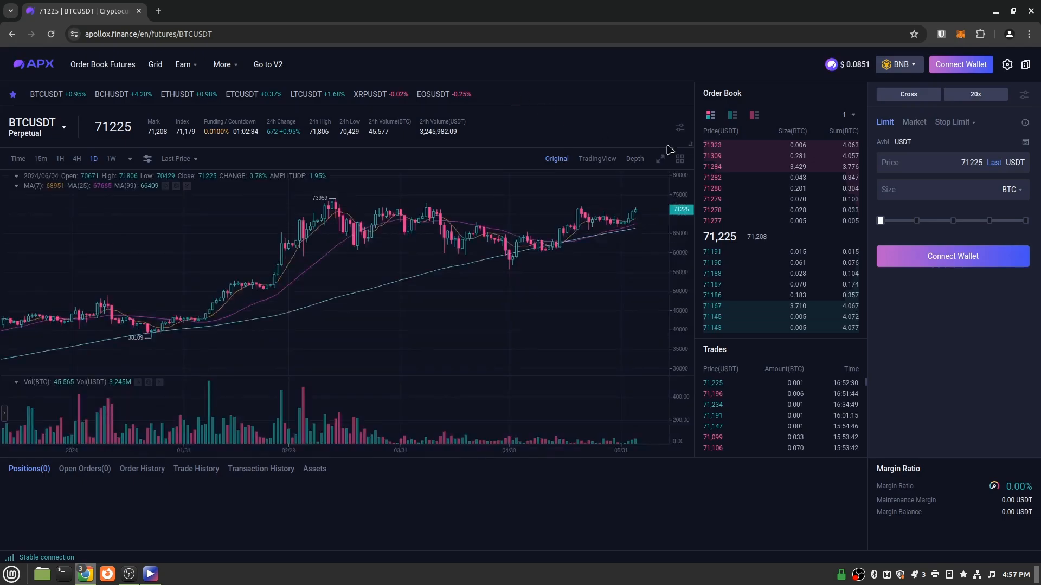
pyautogui.click(899, 64)
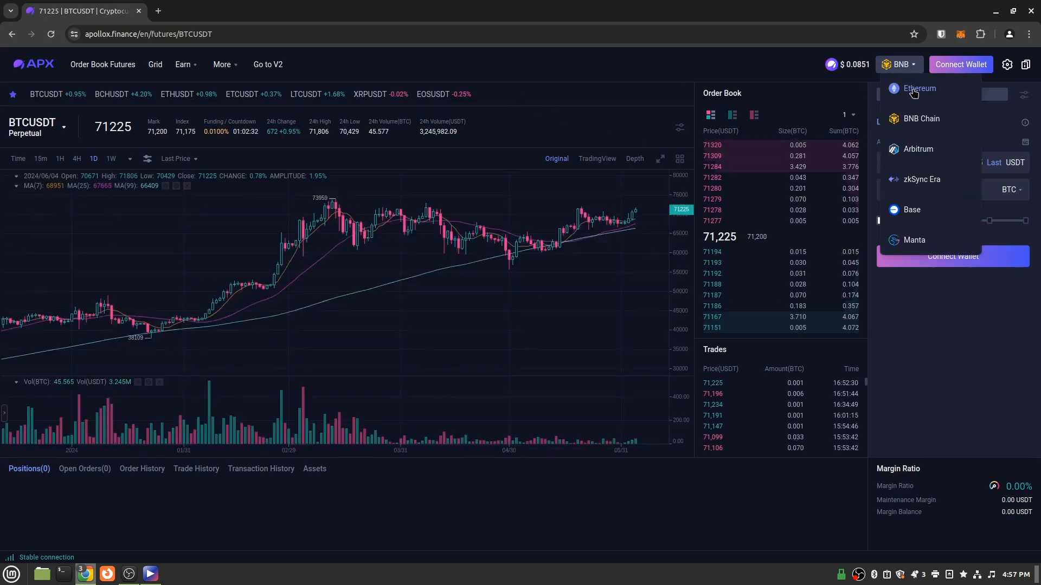
# Switch ApolloX to the Ethereum network and choose MetaMask in Connect Wallet.
pyautogui.click(920, 88)
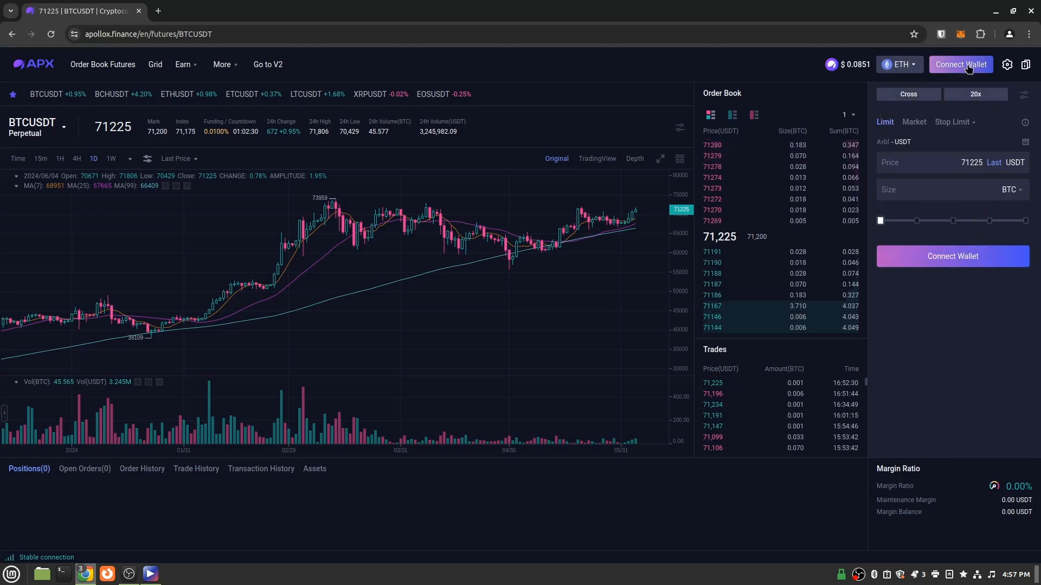
pyautogui.click(960, 64)
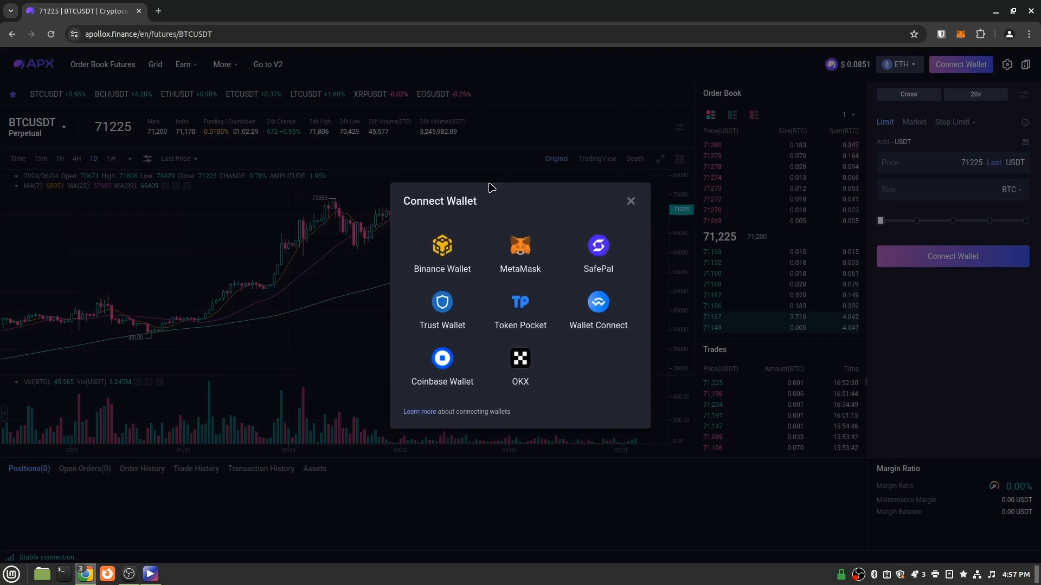
pyautogui.click(520, 254)
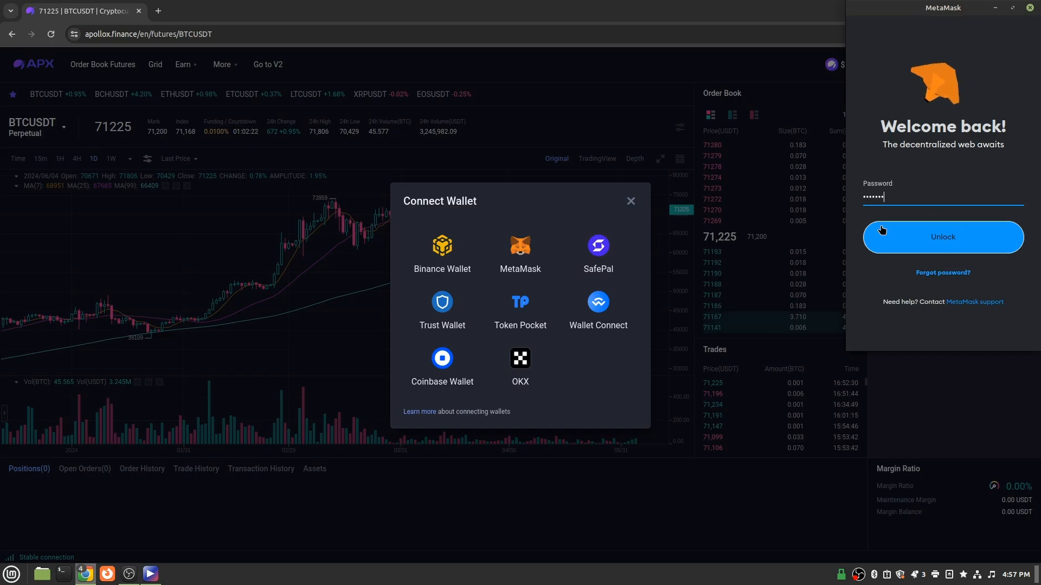
# Unlock MetaMask, grant account permission, and sign the ApolloX login message.
pyautogui.click(942, 237)
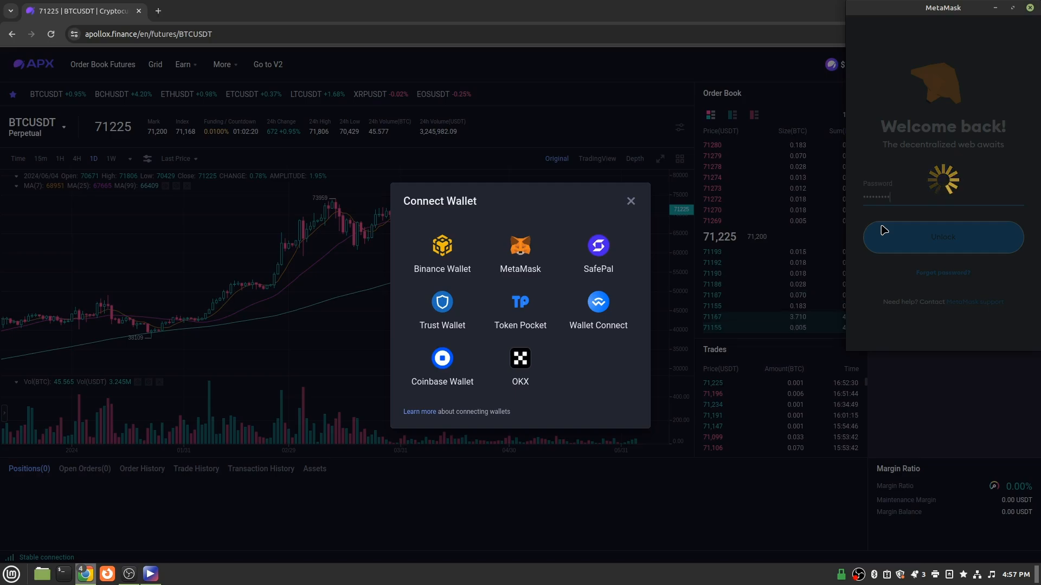
pyautogui.click(942, 237)
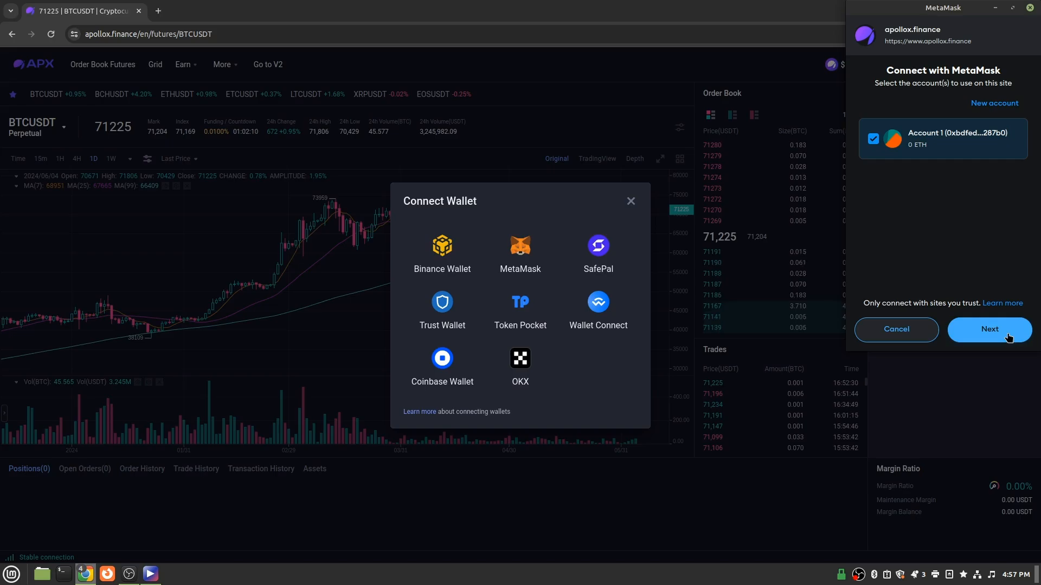
pyautogui.click(988, 330)
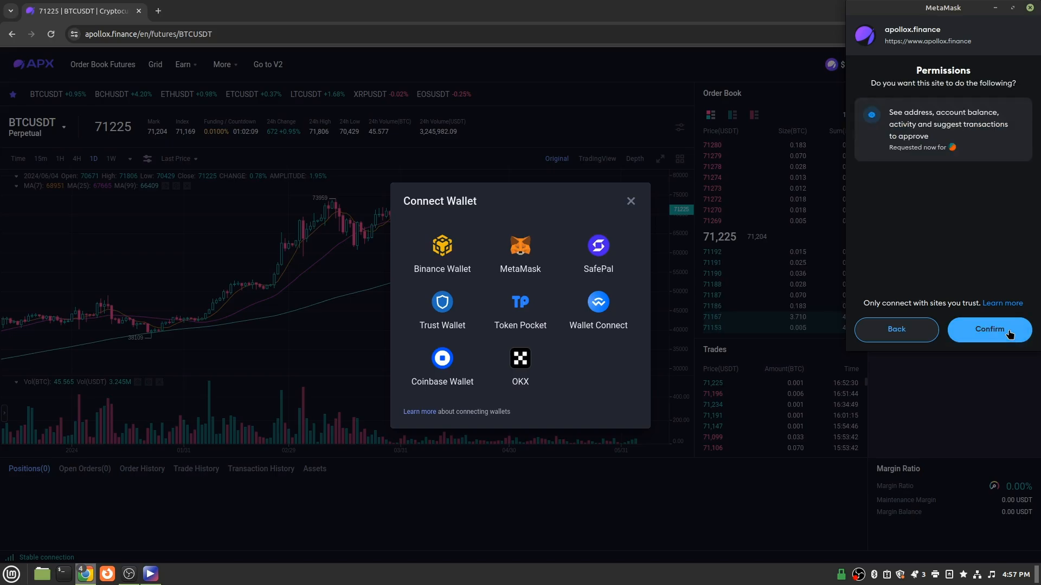
pyautogui.click(988, 329)
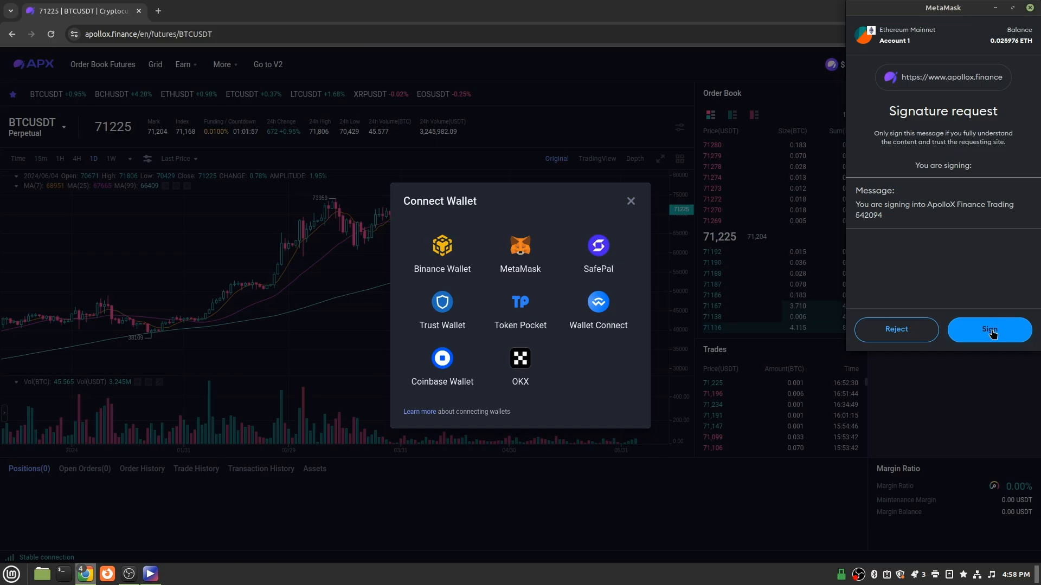
pyautogui.click(988, 330)
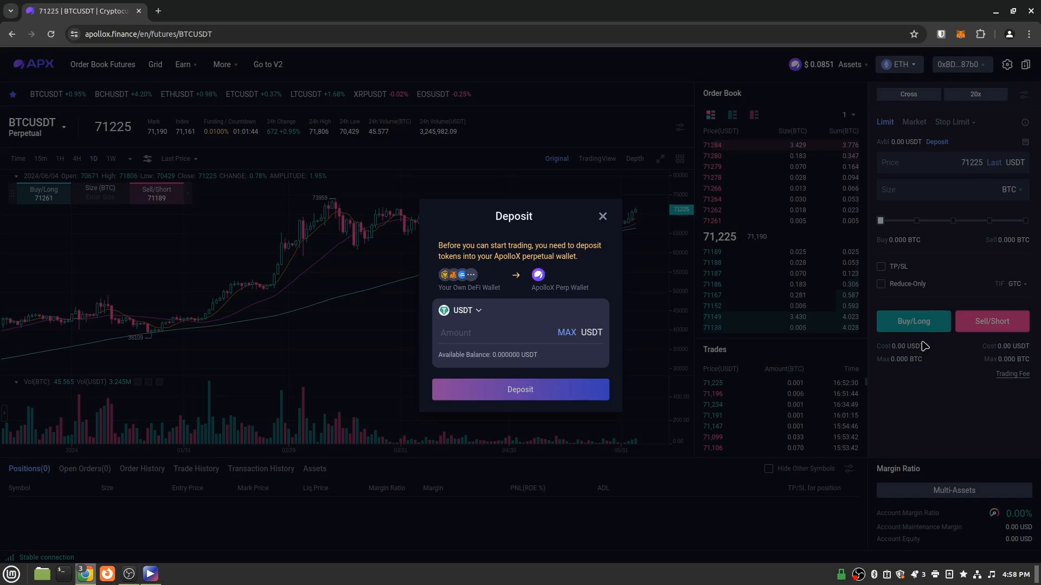
# Deposit 0.02 ETH into the ApolloX perpetual account and approve it in MetaMask.
pyautogui.click(462, 310)
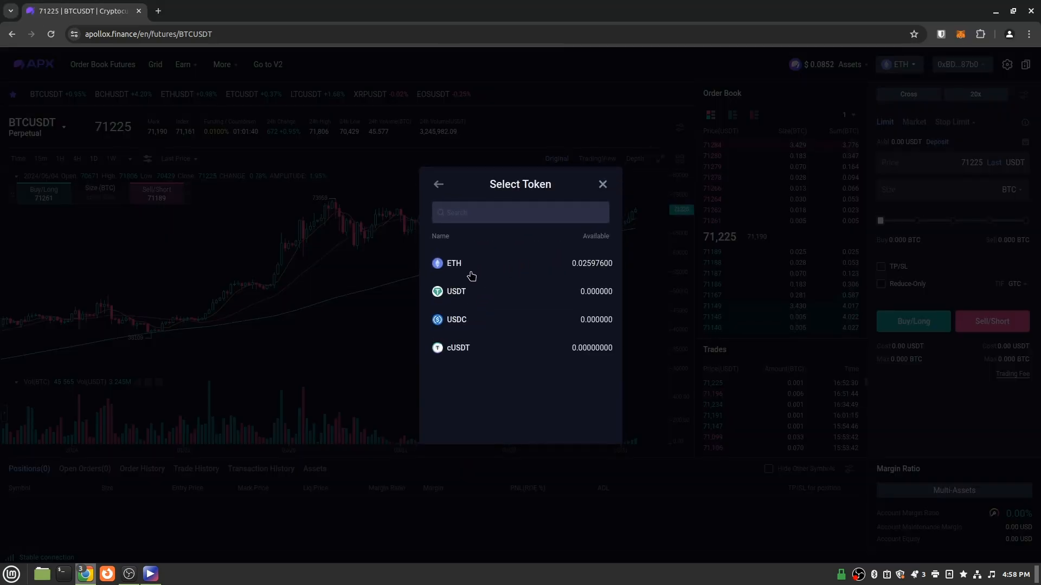
pyautogui.click(453, 263)
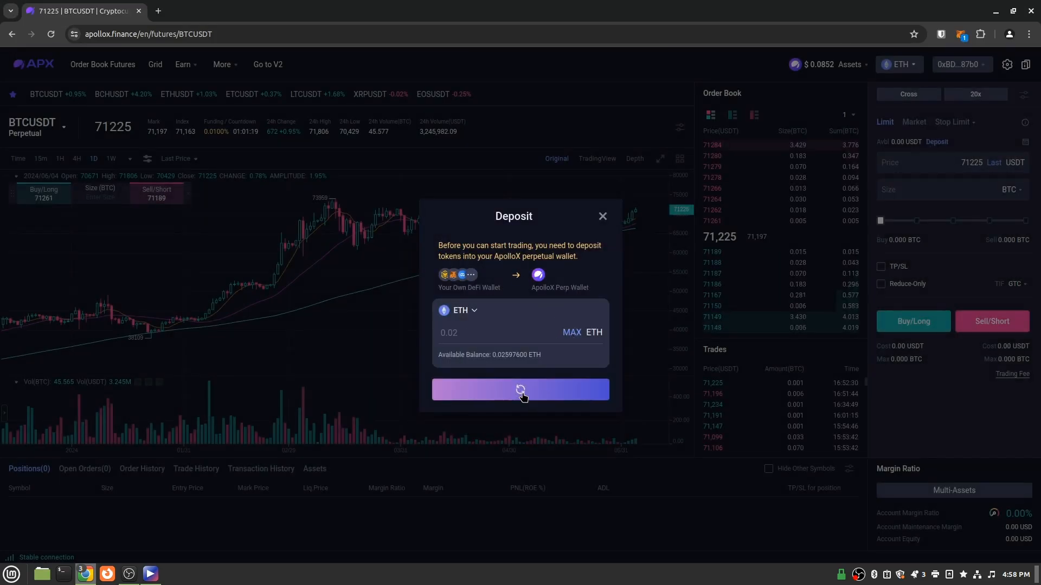
pyautogui.click(521, 389)
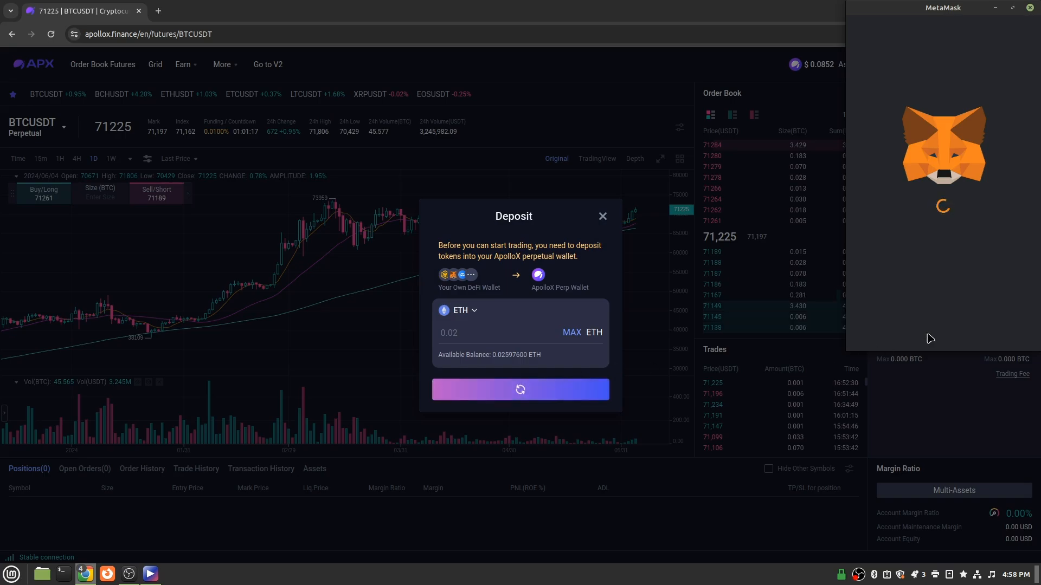
pyautogui.click(520, 389)
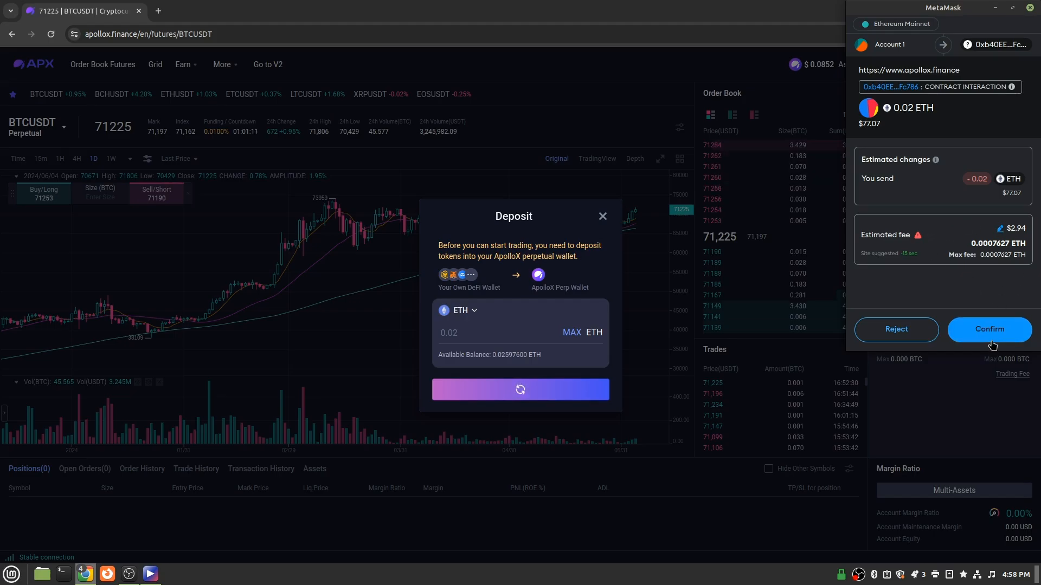
pyautogui.click(988, 329)
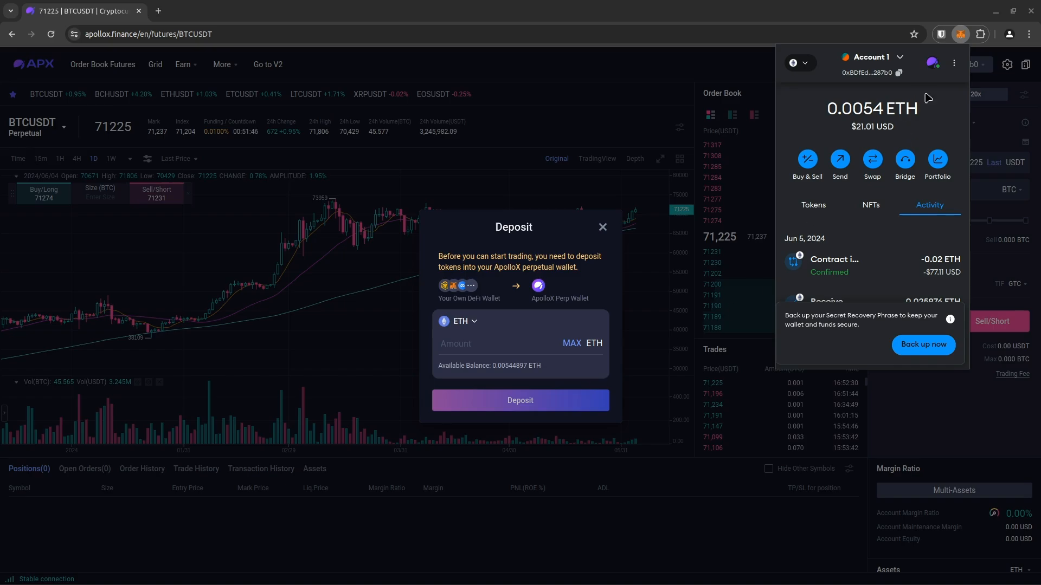
# Dismiss the MetaMask activity view and the ApolloX deposit prompt.
pyautogui.click(603, 279)
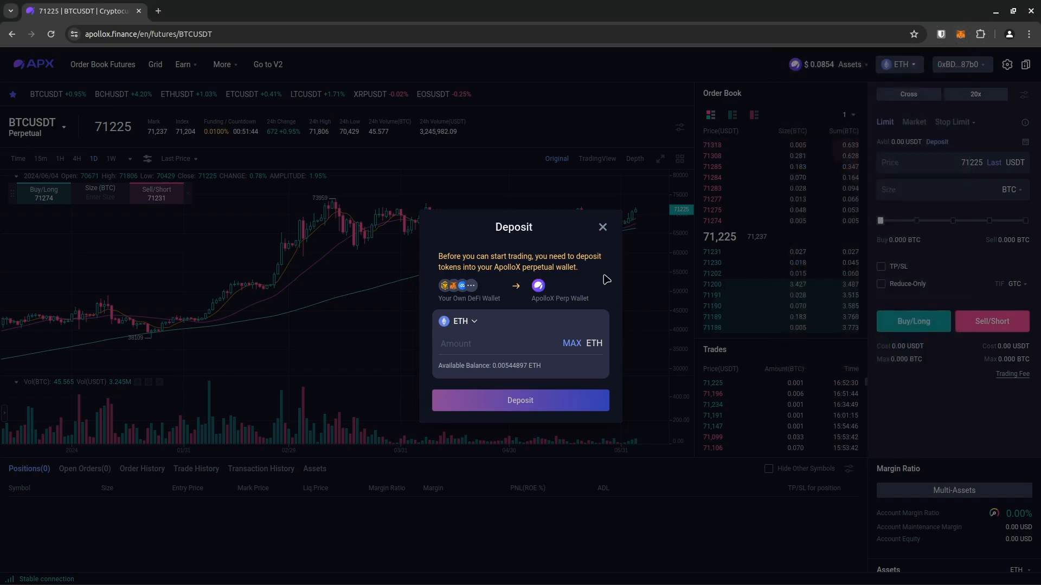
pyautogui.click(601, 227)
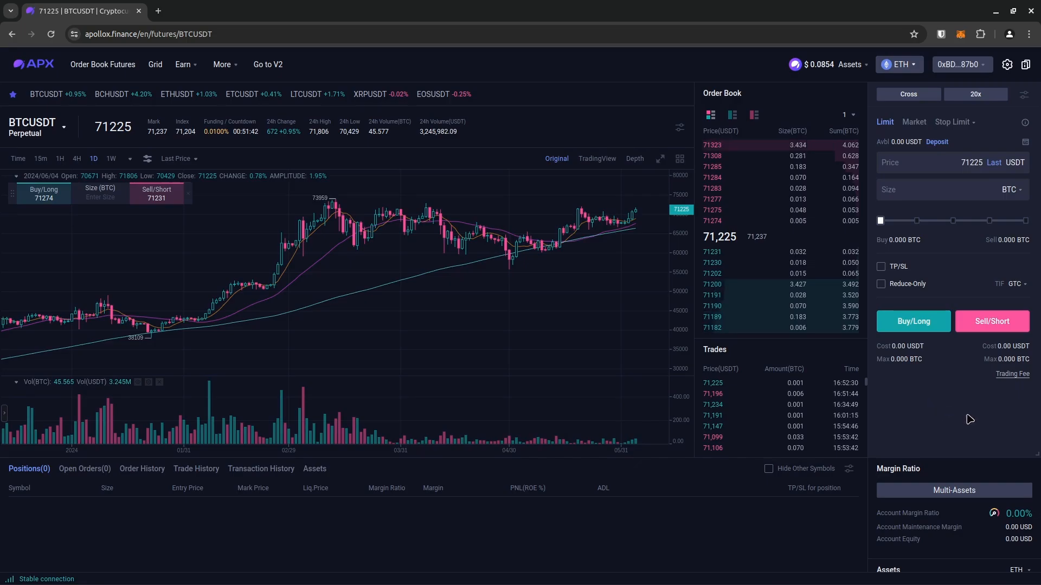
pyautogui.scroll(-3)
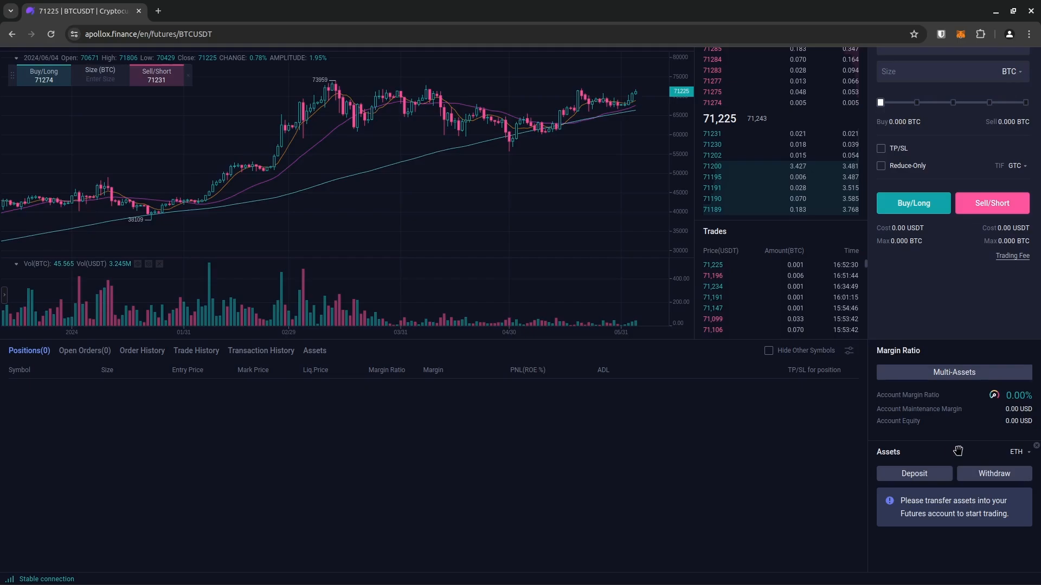
# Show ETH asset balances in the Assets tab and switch the chart to TradingView.
pyautogui.click(1015, 452)
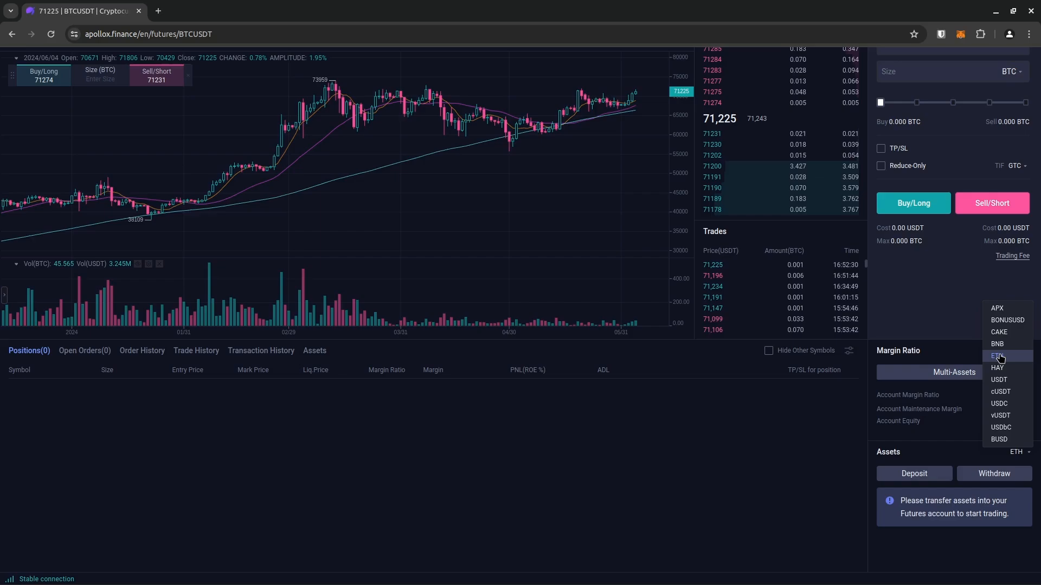
pyautogui.click(314, 351)
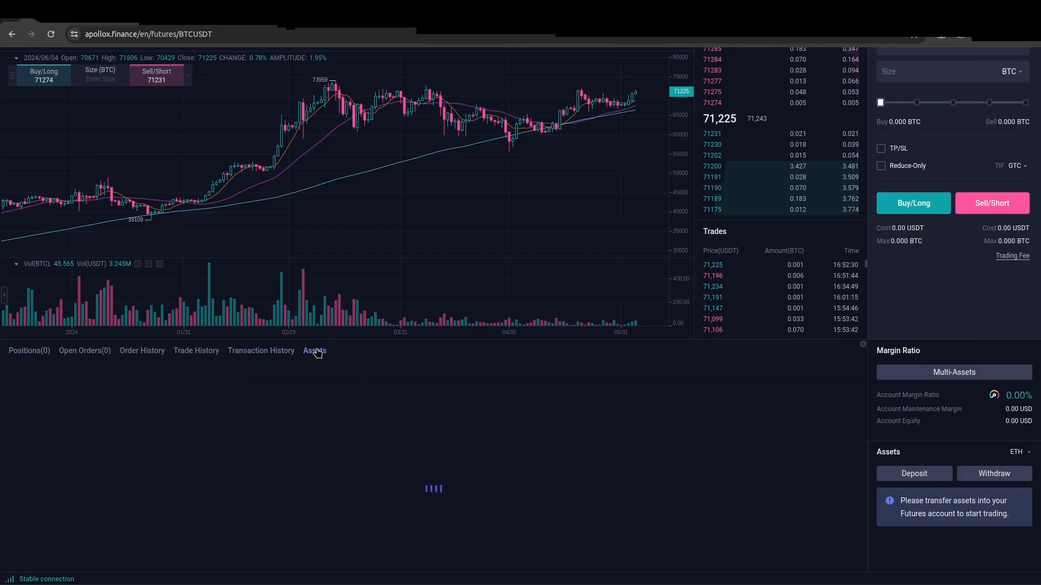
pyautogui.click(314, 350)
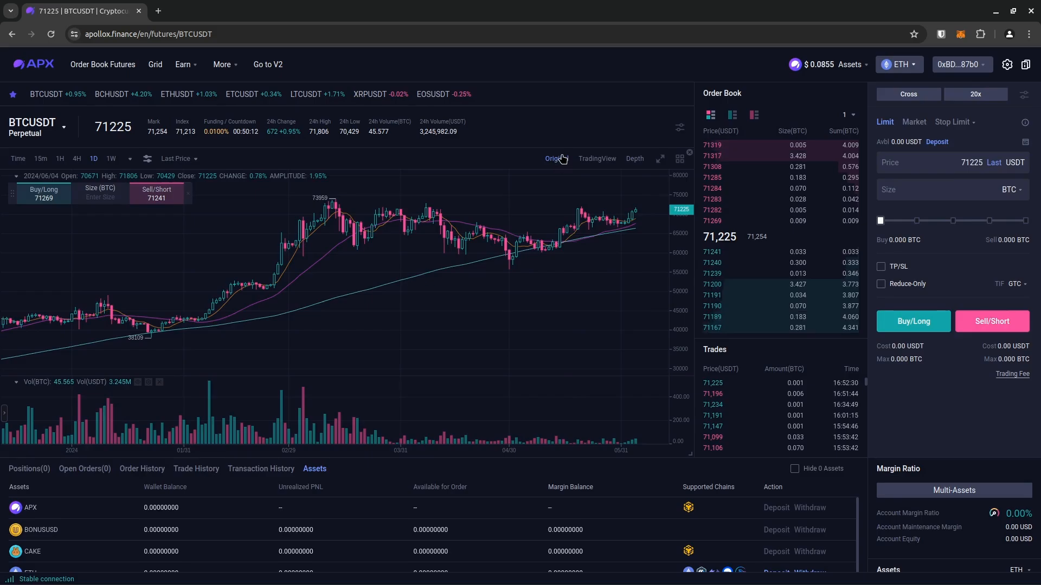
pyautogui.click(595, 159)
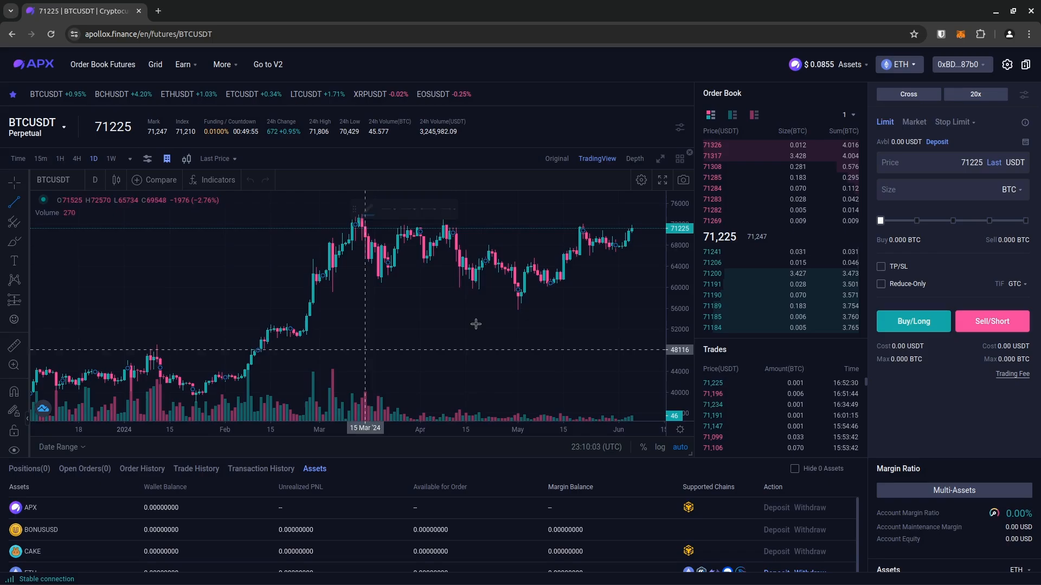
# Draw a rising trend line from the February low toward the chart's right edge.
pyautogui.moveTo(245, 376); pyautogui.dragTo(623, 264)
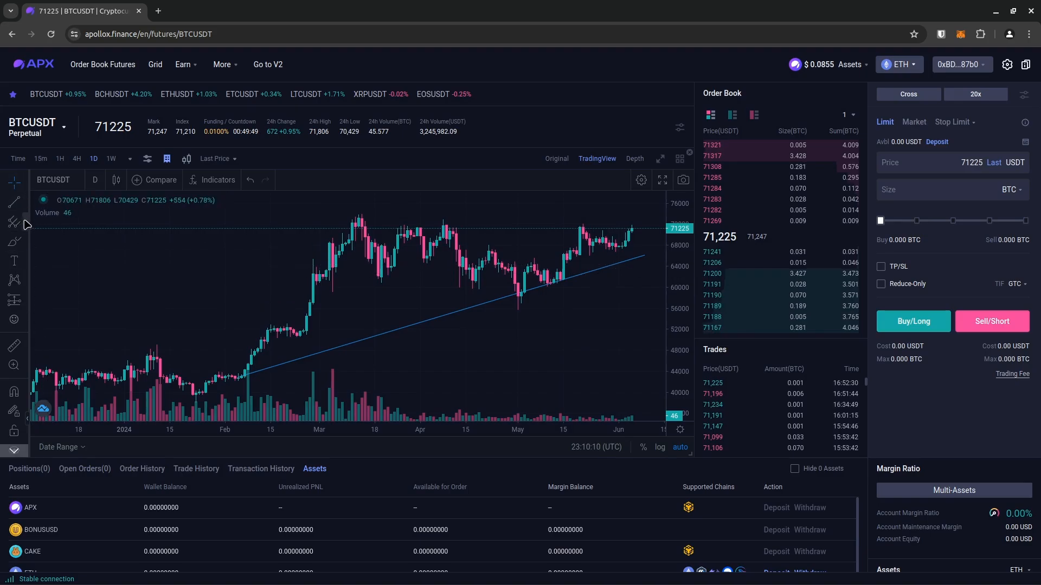
pyautogui.click(13, 223)
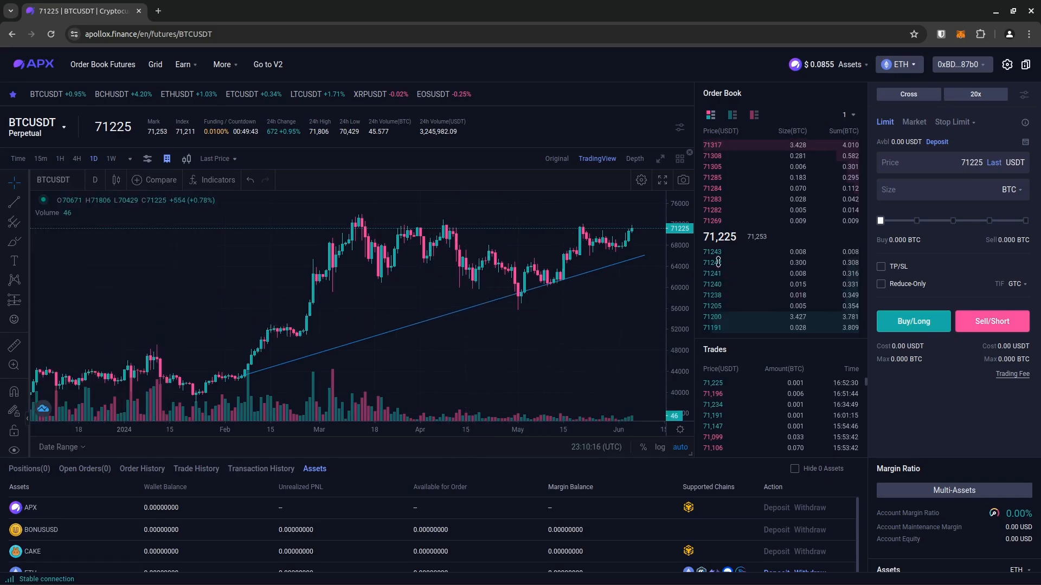
# Change BTCUSDT leverage from 20x to 5x in Adjust Leverage and confirm.
pyautogui.click(975, 95)
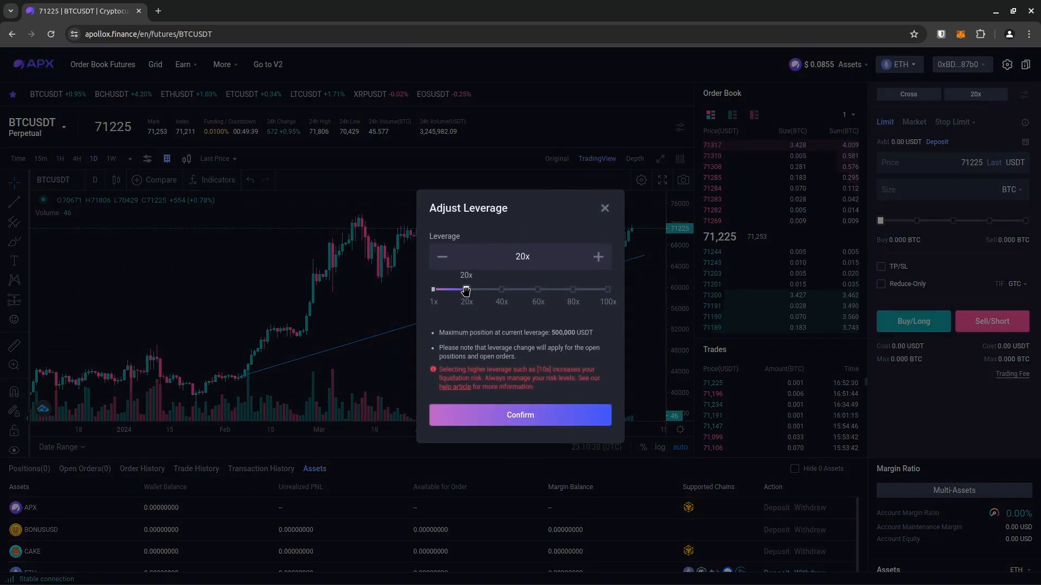
pyautogui.moveTo(465, 289); pyautogui.dragTo(605, 289)
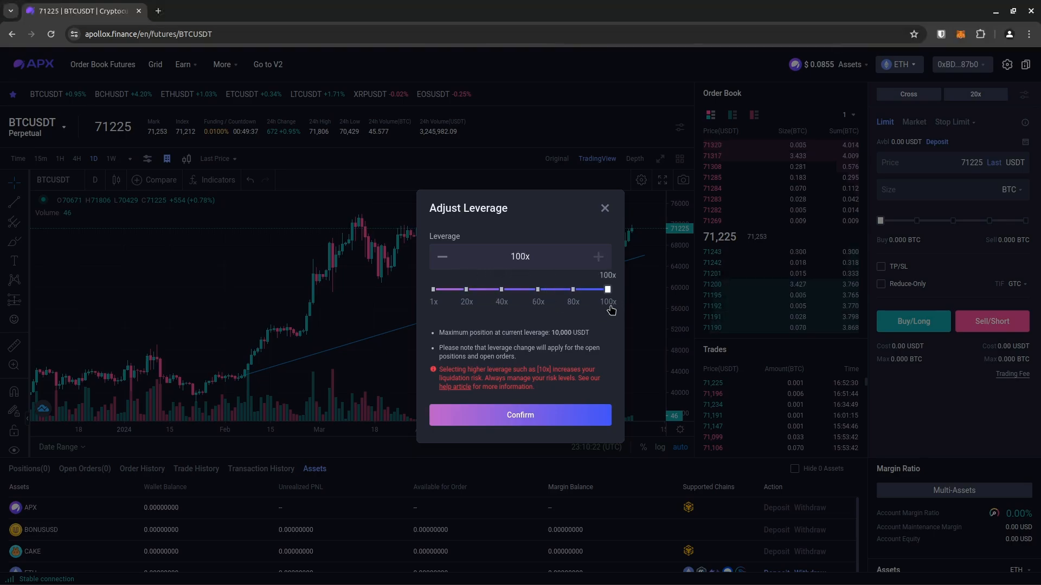
pyautogui.moveTo(605, 289); pyautogui.dragTo(596, 289)
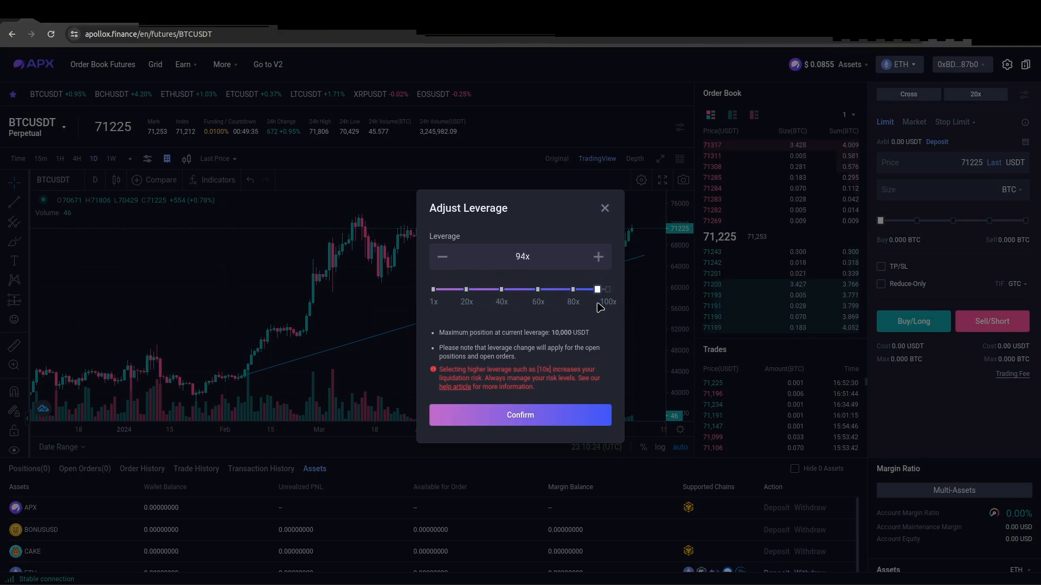
pyautogui.moveTo(595, 288); pyautogui.dragTo(479, 288)
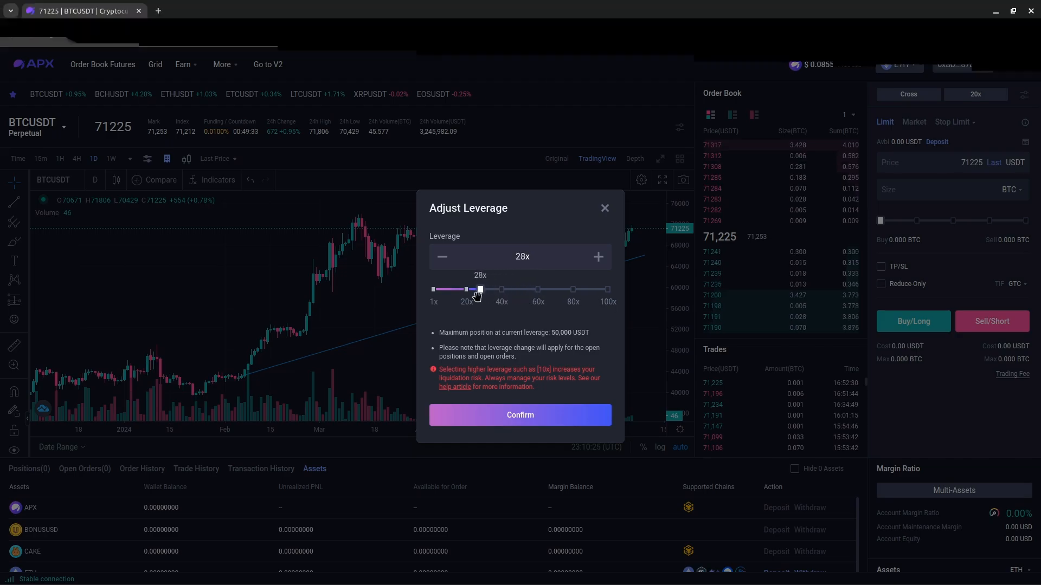
pyautogui.moveTo(479, 289); pyautogui.dragTo(445, 289)
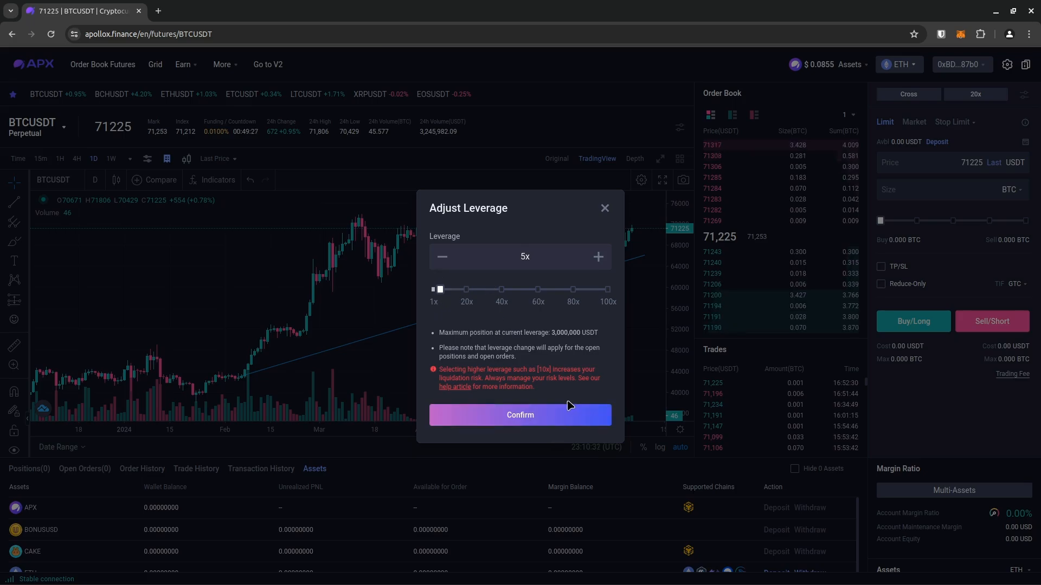
pyautogui.click(519, 415)
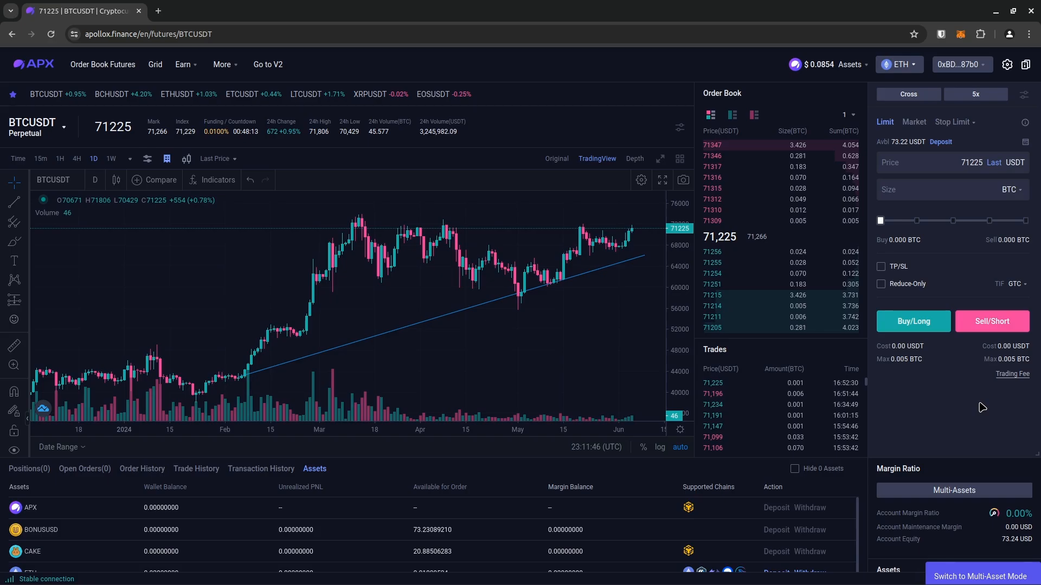
pyautogui.moveTo(981, 407)
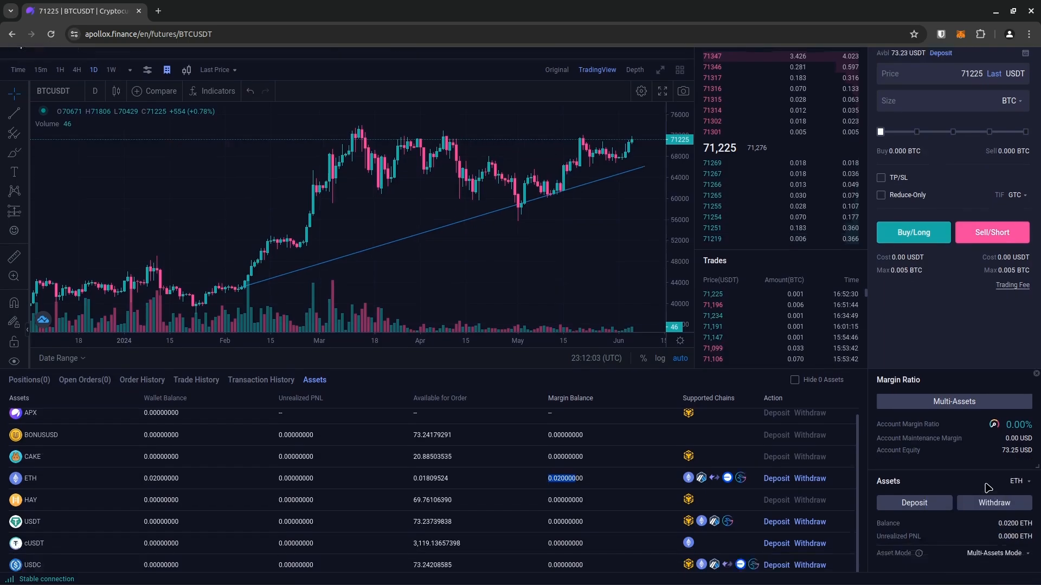
pyautogui.scroll(-3)
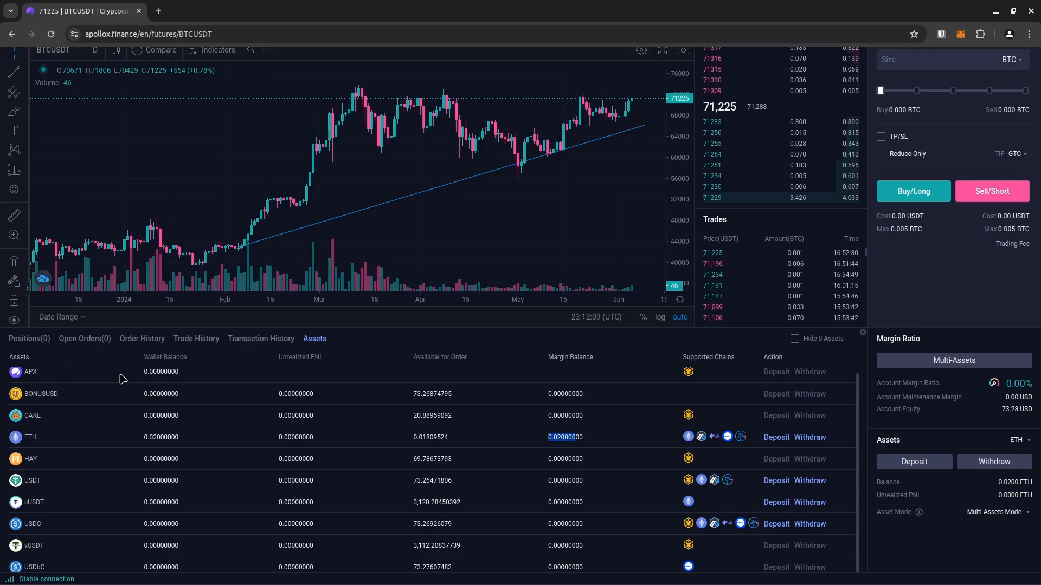
# Show the Positions list and set the Limit order size slider to 25% (0.001 BTC).
pyautogui.click(29, 395)
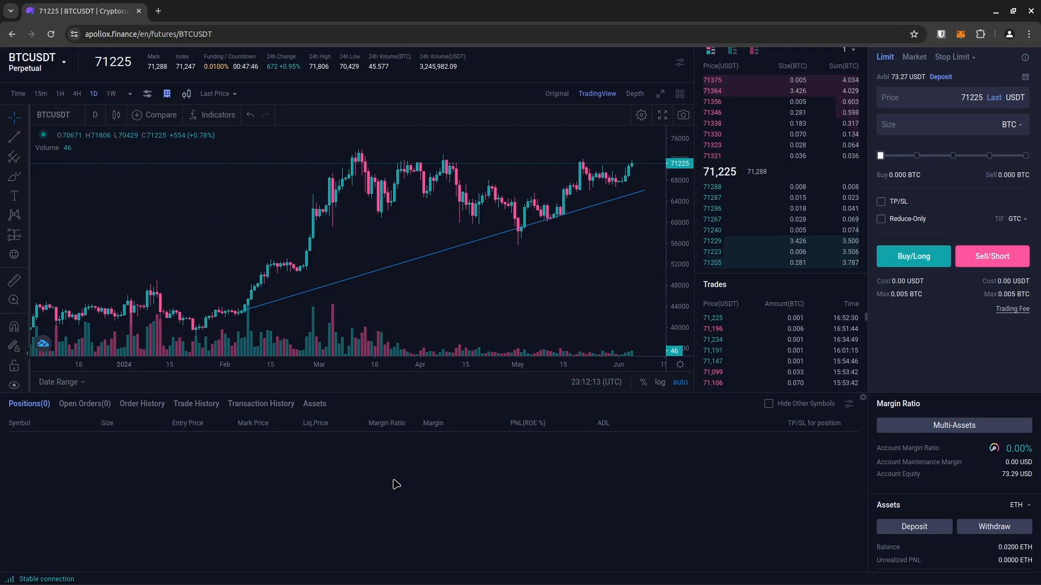
pyautogui.moveTo(528, 236)
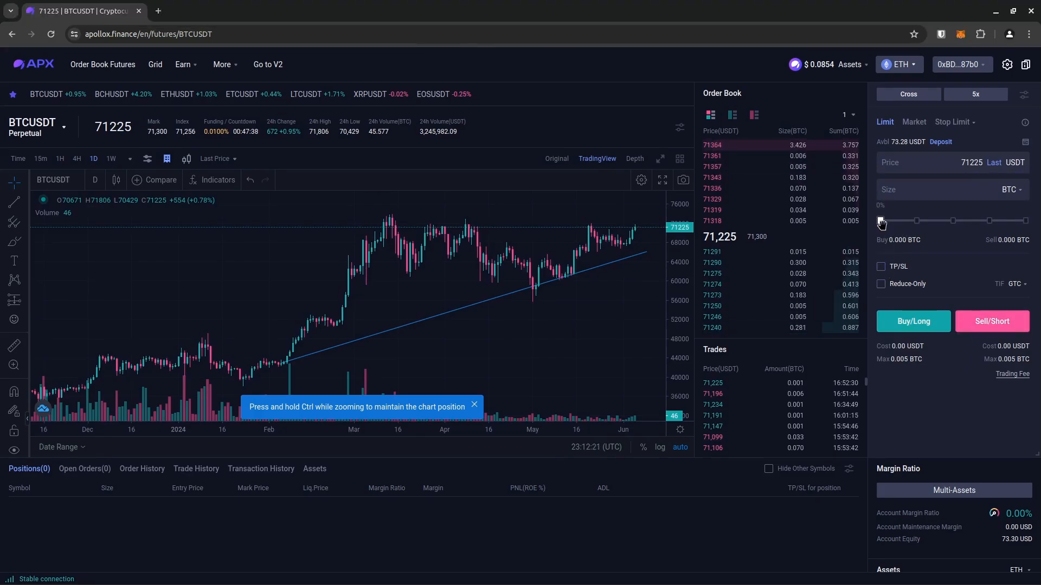
pyautogui.click(881, 220)
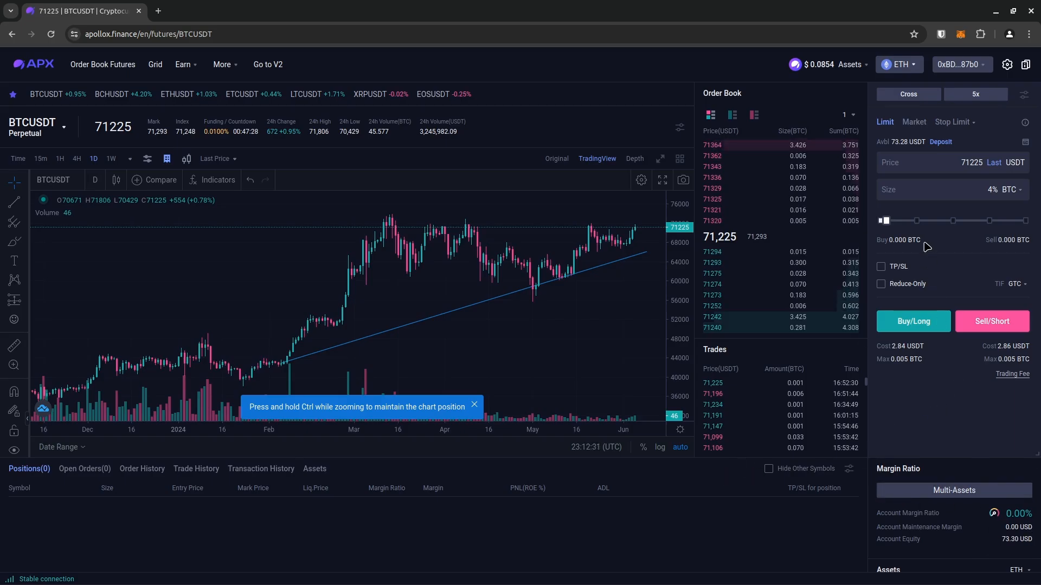
pyautogui.moveTo(885, 221); pyautogui.dragTo(895, 220)
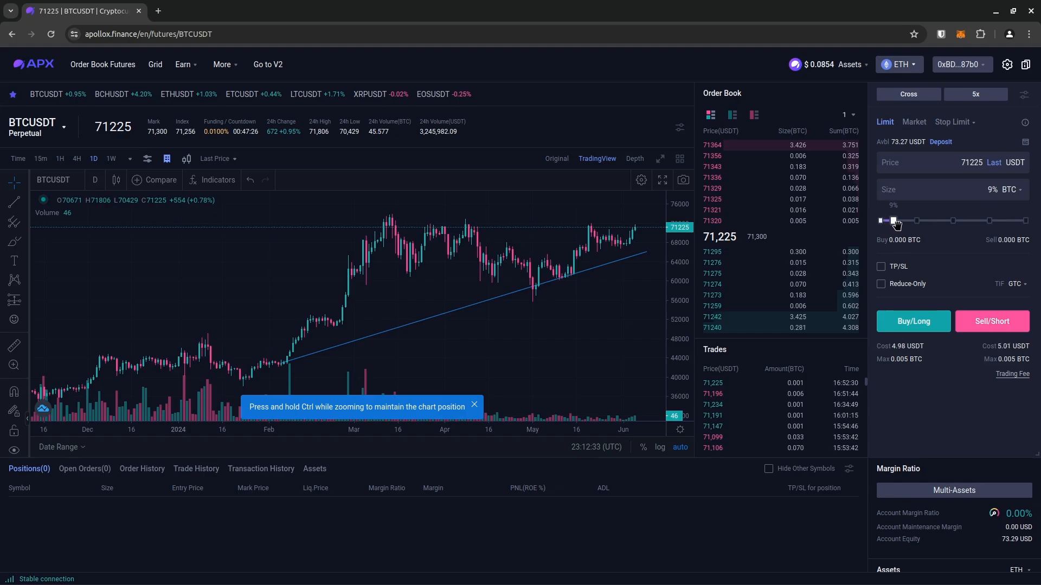
pyautogui.moveTo(881, 220); pyautogui.dragTo(918, 220)
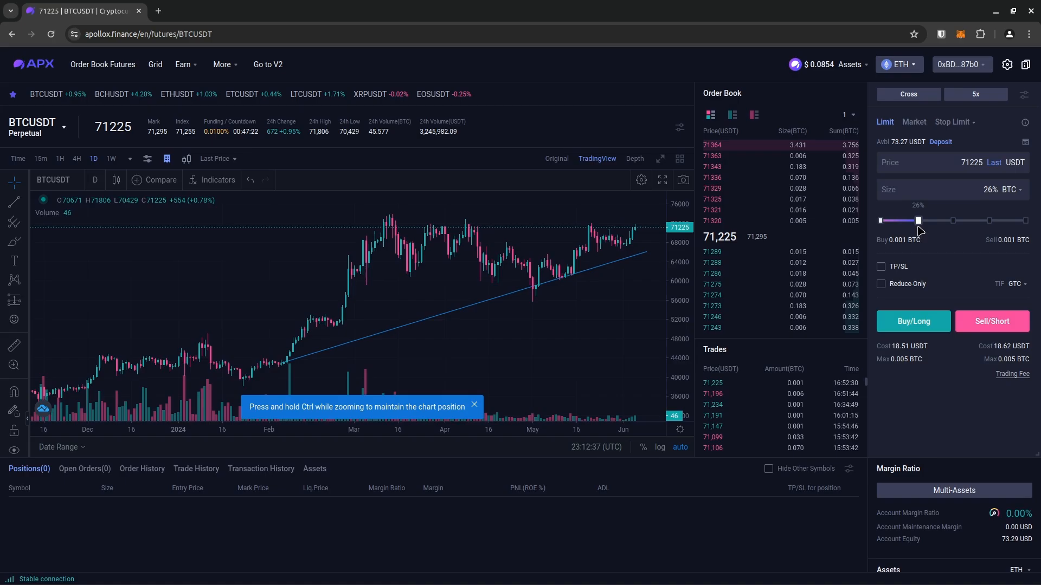
pyautogui.moveTo(918, 220); pyautogui.dragTo(916, 220)
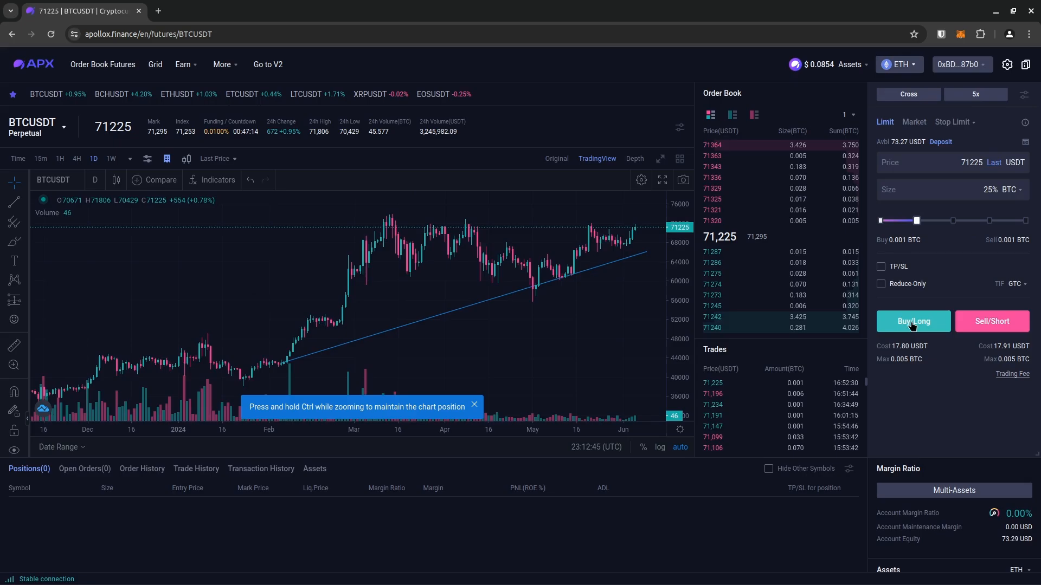
# Place a 0.001 BTC Buy/Long limit order at price 71326.
pyautogui.click(953, 162)
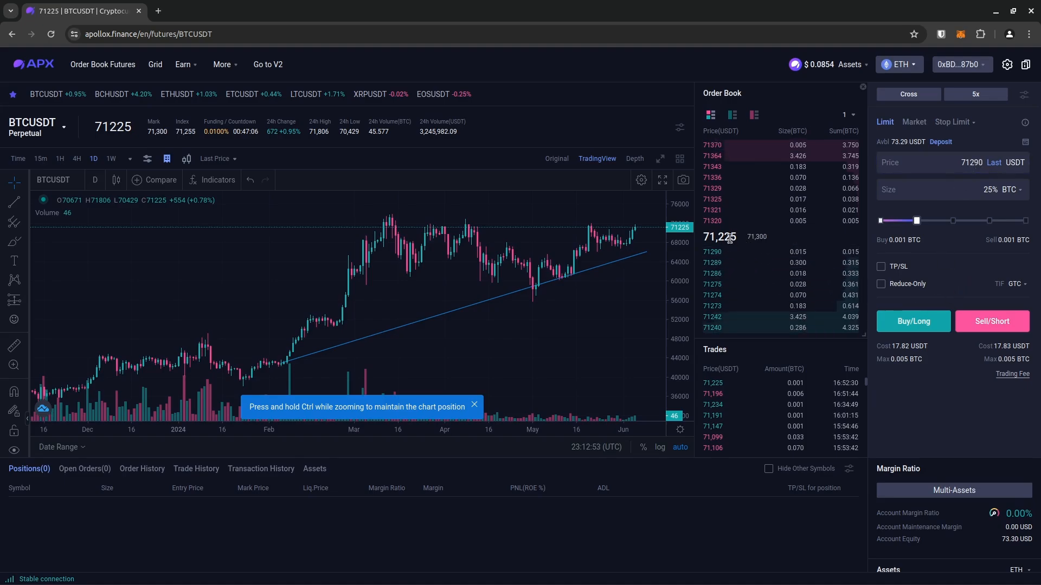
pyautogui.click(712, 221)
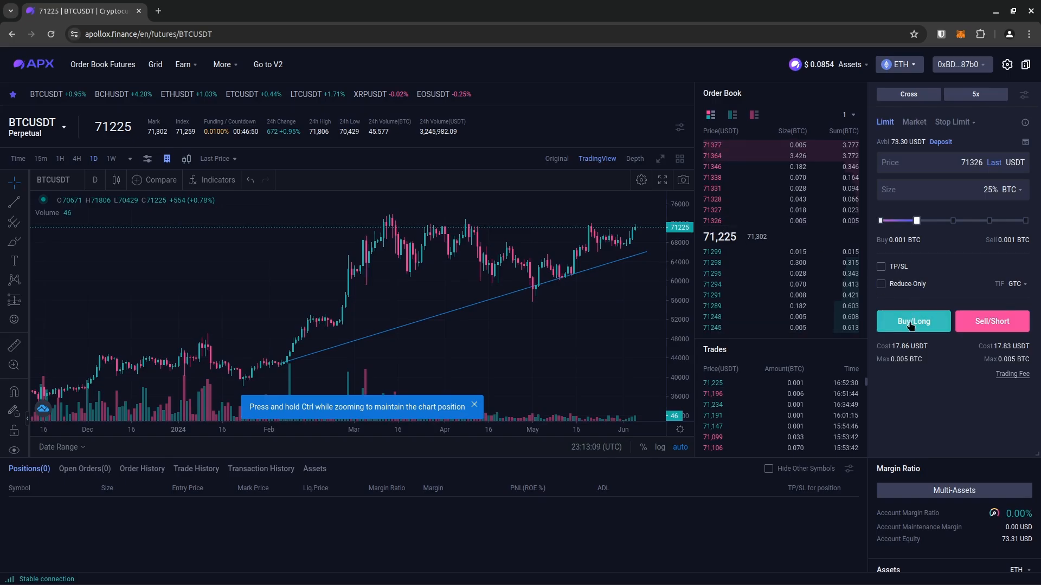
pyautogui.click(913, 321)
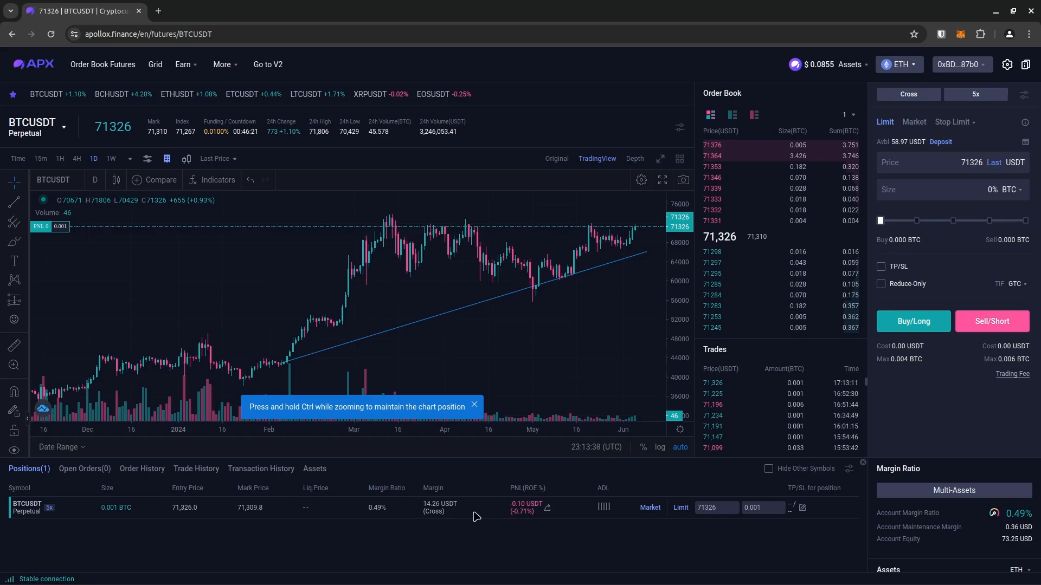
pyautogui.moveTo(916, 410)
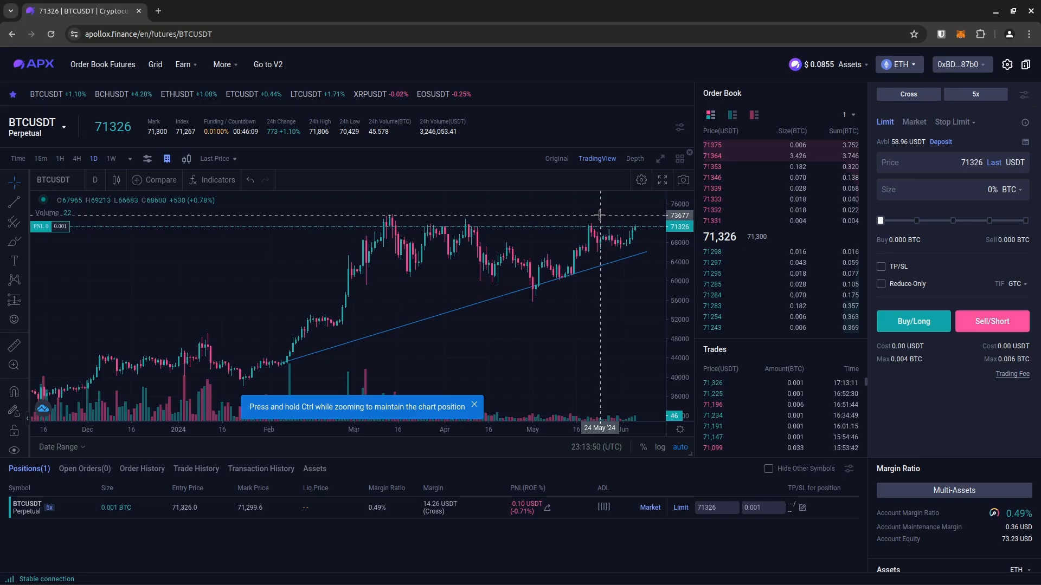
# Place a reduce-only limit sell for 100% of the position (0.001 BTC) at 73677.
pyautogui.click(949, 163)
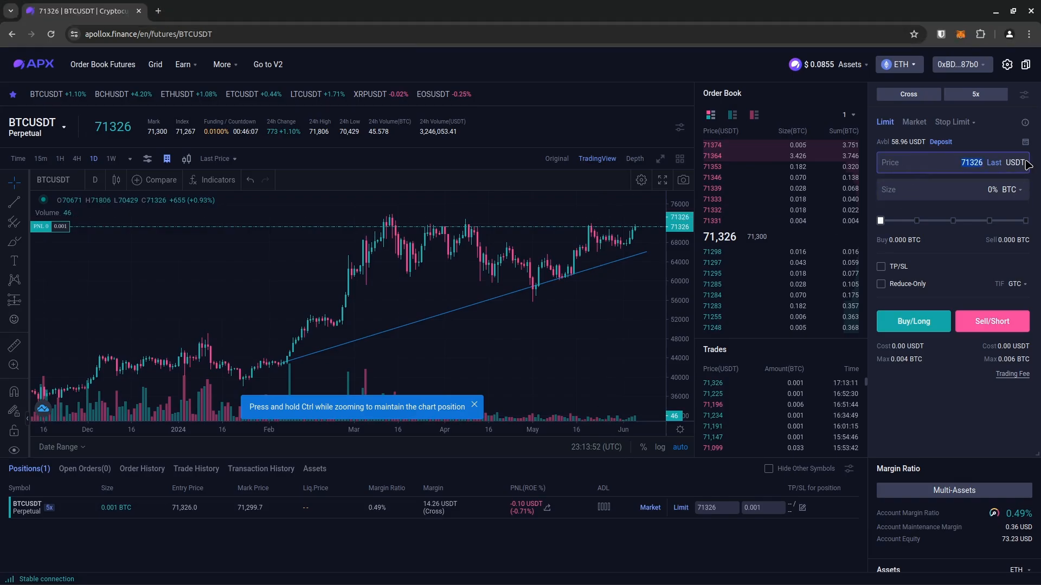
pyautogui.write('73677')
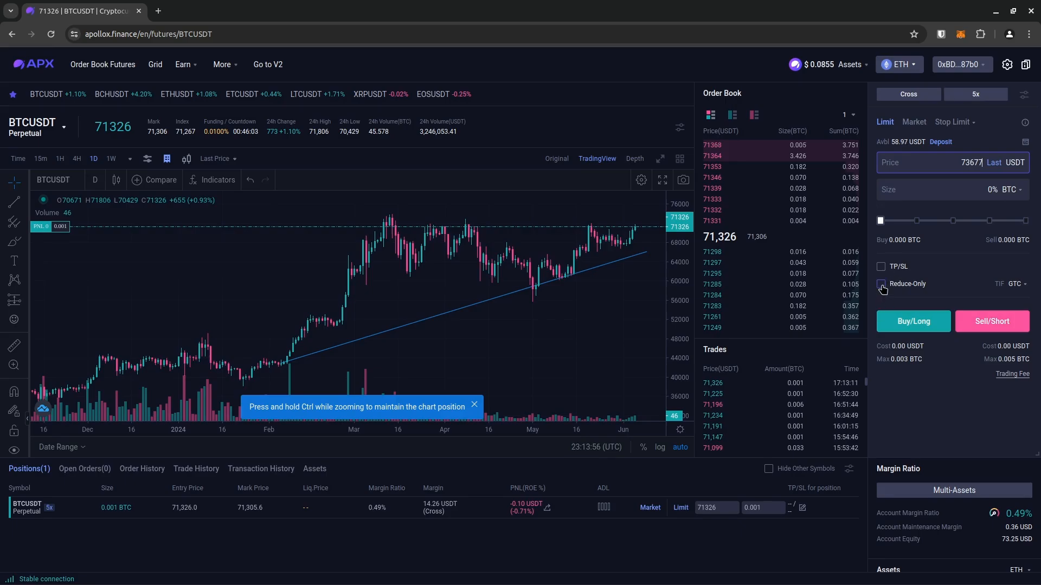
pyautogui.click(881, 284)
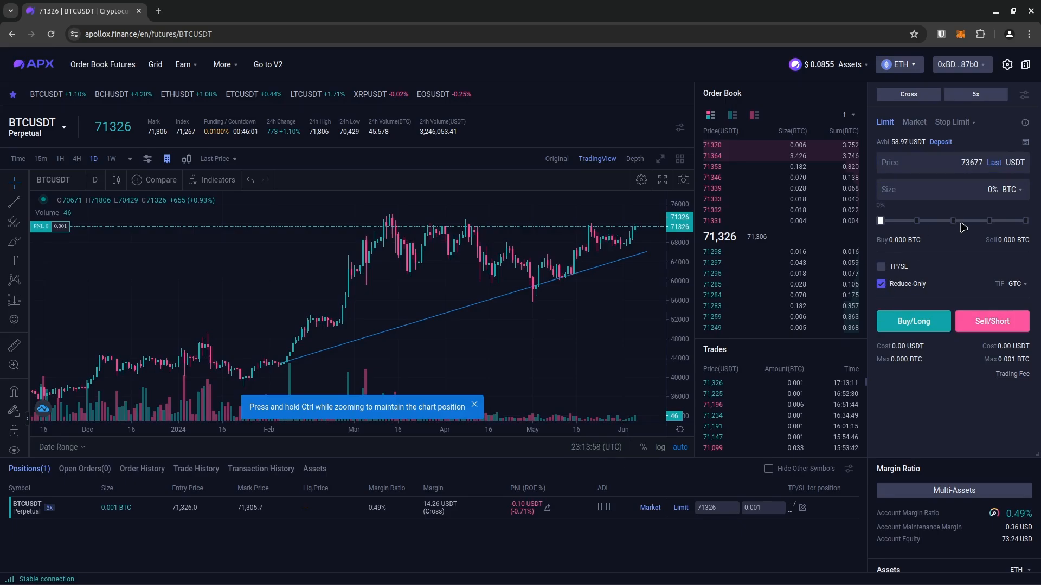
pyautogui.moveTo(881, 221); pyautogui.dragTo(1026, 221)
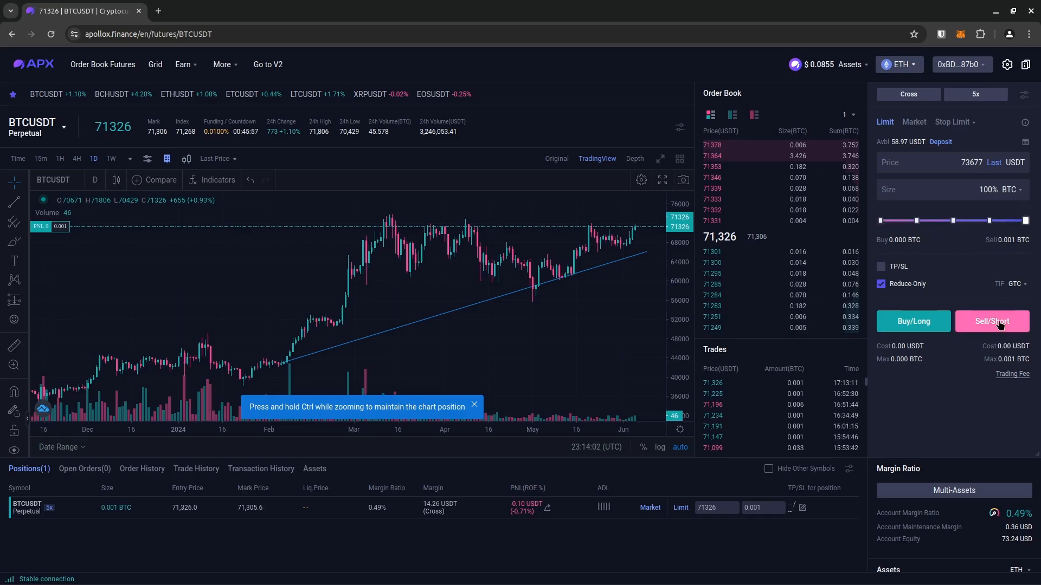
pyautogui.click(991, 322)
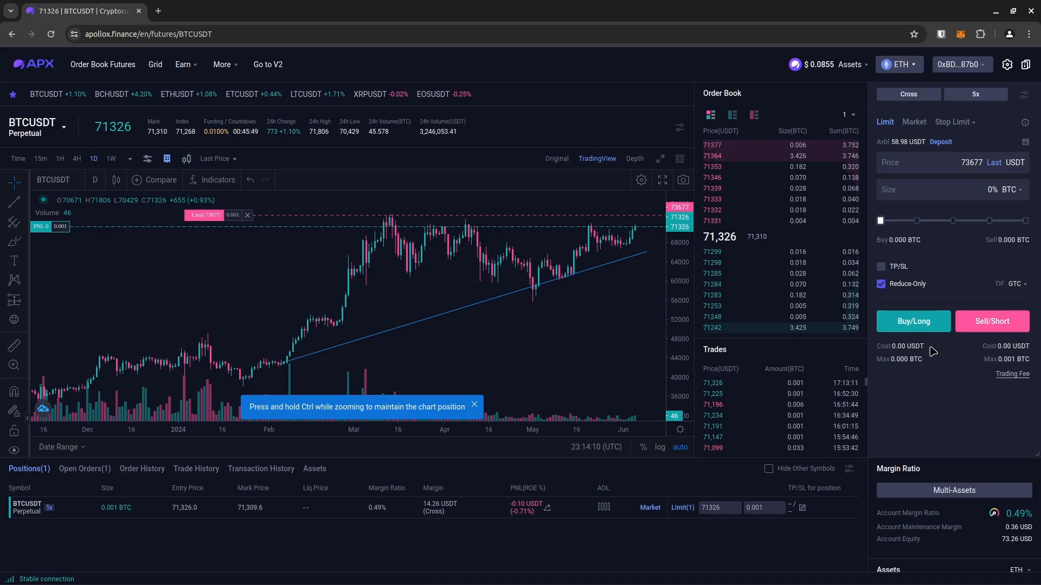
pyautogui.moveTo(505, 263)
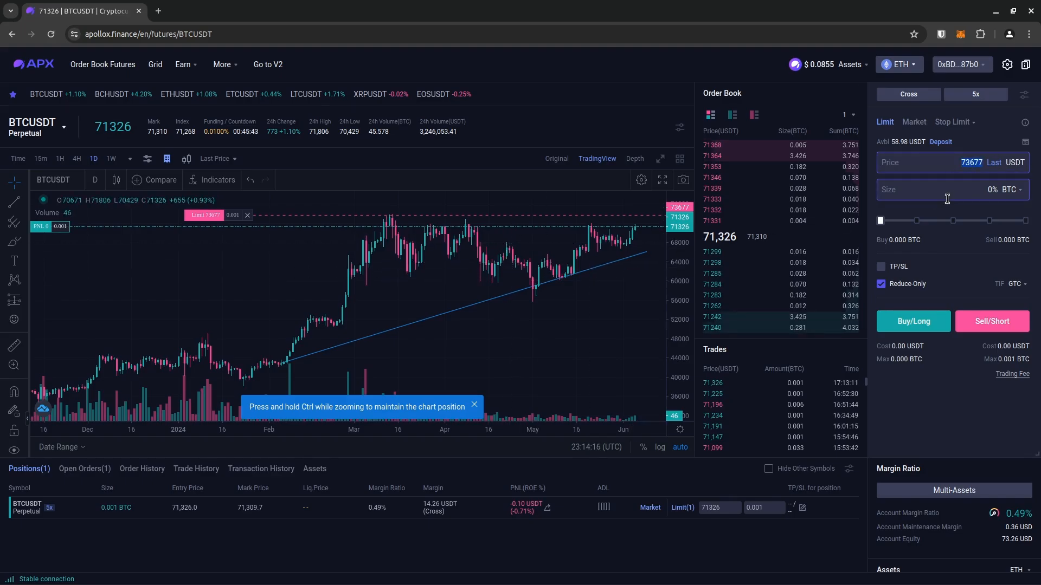
# Place a 50%-size limit buy for 0.002 BTC at 60000.
pyautogui.write('60000')
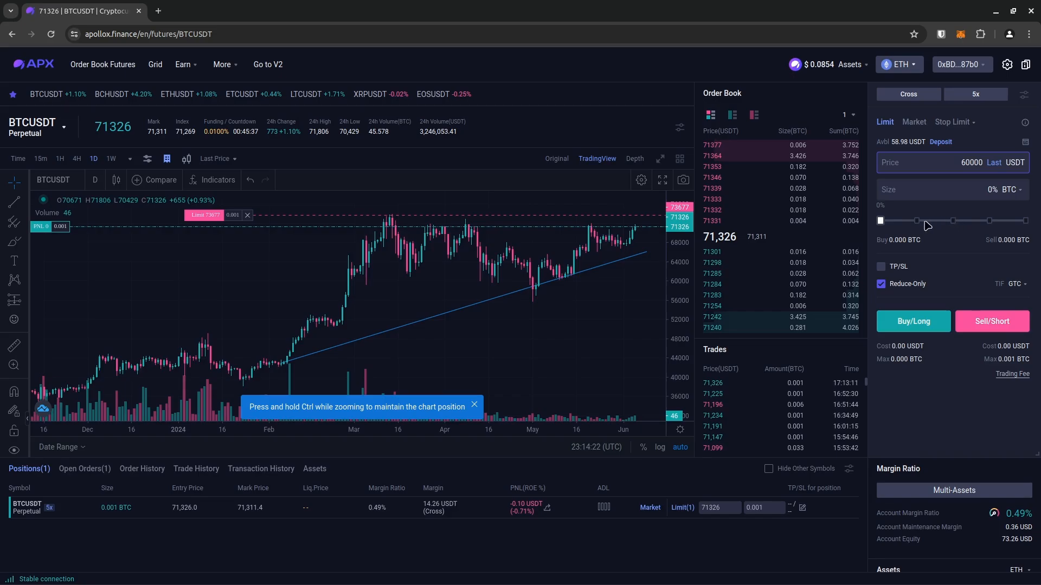
pyautogui.moveTo(881, 220); pyautogui.dragTo(953, 221)
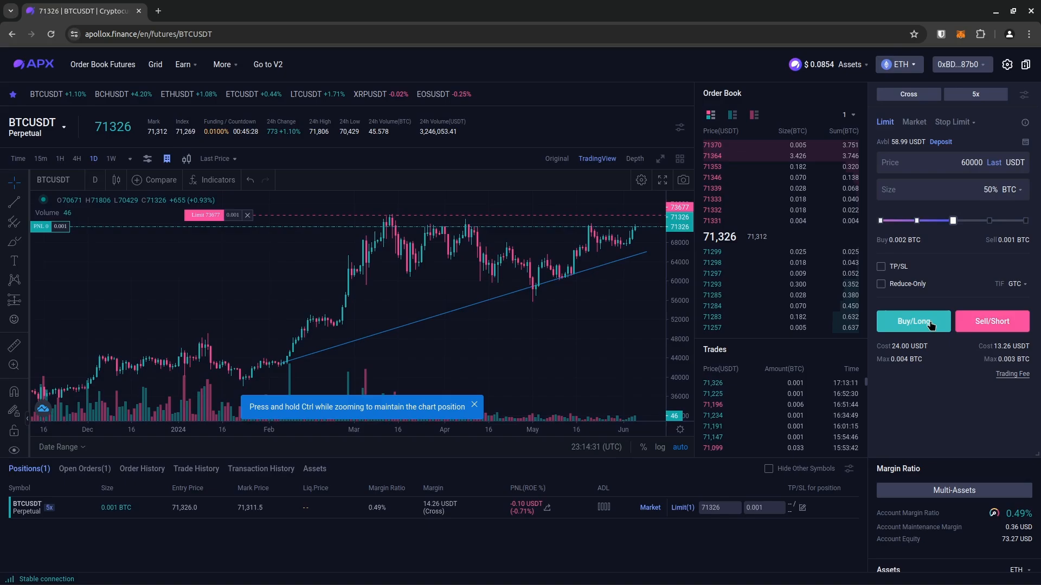
pyautogui.click(913, 321)
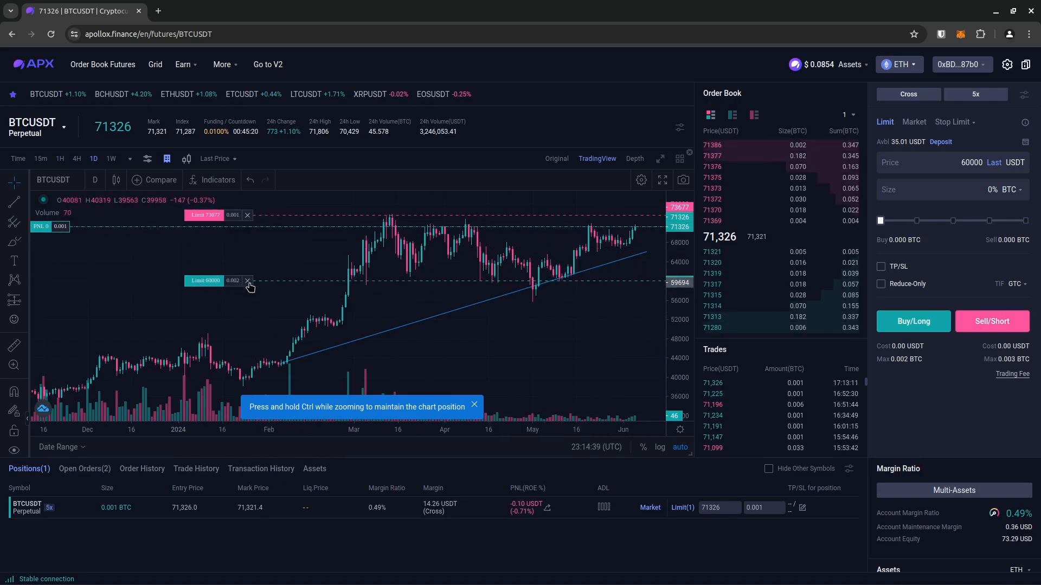
# Cancel the 60000 and 73677 limit orders from the chart, then try the Market order form.
pyautogui.click(247, 280)
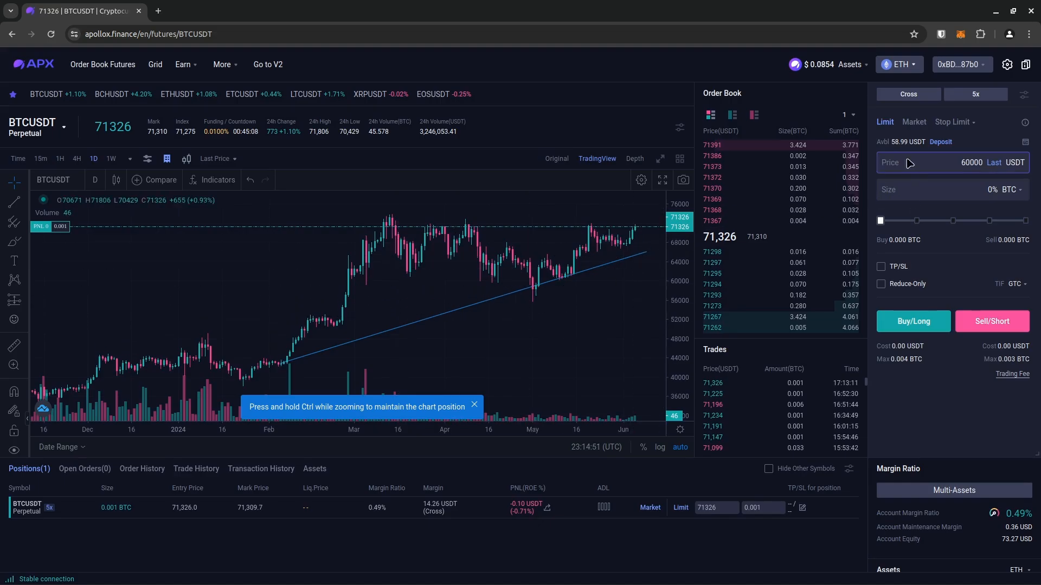
pyautogui.click(913, 122)
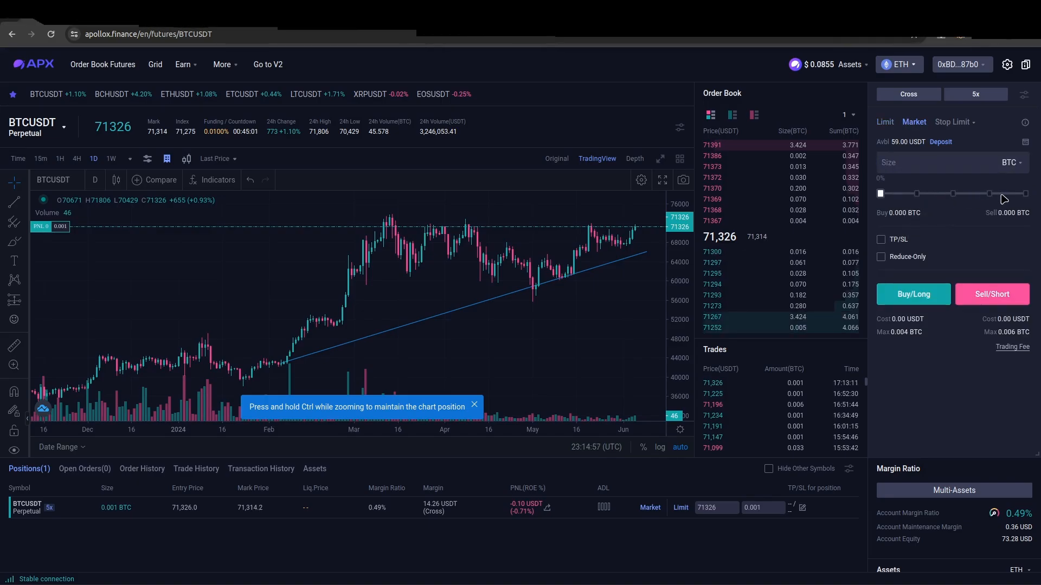
pyautogui.moveTo(880, 193); pyautogui.dragTo(1025, 193)
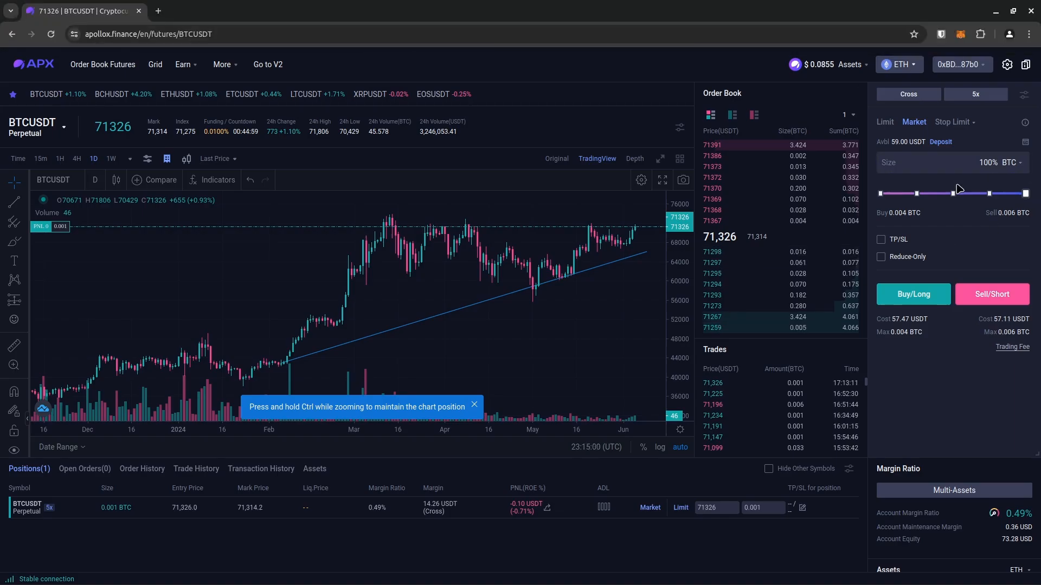
pyautogui.moveTo(988, 185)
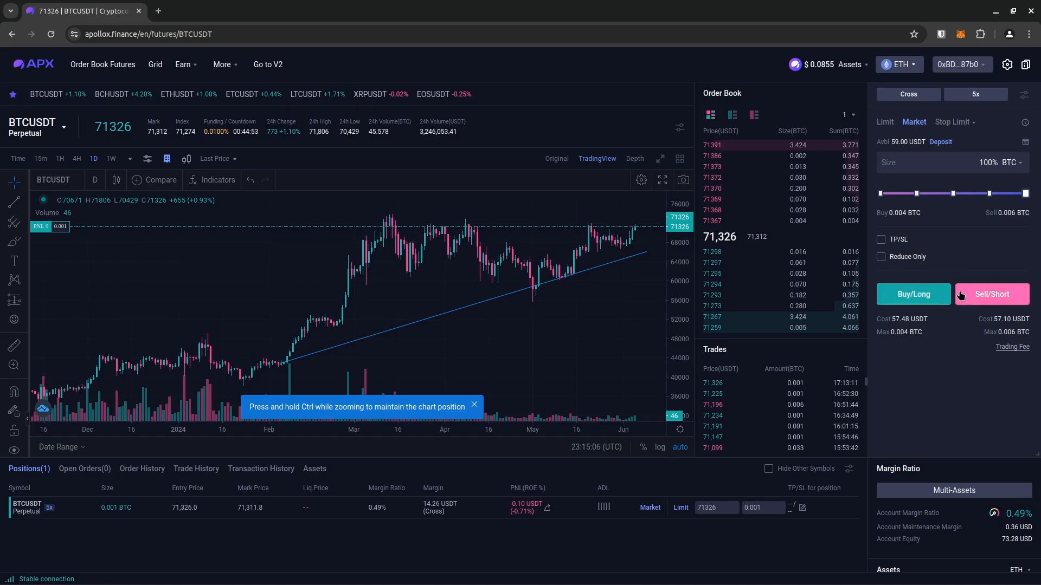
pyautogui.click(883, 122)
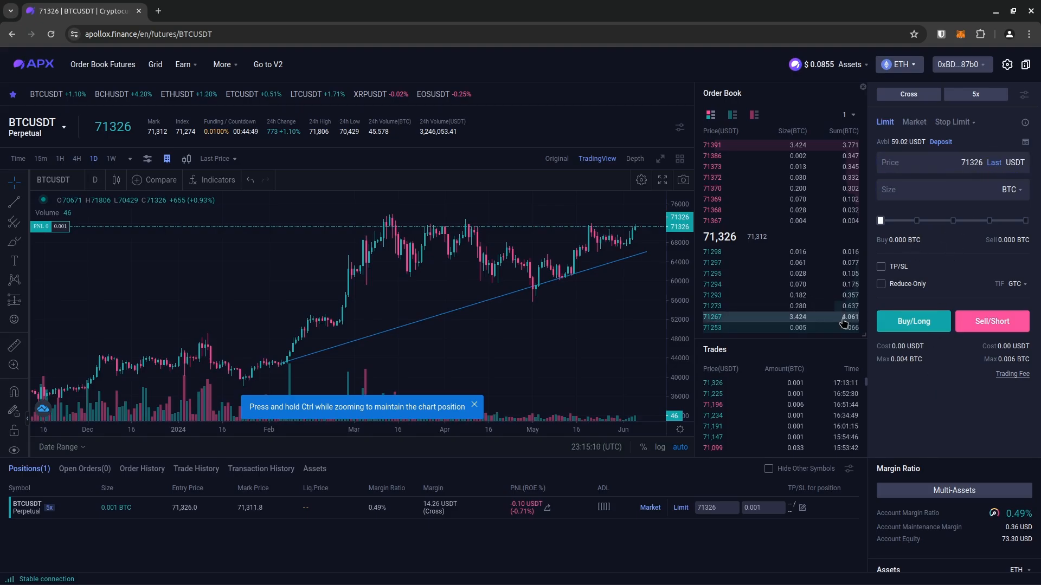
pyautogui.click(914, 122)
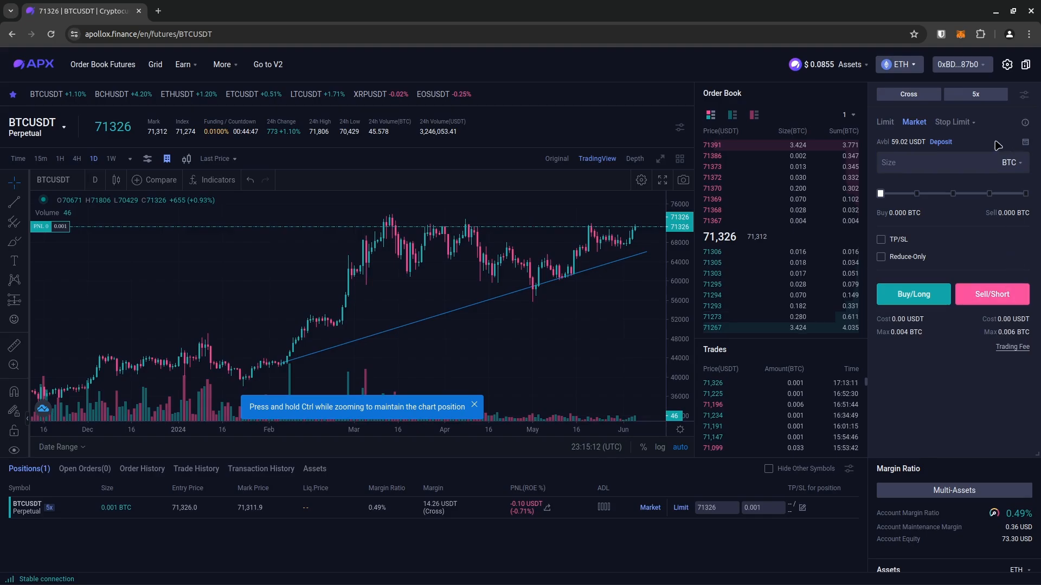
pyautogui.click(954, 122)
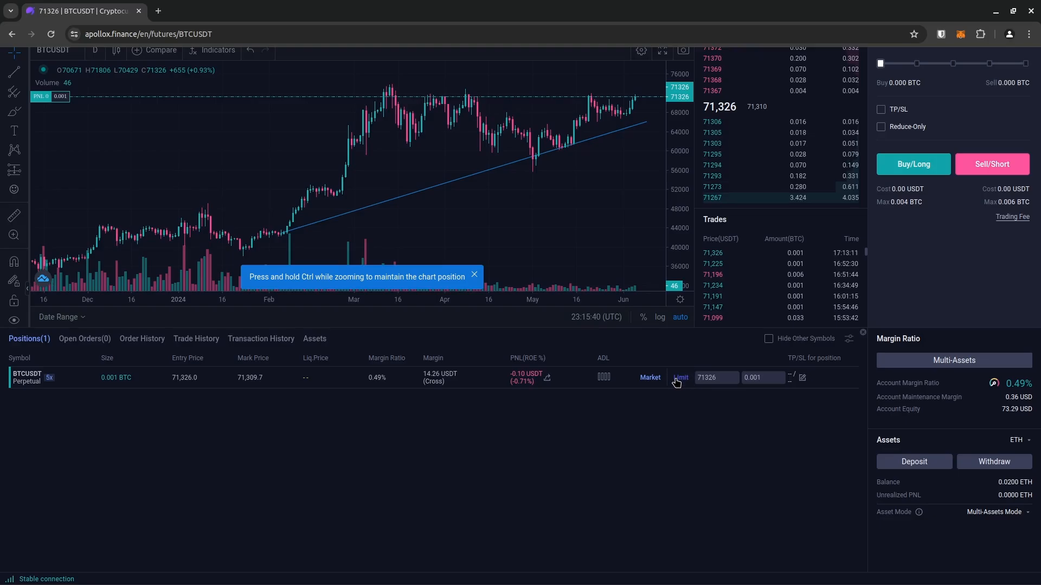
# Close the 0.001 BTC long position at market price from the Positions row.
pyautogui.click(680, 377)
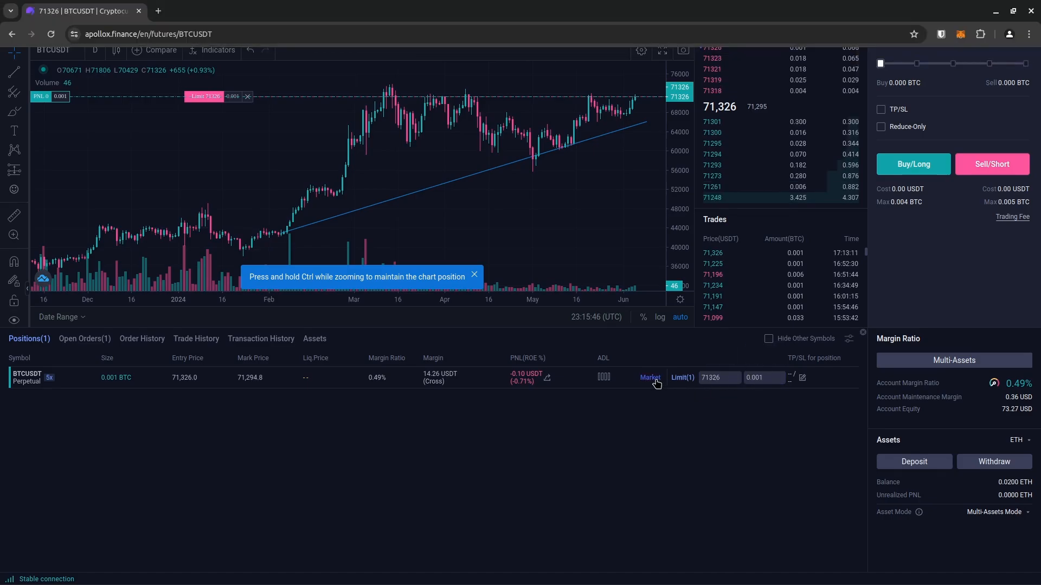
pyautogui.click(650, 378)
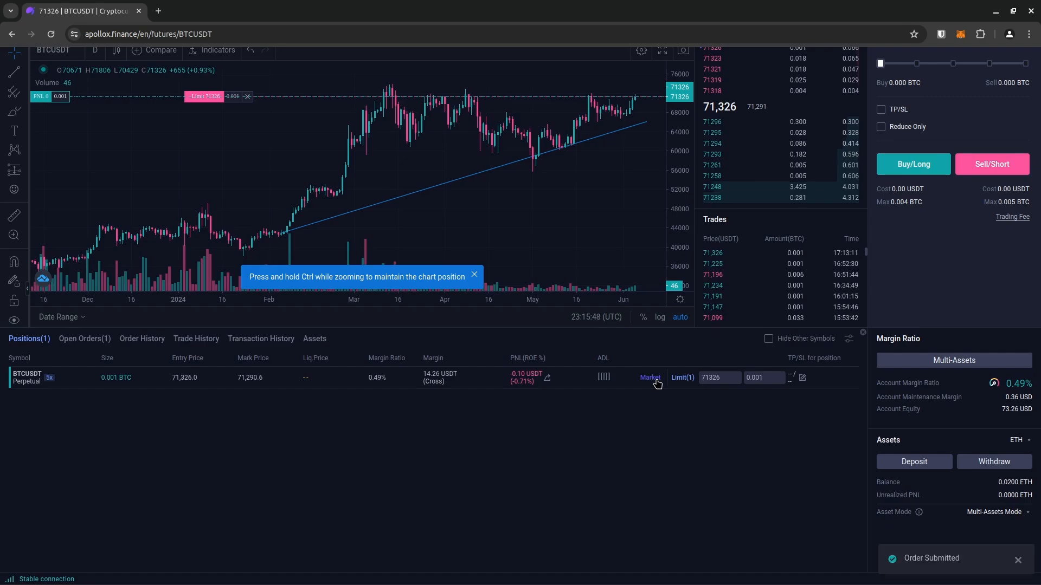
pyautogui.click(650, 378)
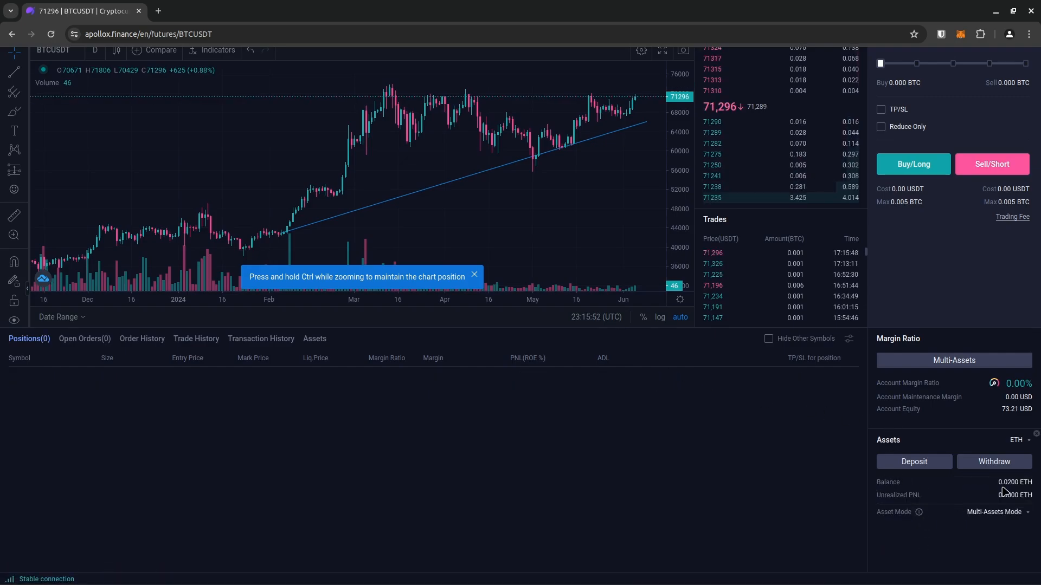
# Open the ETH withdrawal form under Assets and fill in the MAX amount.
pyautogui.click(993, 461)
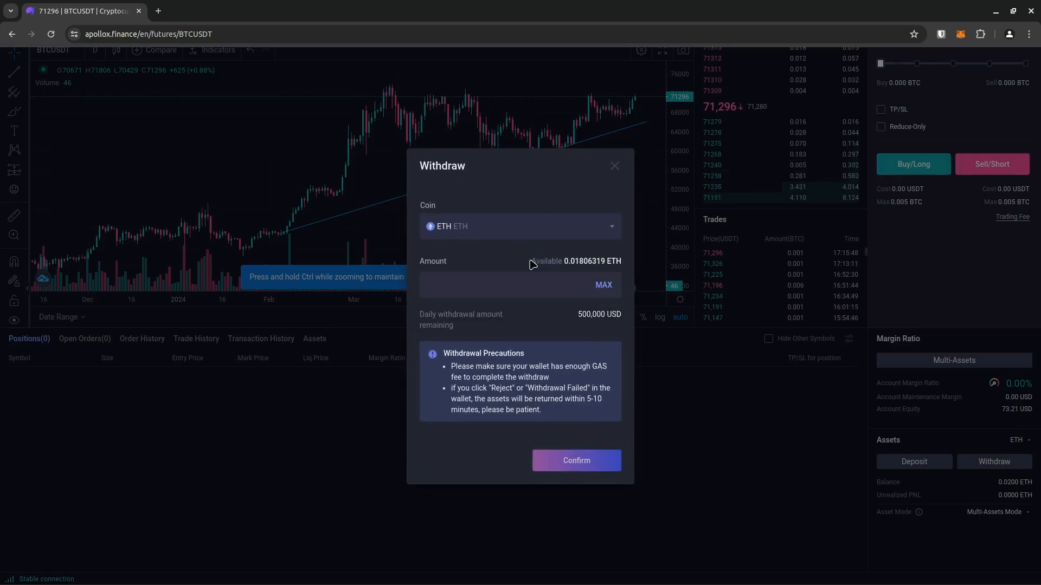
pyautogui.click(603, 285)
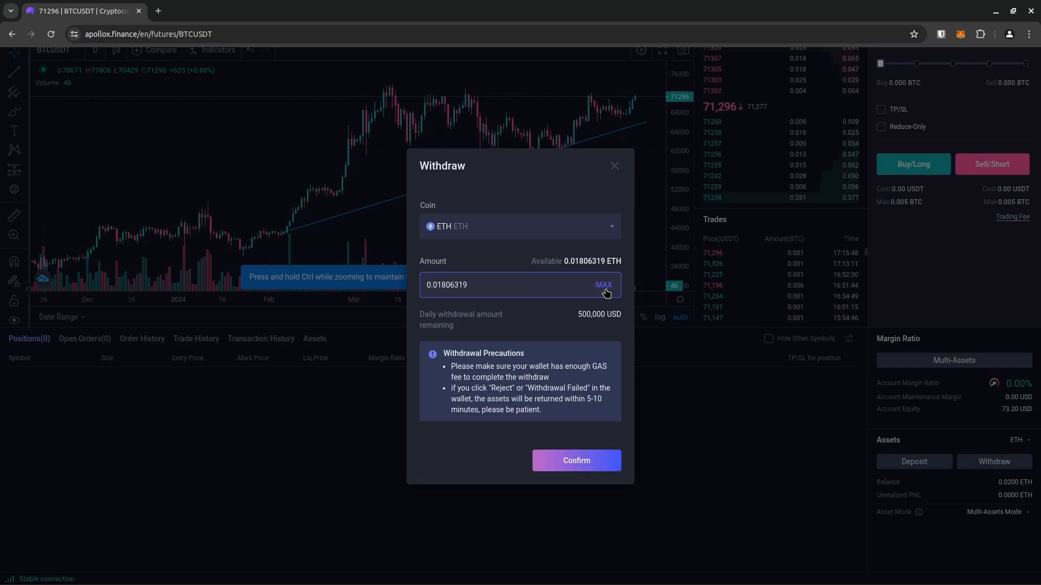
pyautogui.click(613, 166)
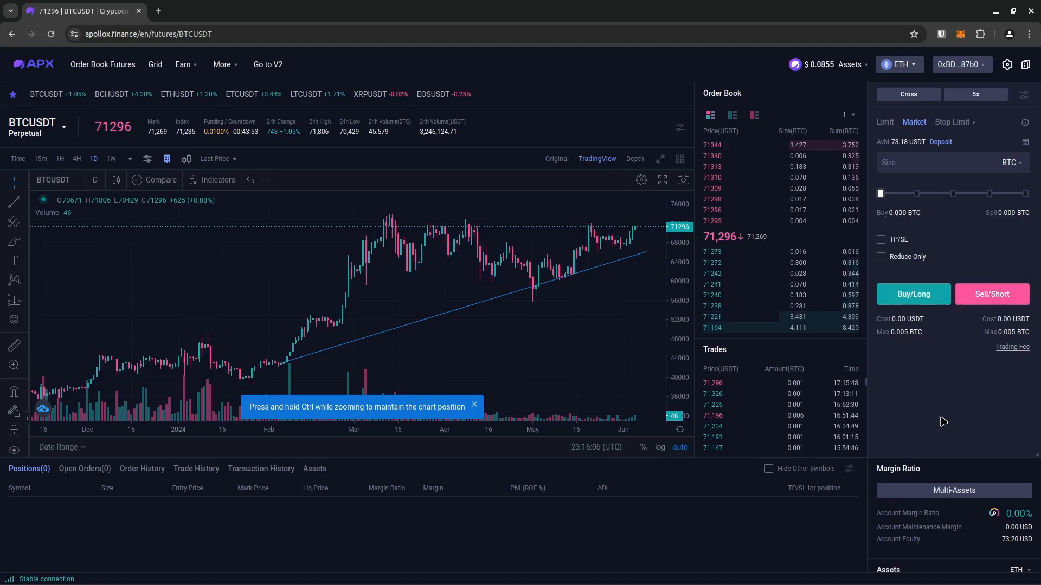
pyautogui.scroll(-3)
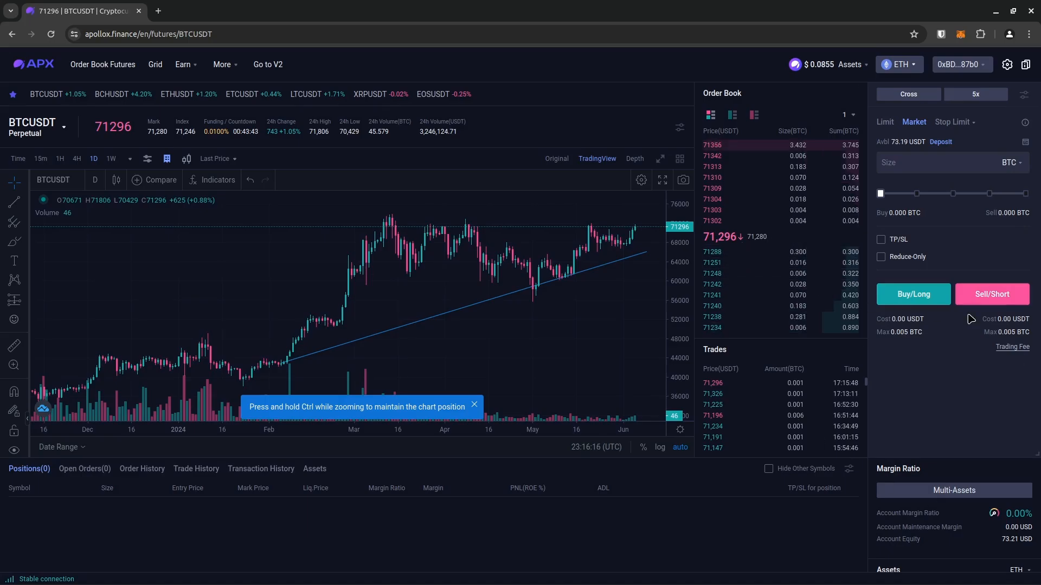
# Reopen the withdrawal form, confirm the full 0.01806319 ETH withdrawal, and respond in MetaMask.
pyautogui.click(993, 408)
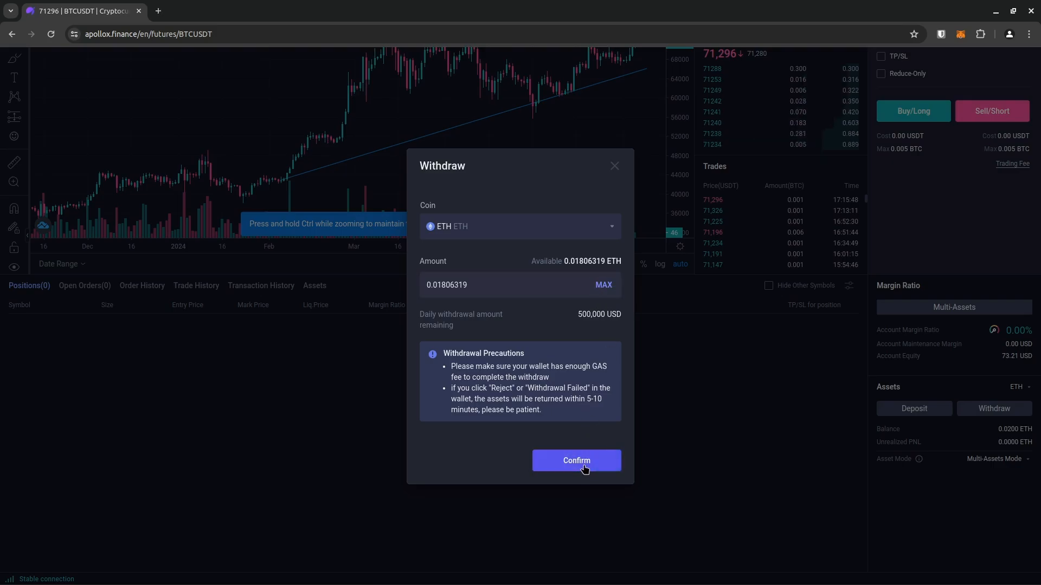
pyautogui.click(575, 460)
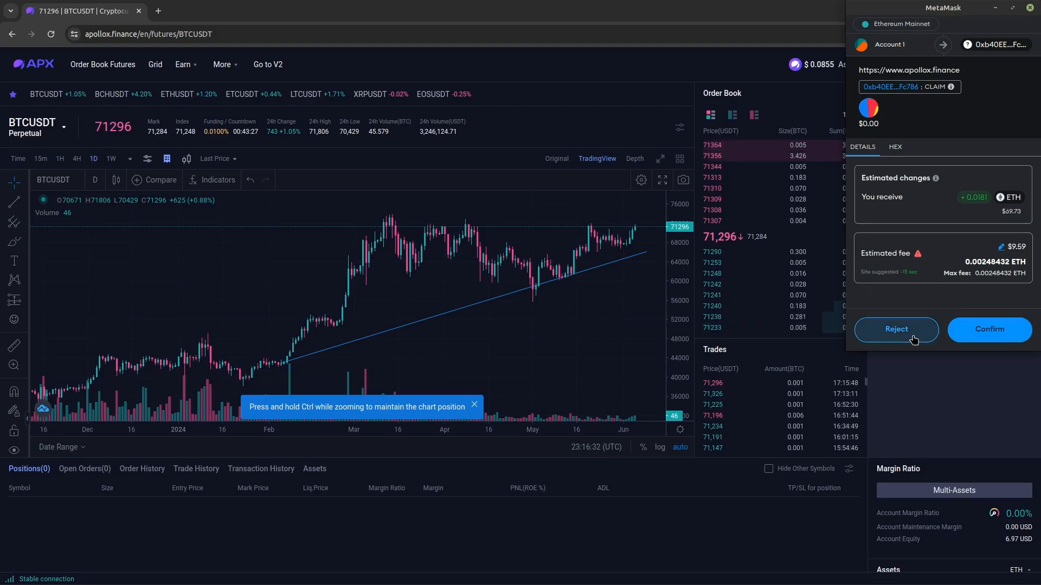
pyautogui.click(895, 329)
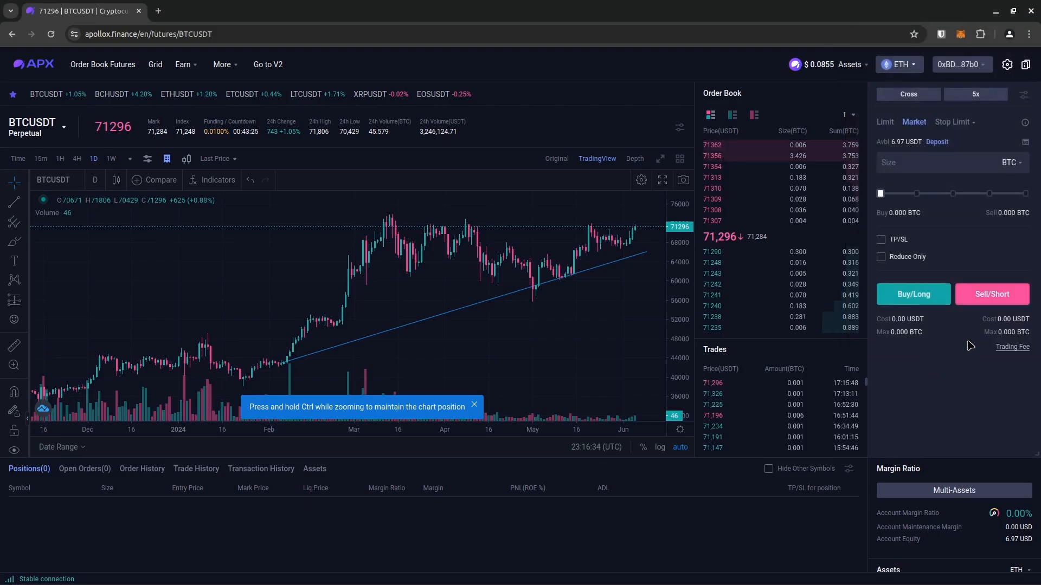
pyautogui.moveTo(1001, 384)
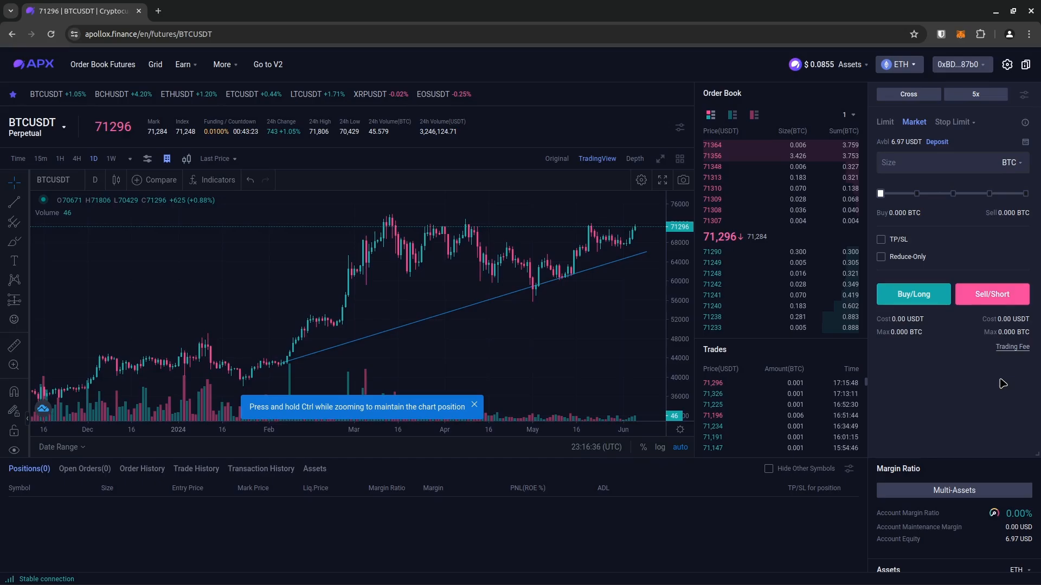